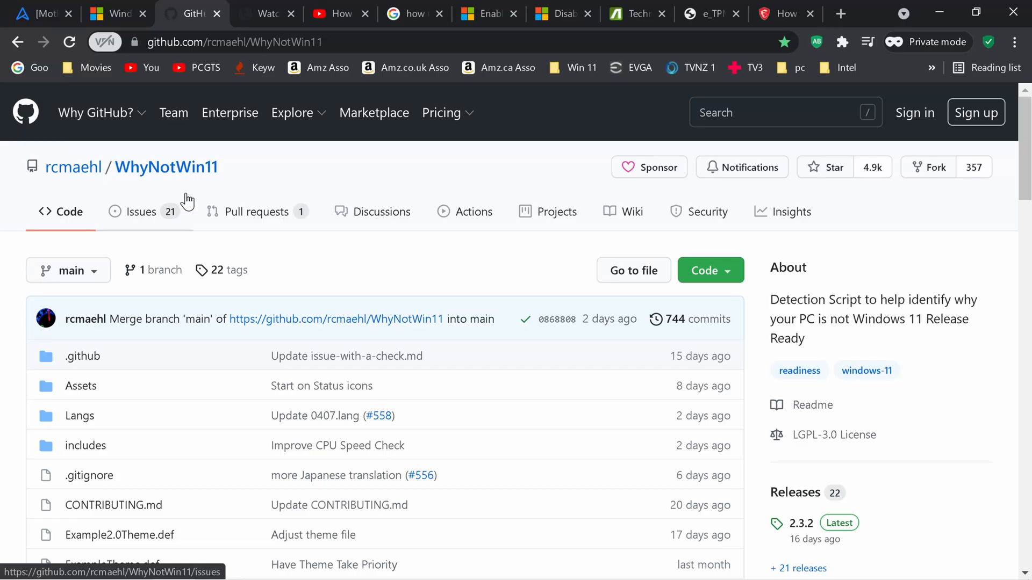
mouse_move(166, 167)
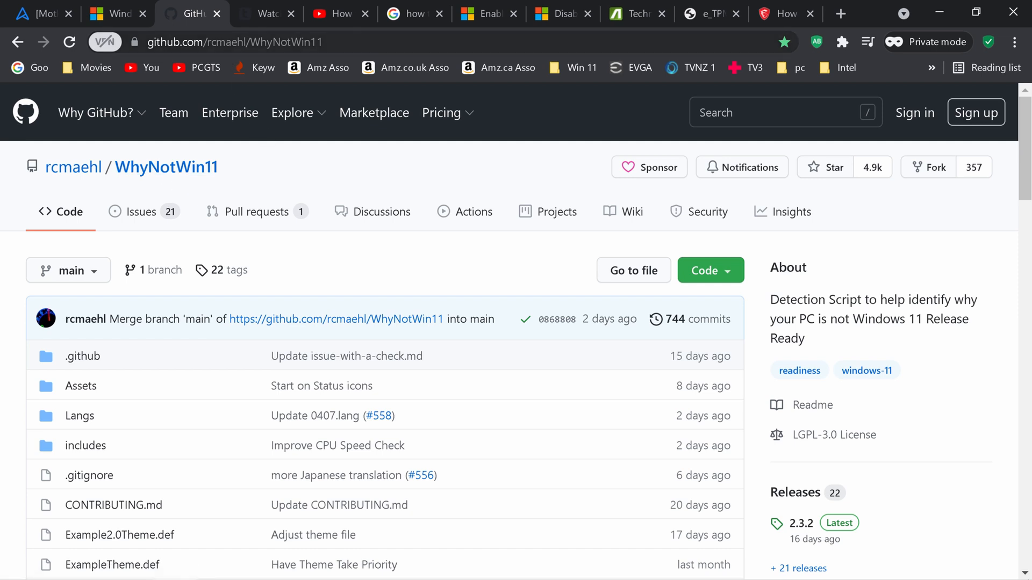
Scroll the WhyNotWin11 README to its Download section and start the latest stable release download.
right_click(234, 42)
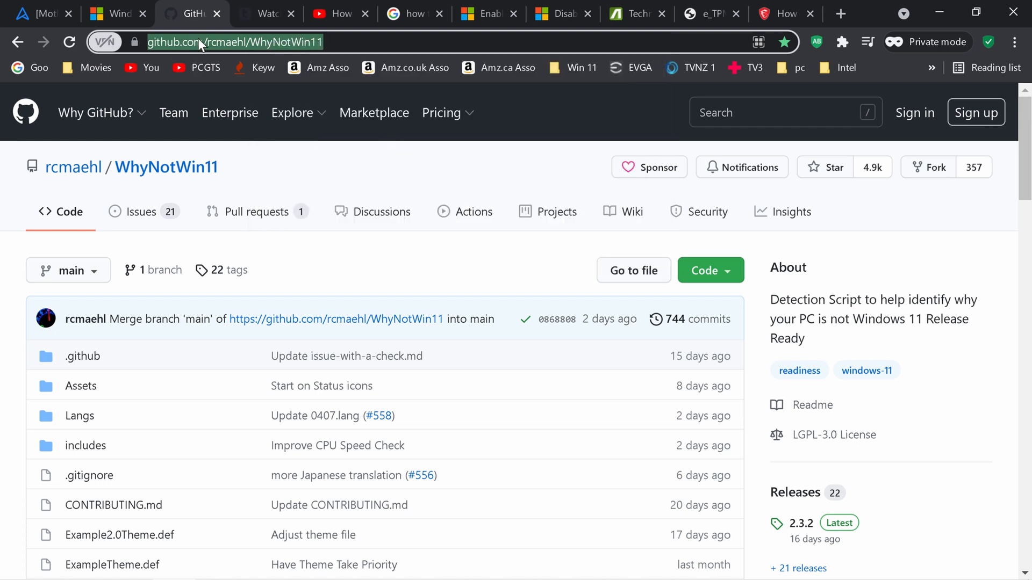
scroll("down", 3)
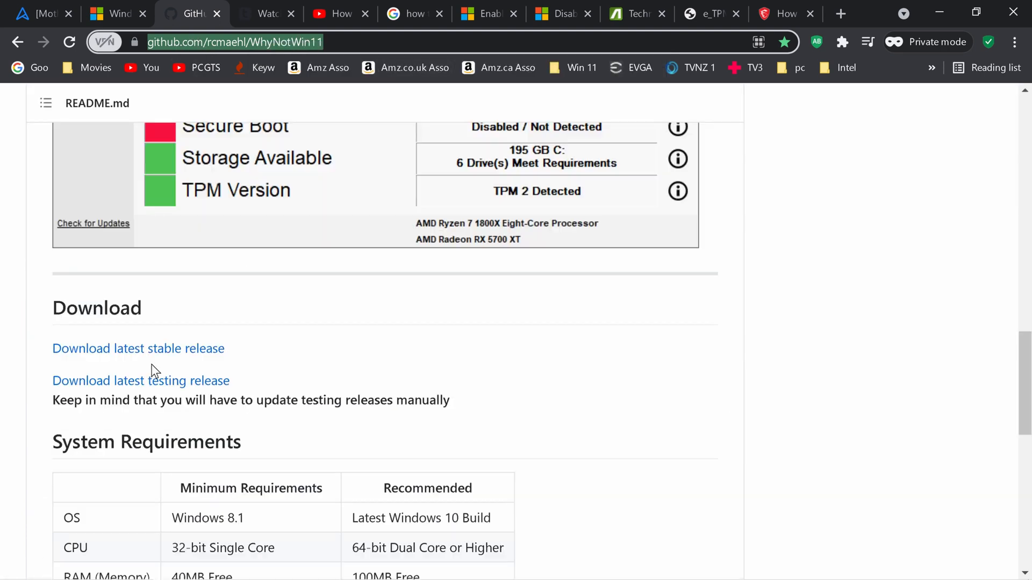
scroll("down", 3)
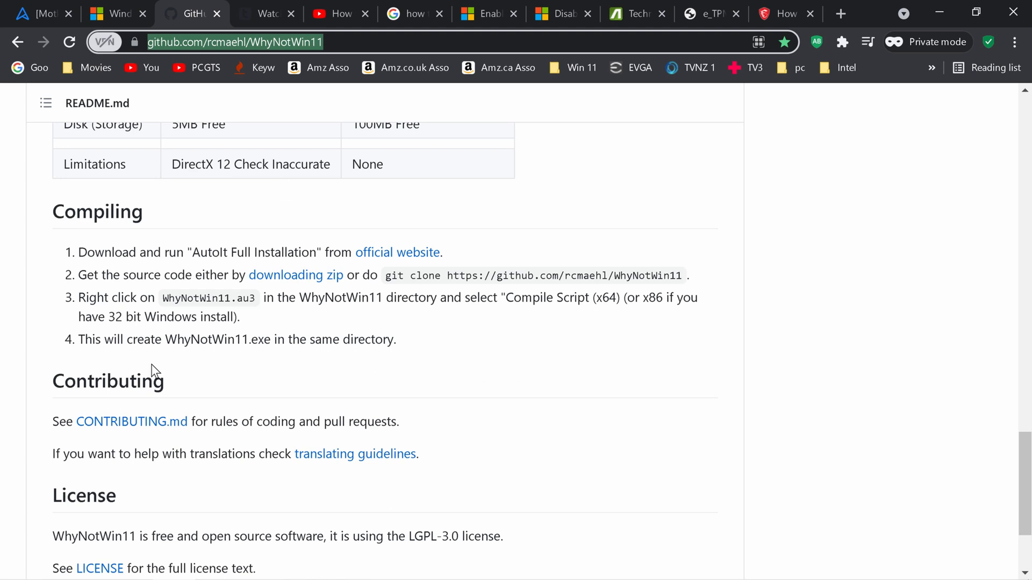
scroll("down", 3)
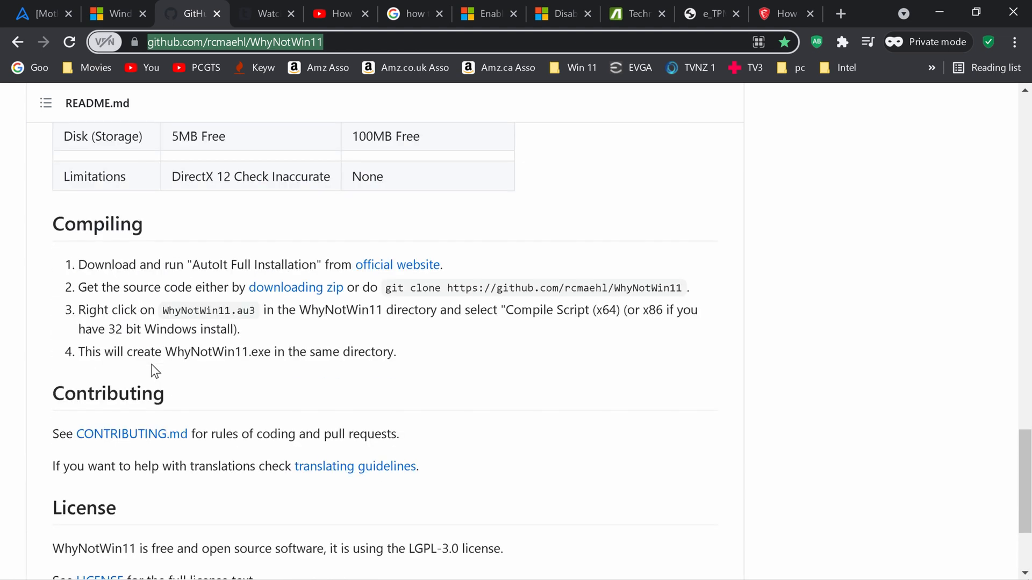
scroll("up", 3)
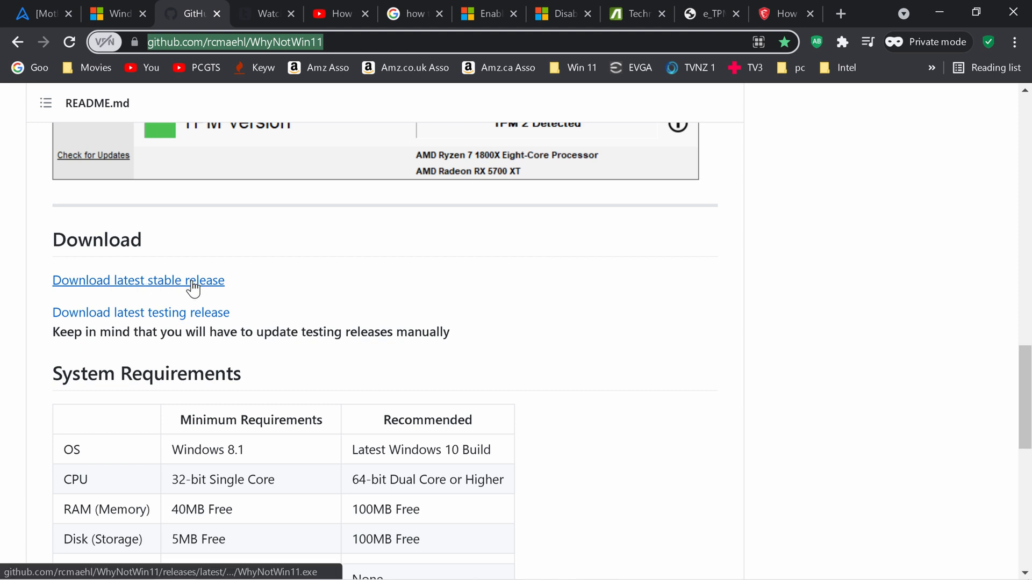
mouse_move(210, 282)
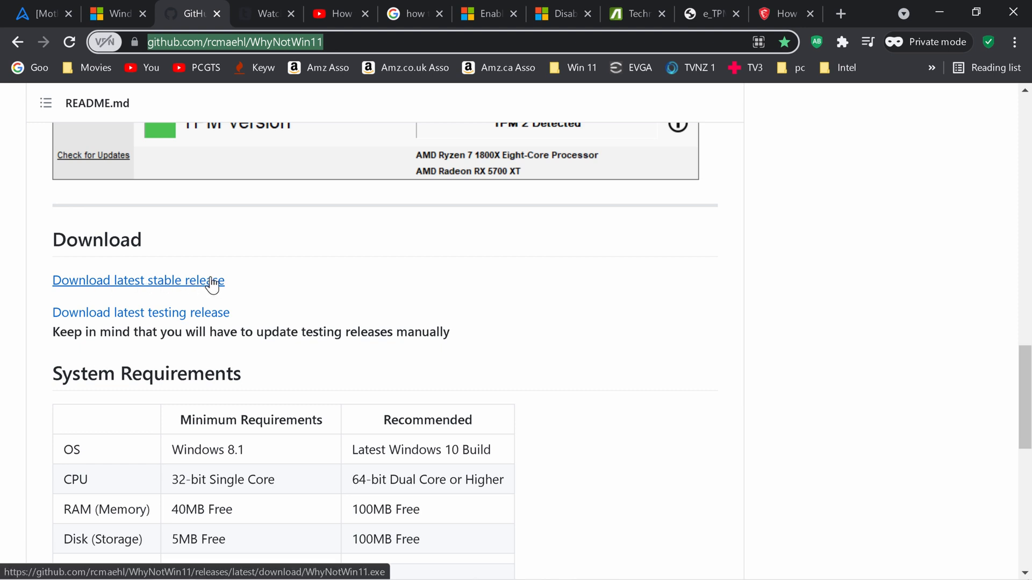
mouse_move(170, 281)
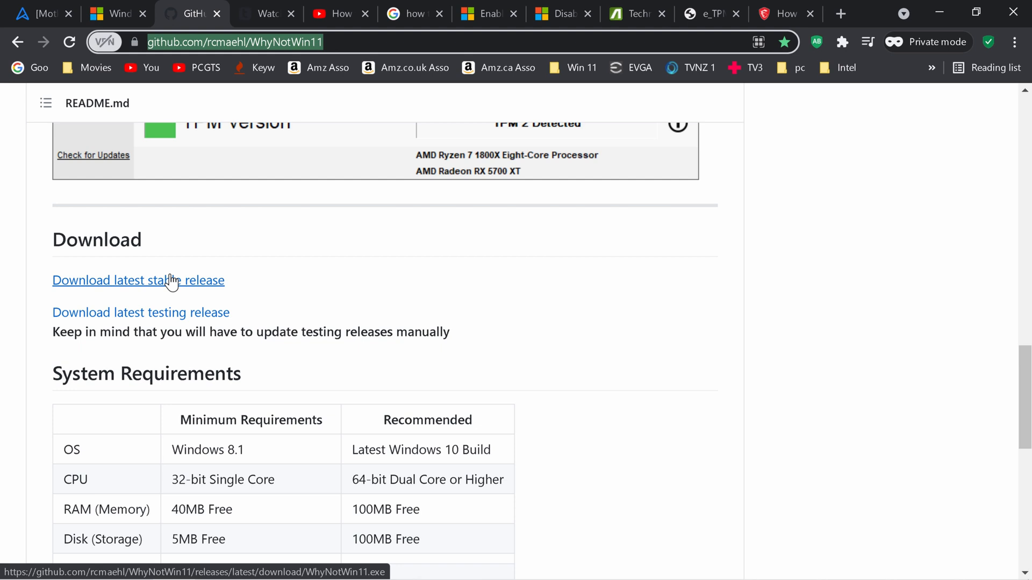
left_click(139, 281)
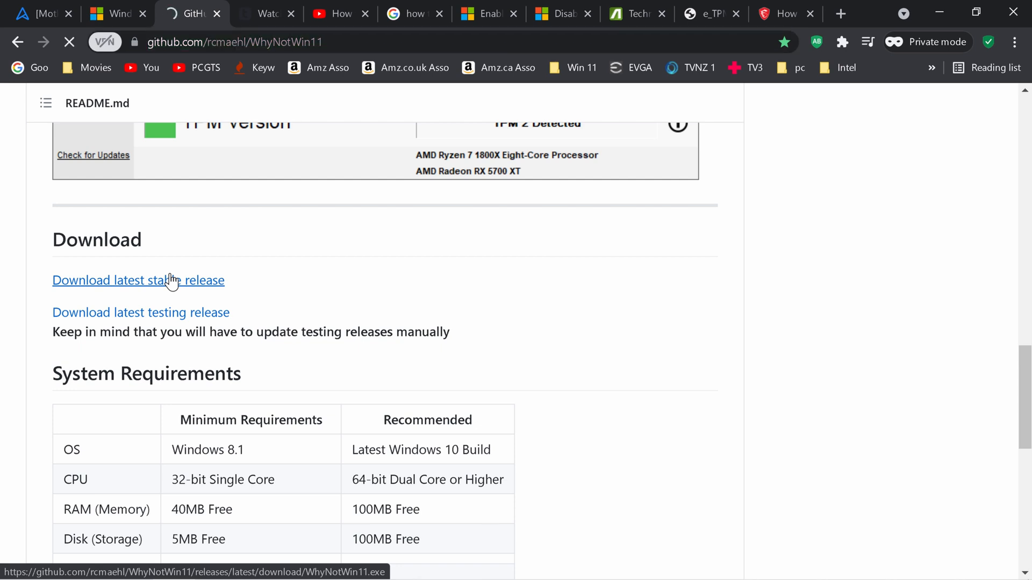
Save WhyNotWin11 (2).exe into the Downloads folder from the Save As dialog.
left_click(111, 280)
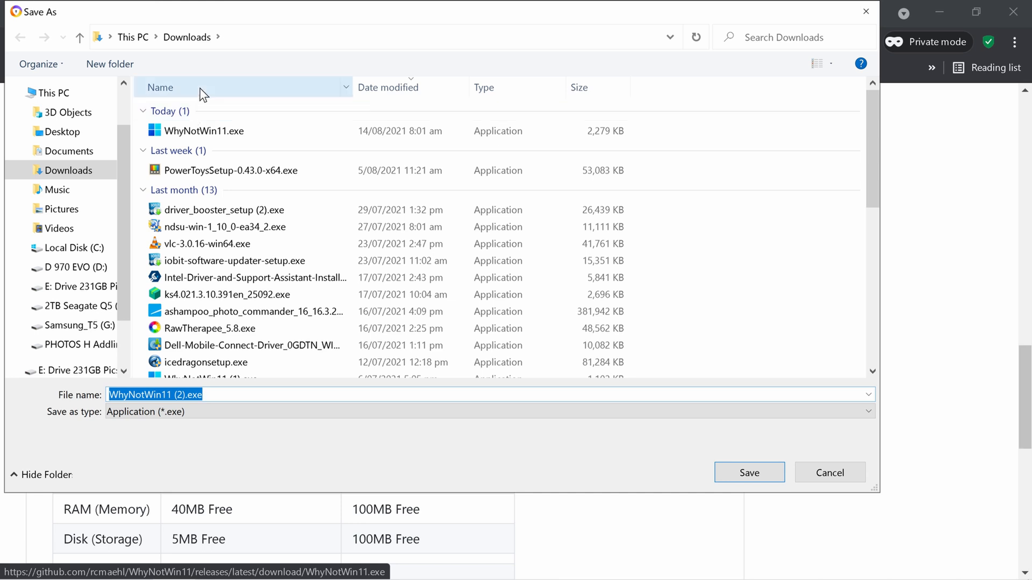
left_click(748, 472)
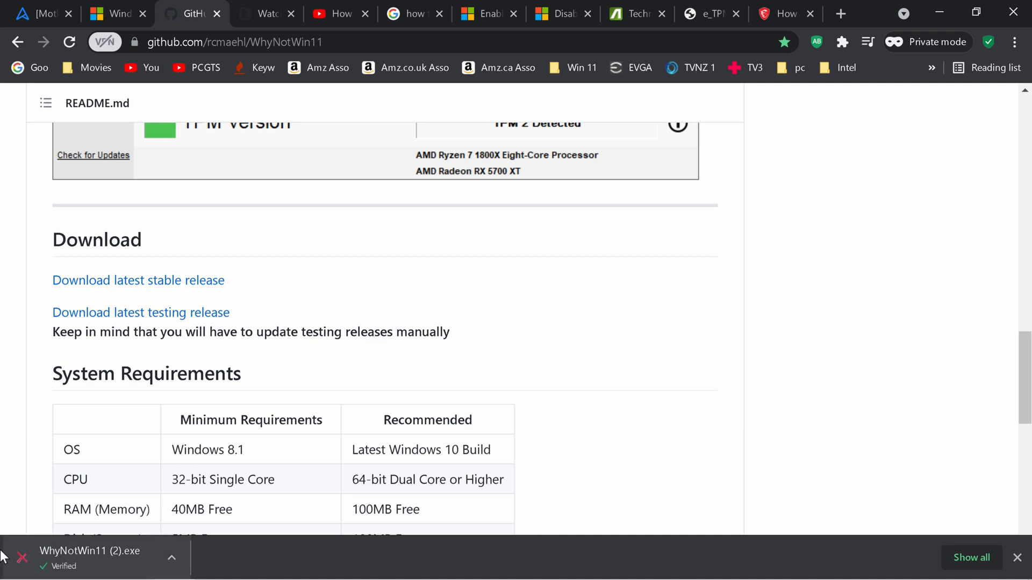
mouse_move(46, 566)
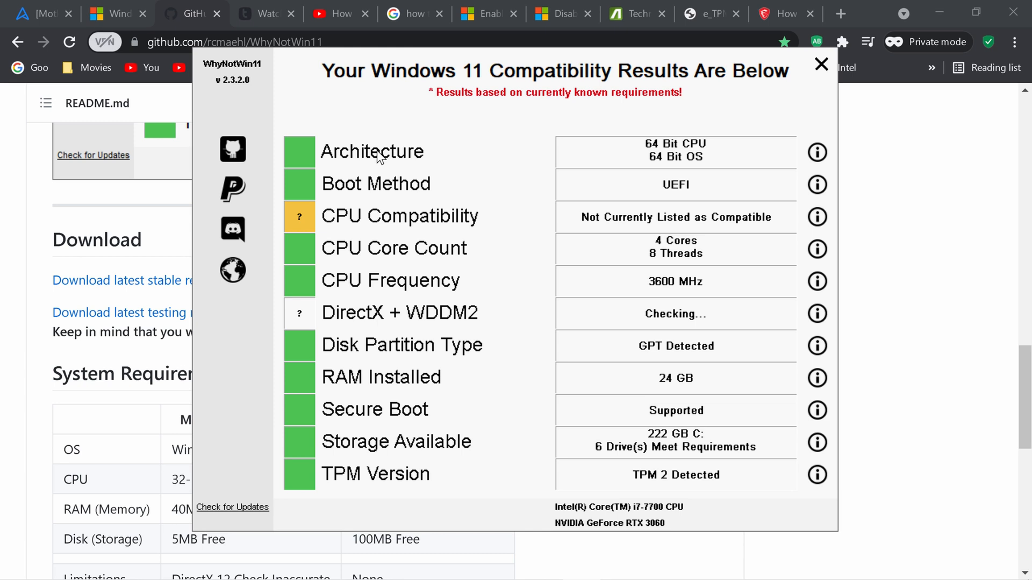
mouse_move(462, 173)
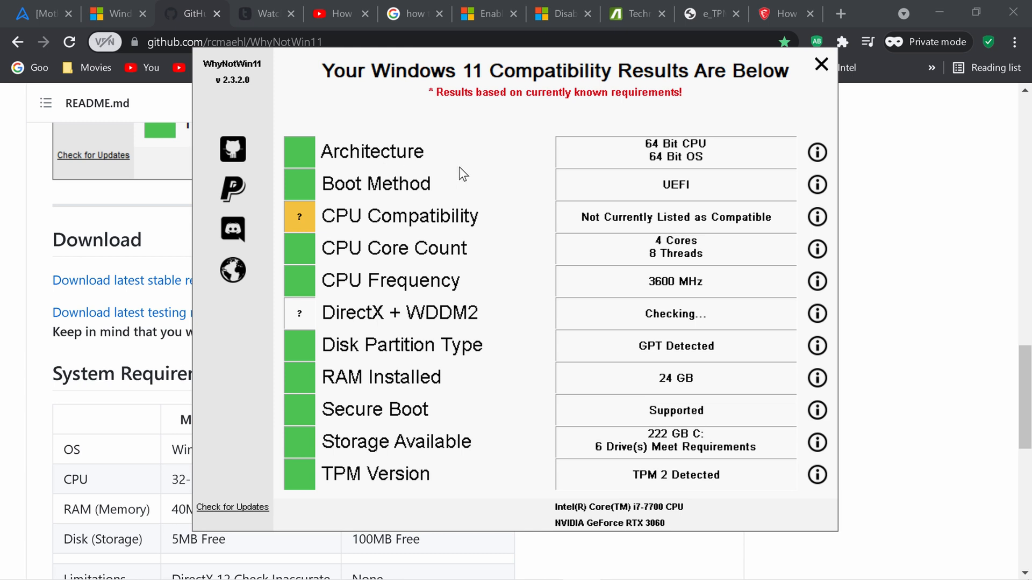
mouse_move(522, 296)
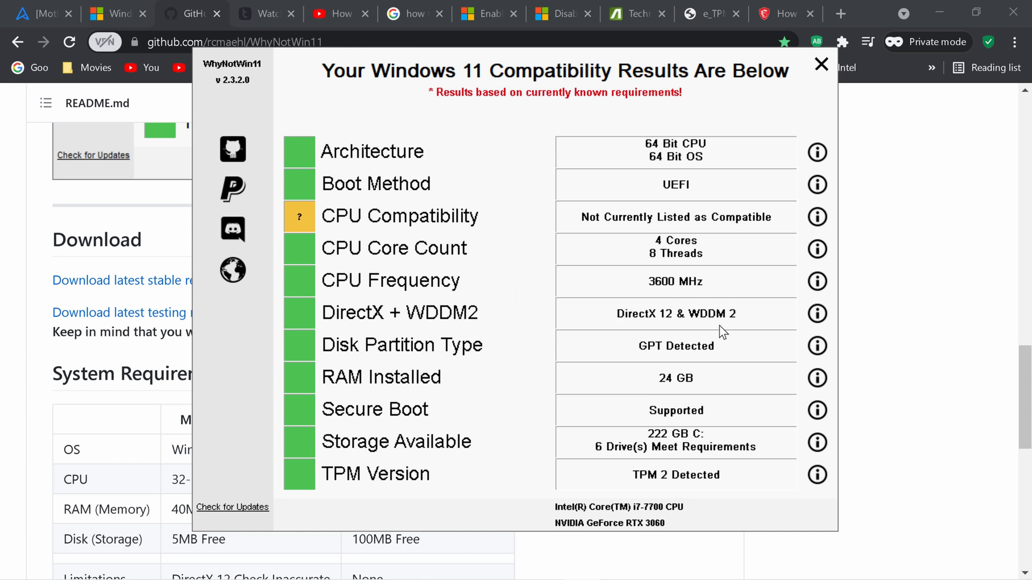
mouse_move(704, 328)
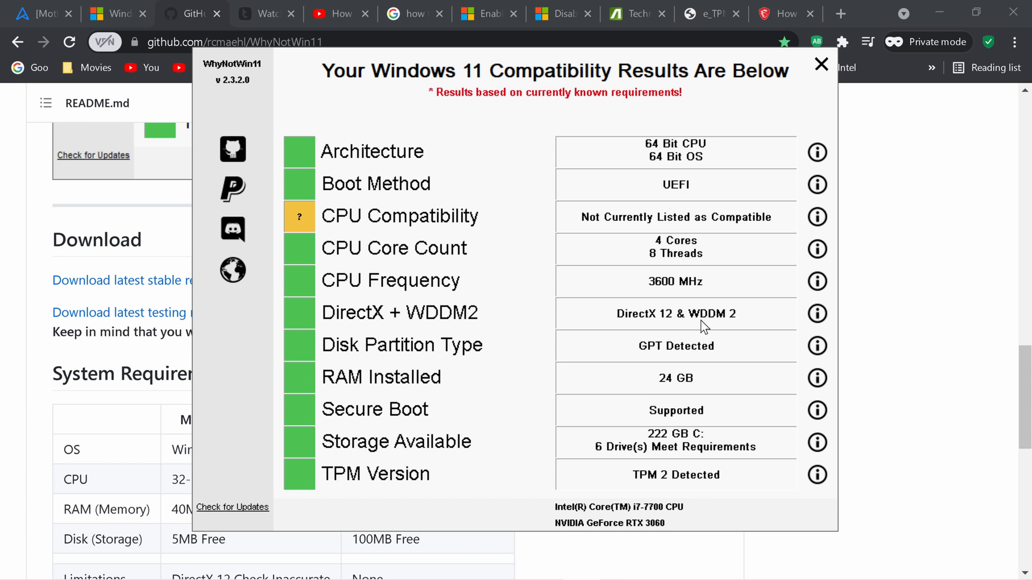
mouse_move(668, 327)
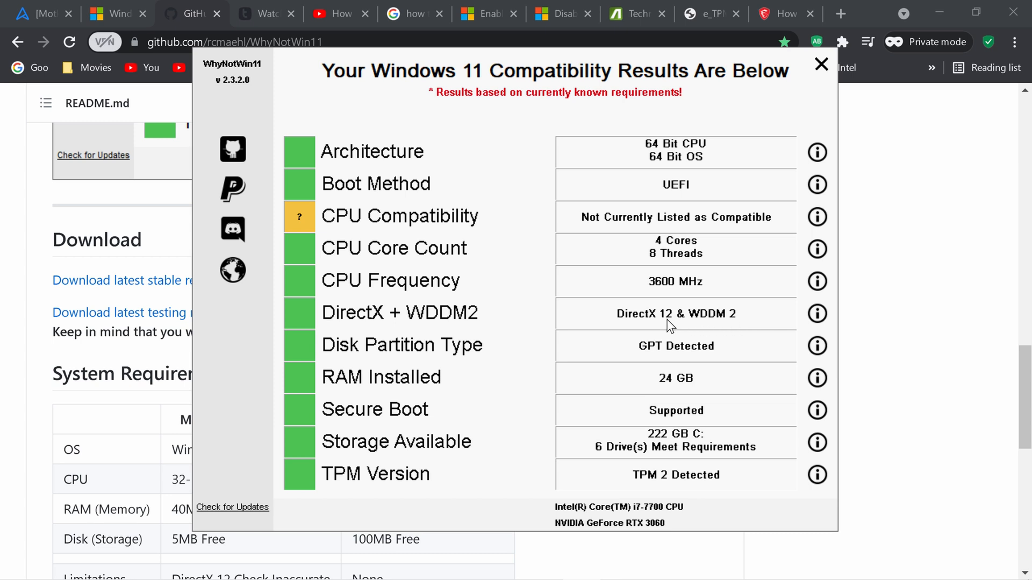
mouse_move(577, 316)
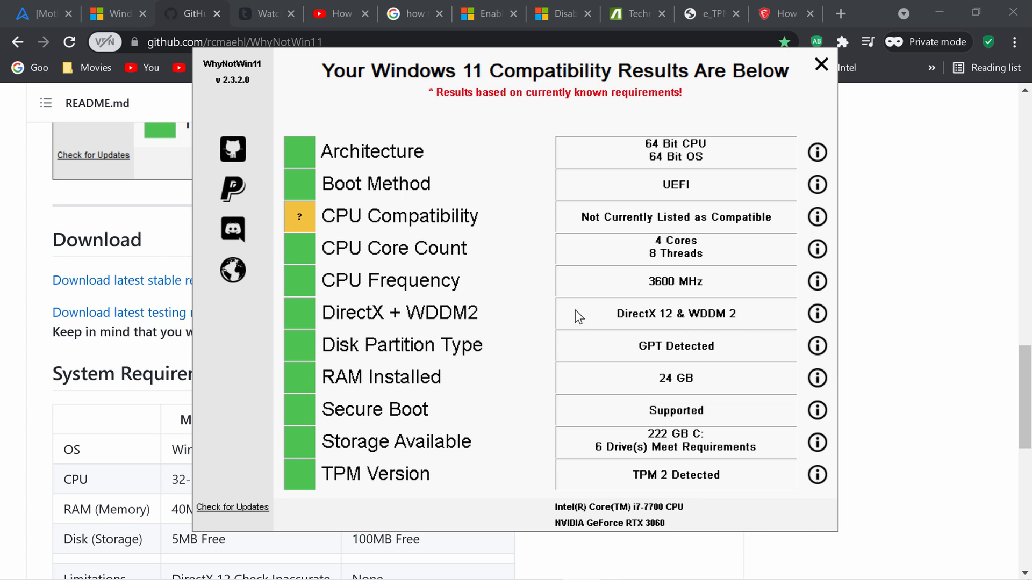
mouse_move(456, 97)
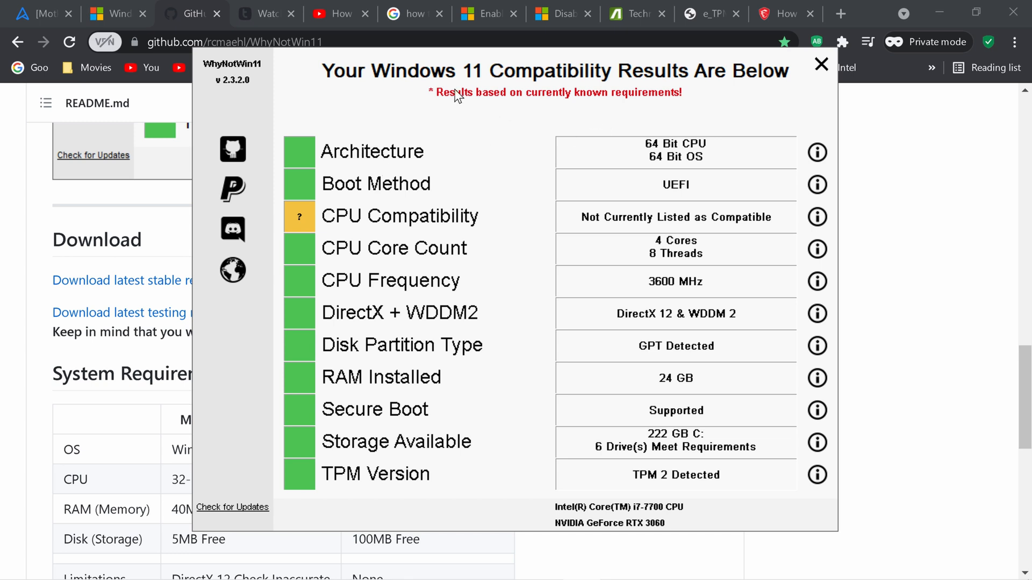
mouse_move(227, 87)
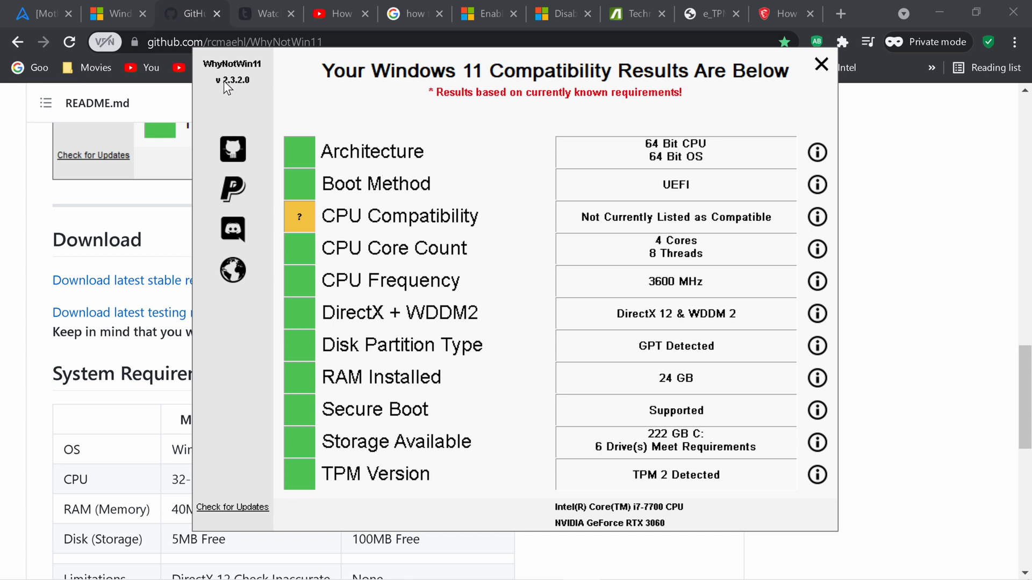
mouse_move(234, 78)
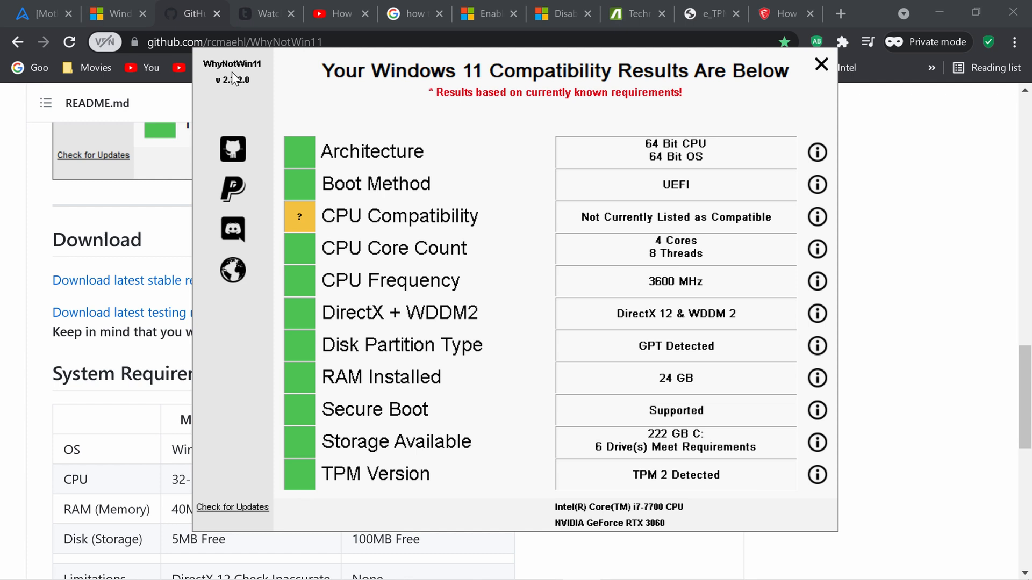
mouse_move(493, 125)
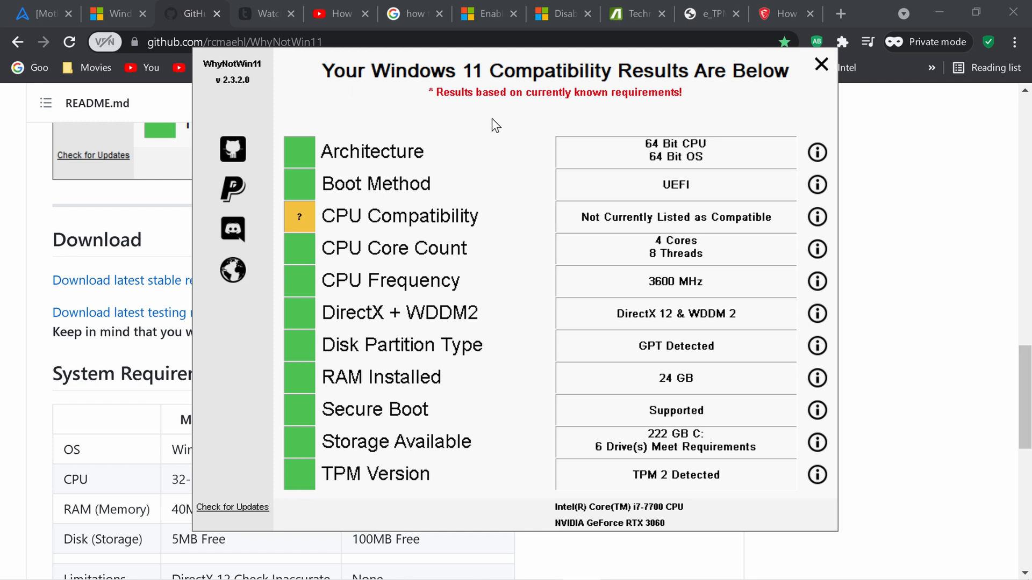
mouse_move(304, 174)
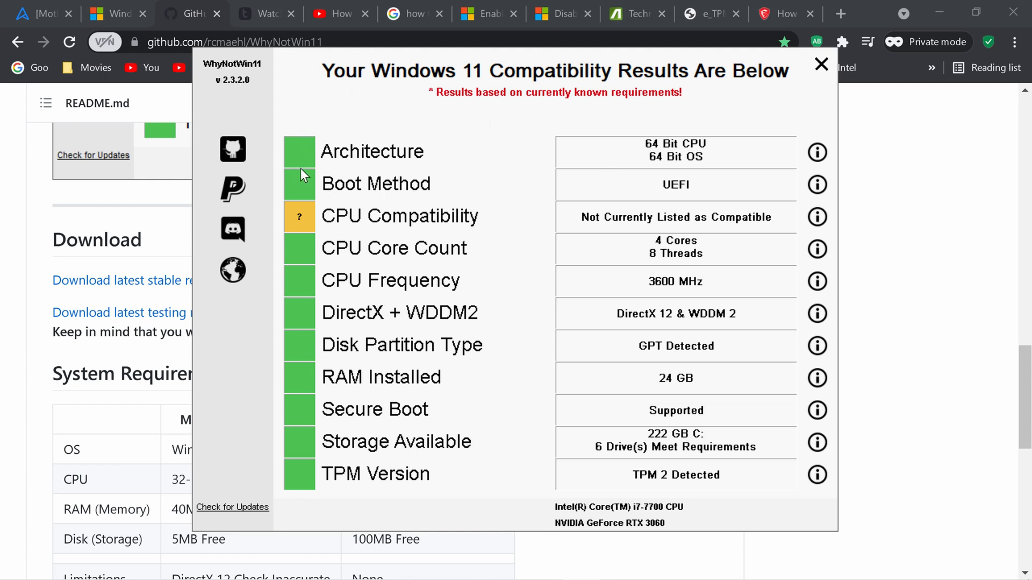
mouse_move(356, 220)
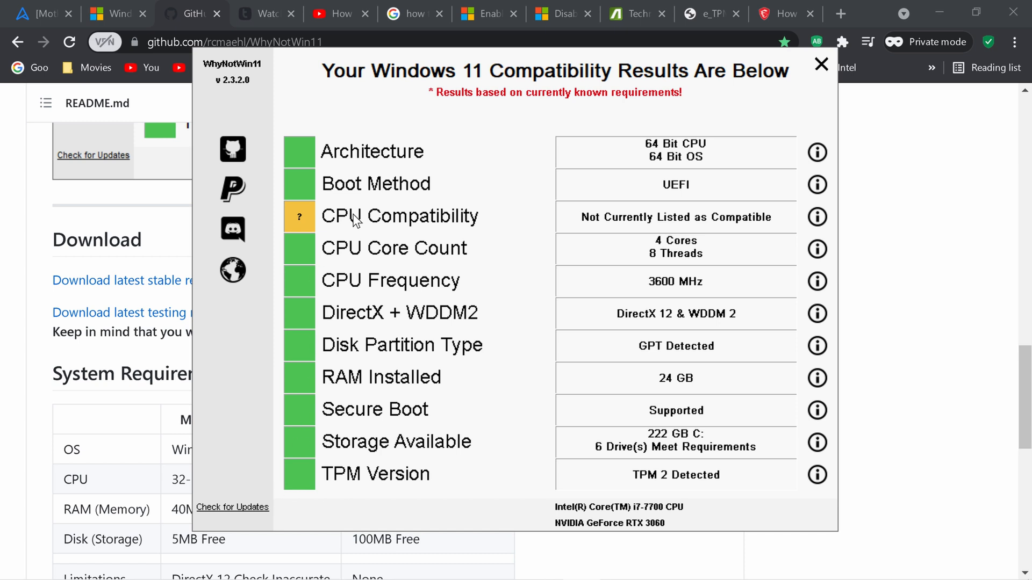
mouse_move(453, 230)
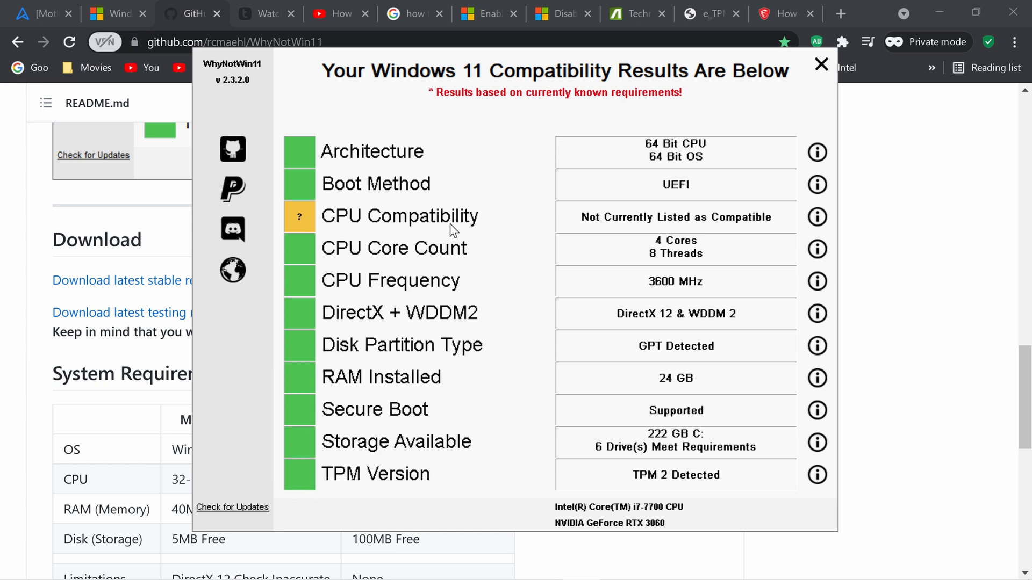
mouse_move(629, 191)
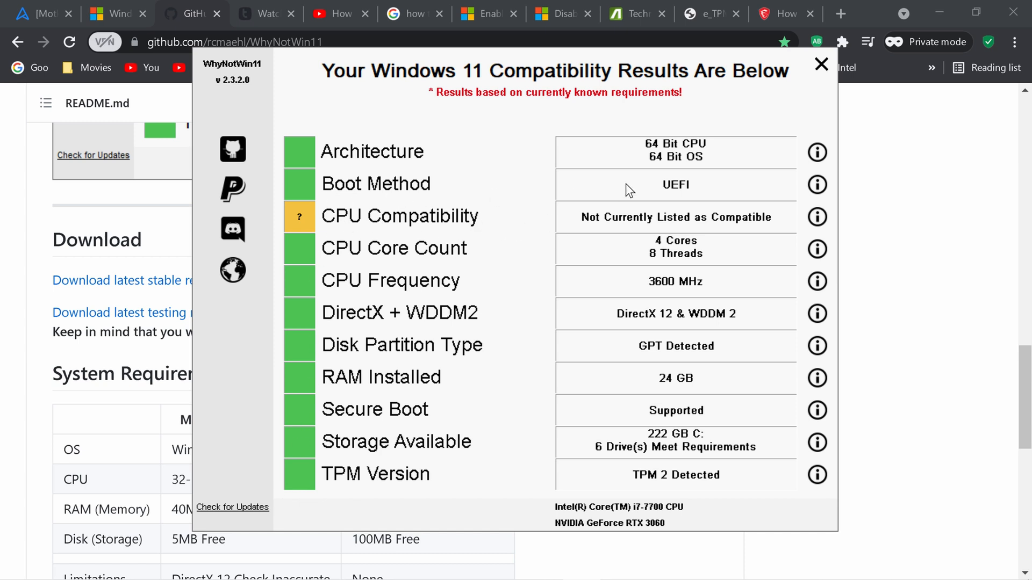
mouse_move(657, 191)
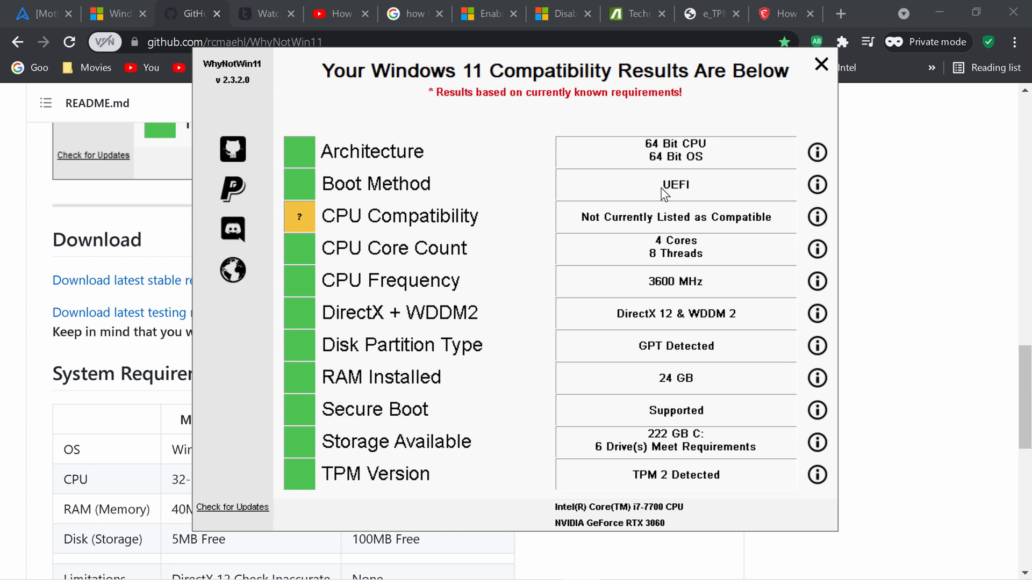
mouse_move(595, 235)
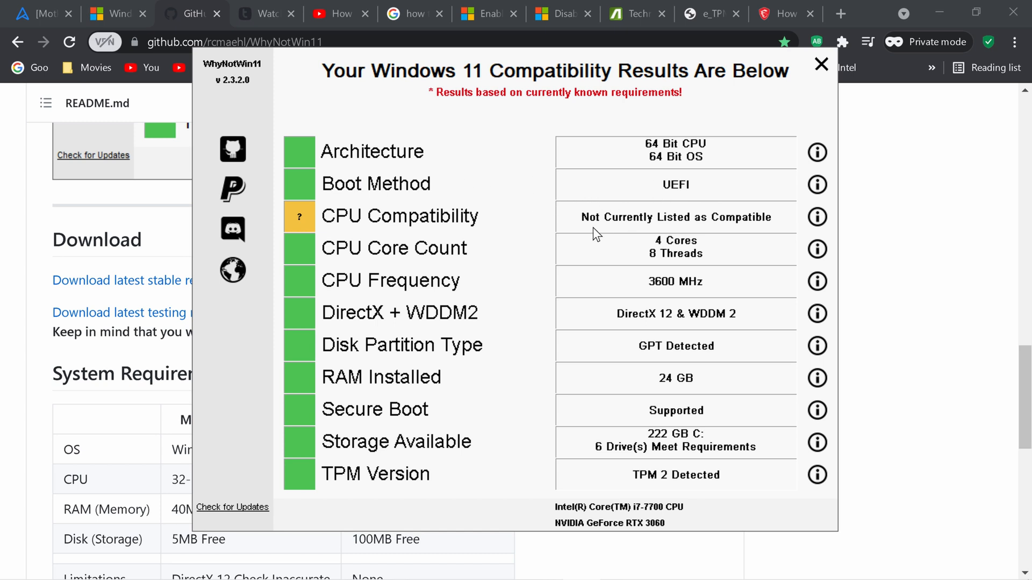
mouse_move(552, 263)
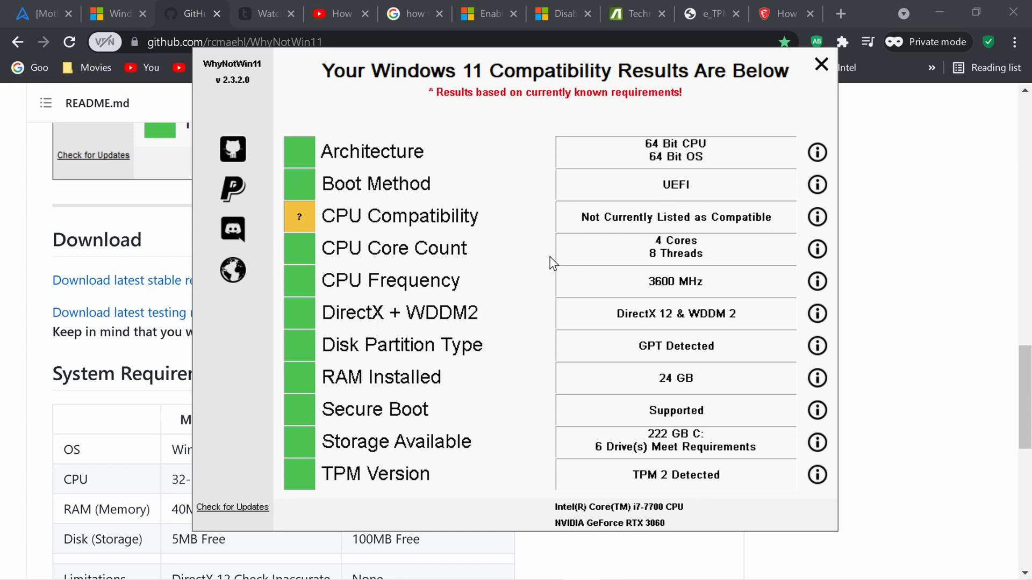
mouse_move(643, 283)
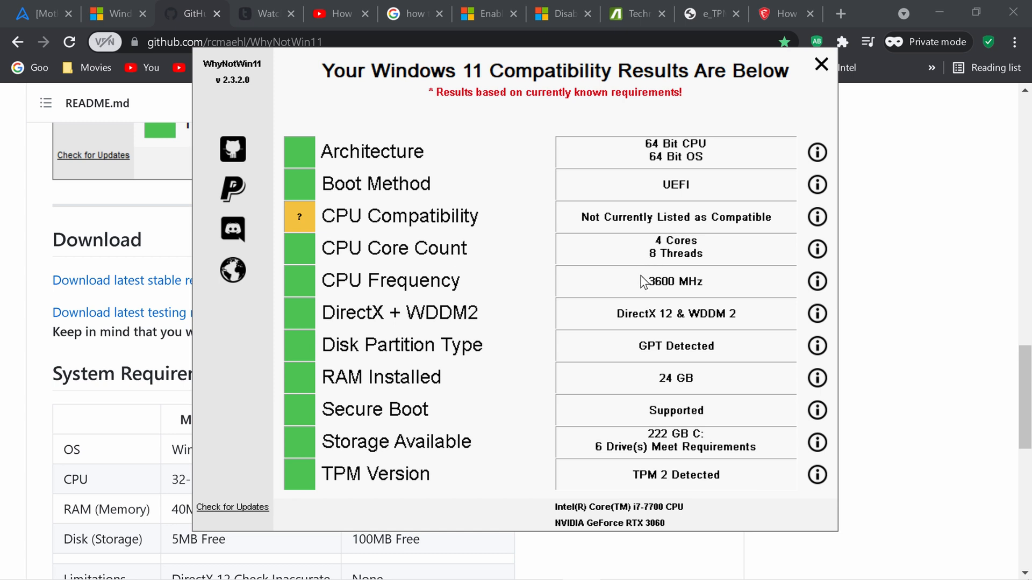
mouse_move(631, 291)
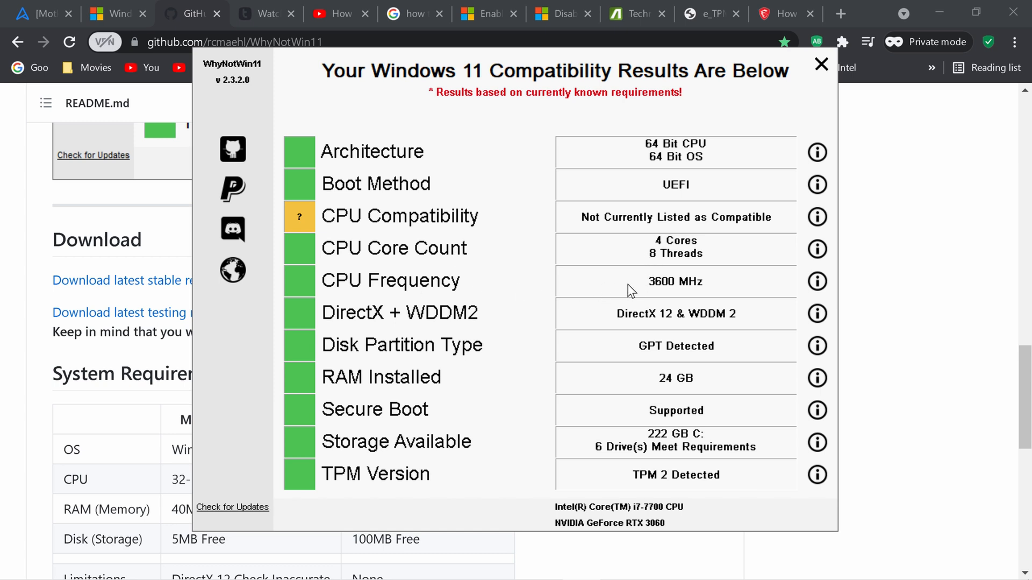
mouse_move(487, 316)
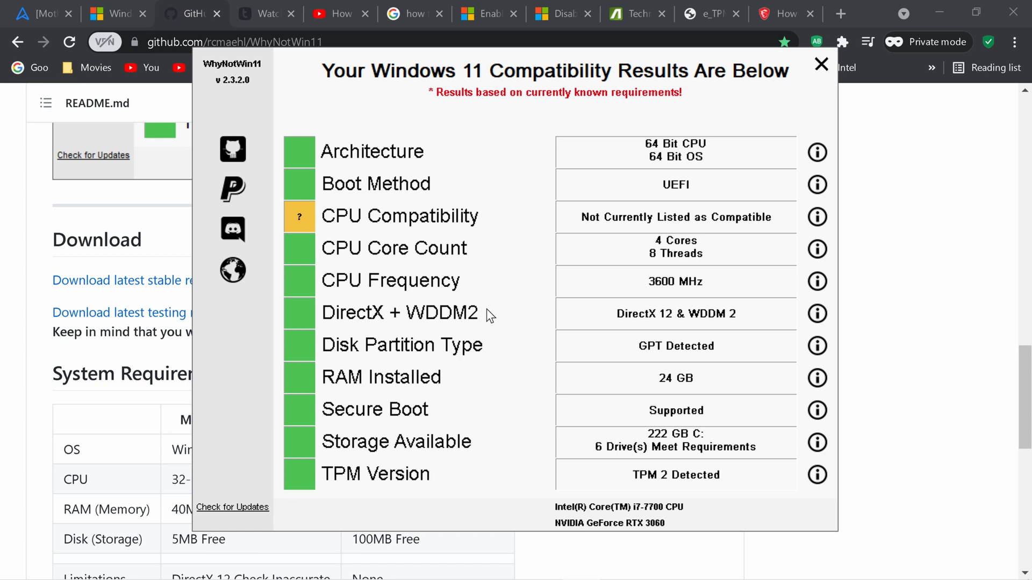
mouse_move(518, 320)
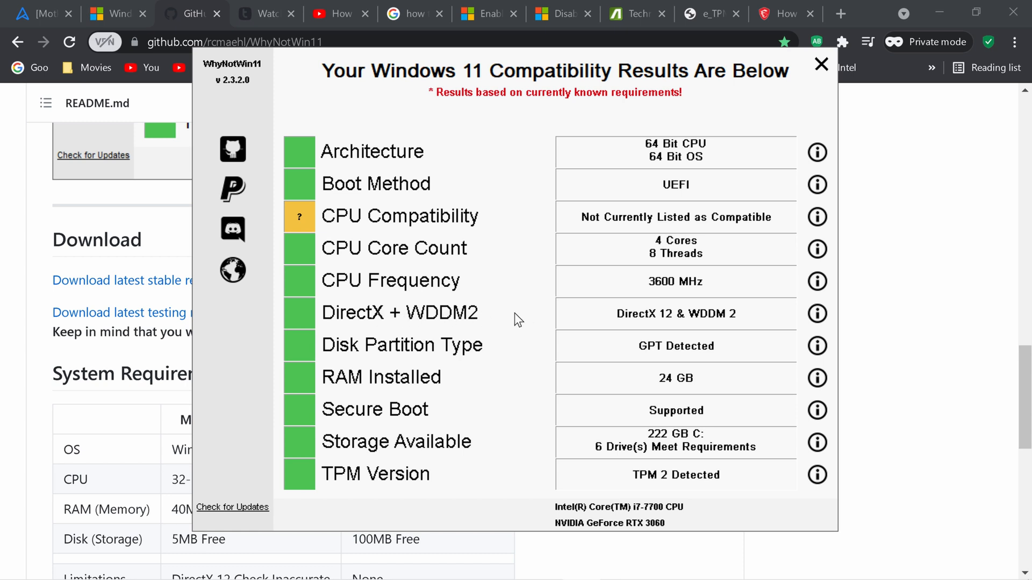
mouse_move(531, 348)
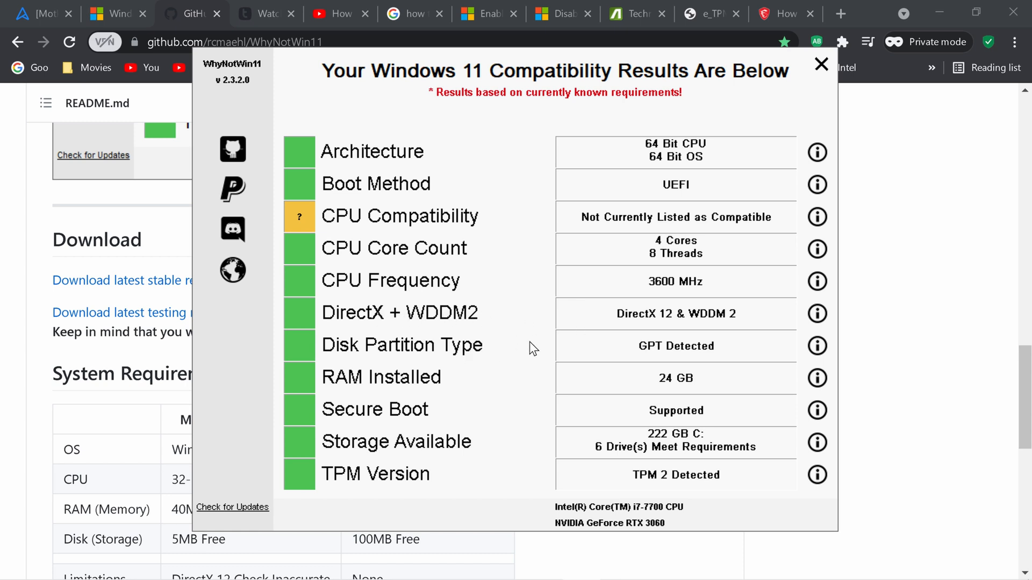
mouse_move(451, 382)
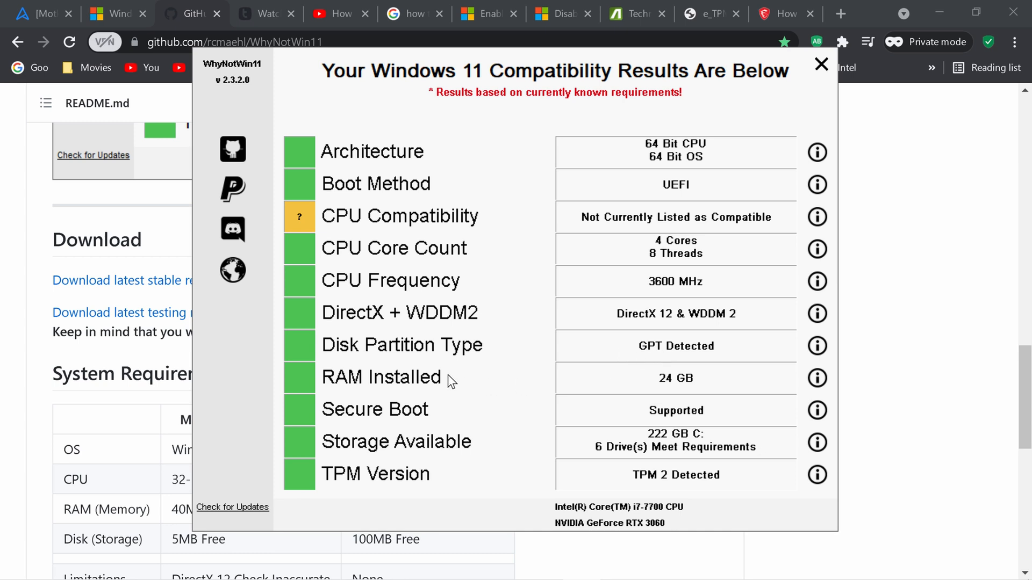
mouse_move(662, 386)
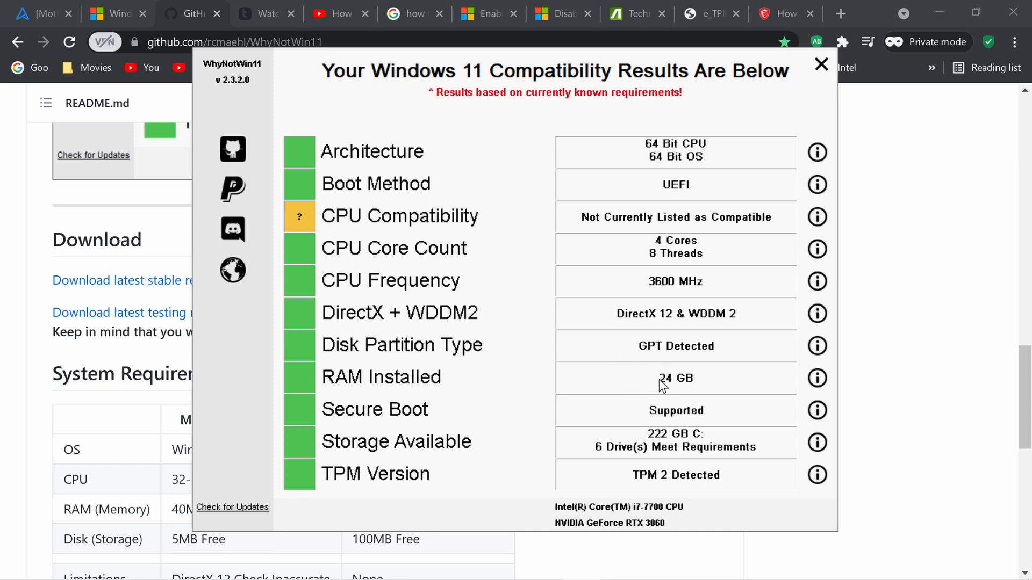
mouse_move(606, 412)
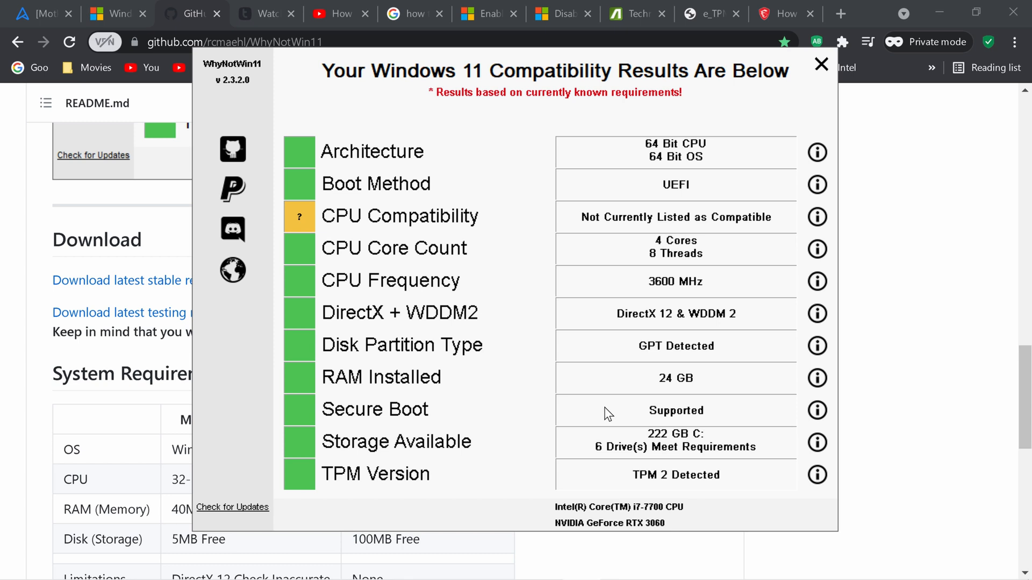
mouse_move(624, 417)
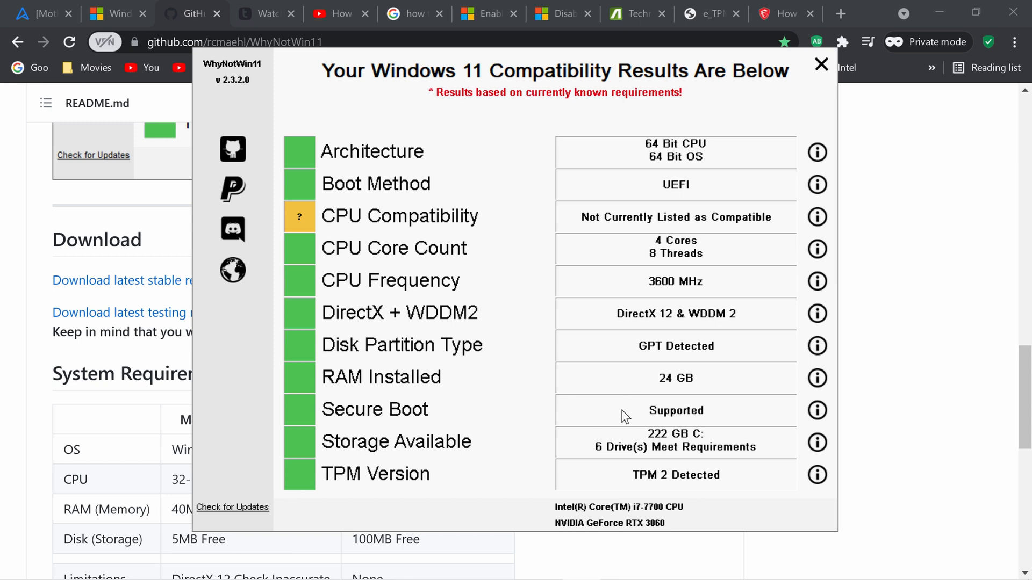
mouse_move(617, 445)
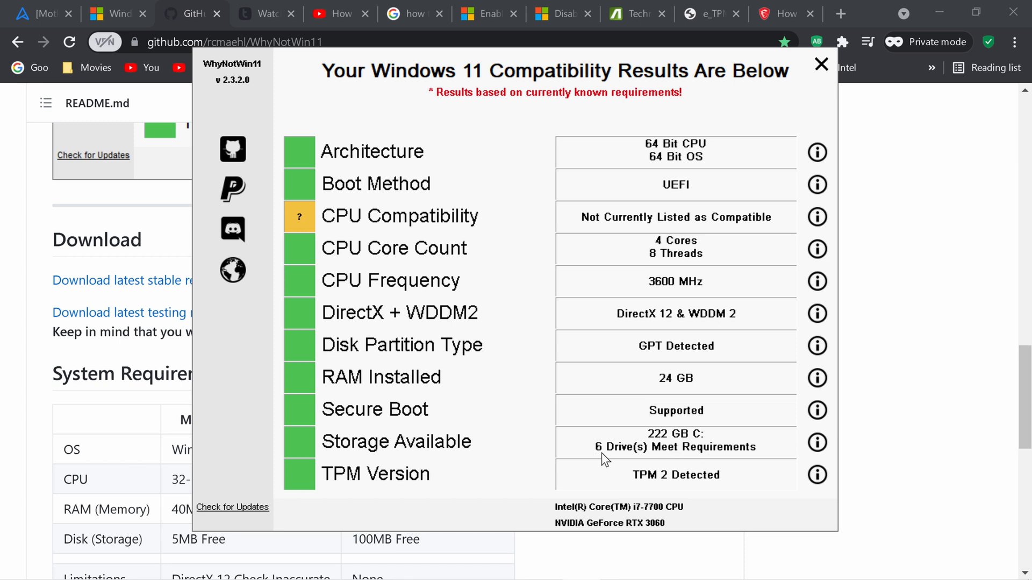
mouse_move(461, 468)
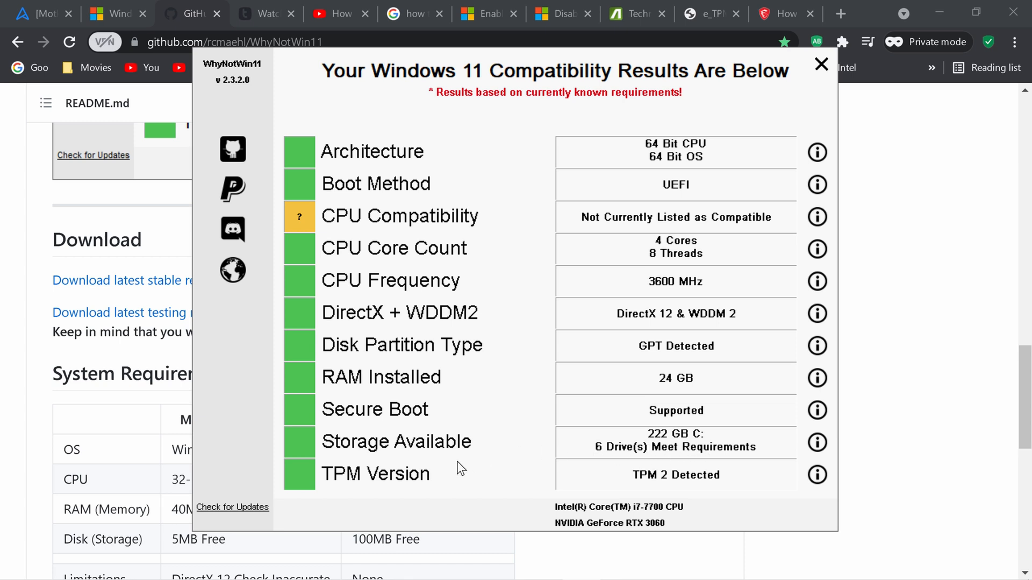
mouse_move(655, 485)
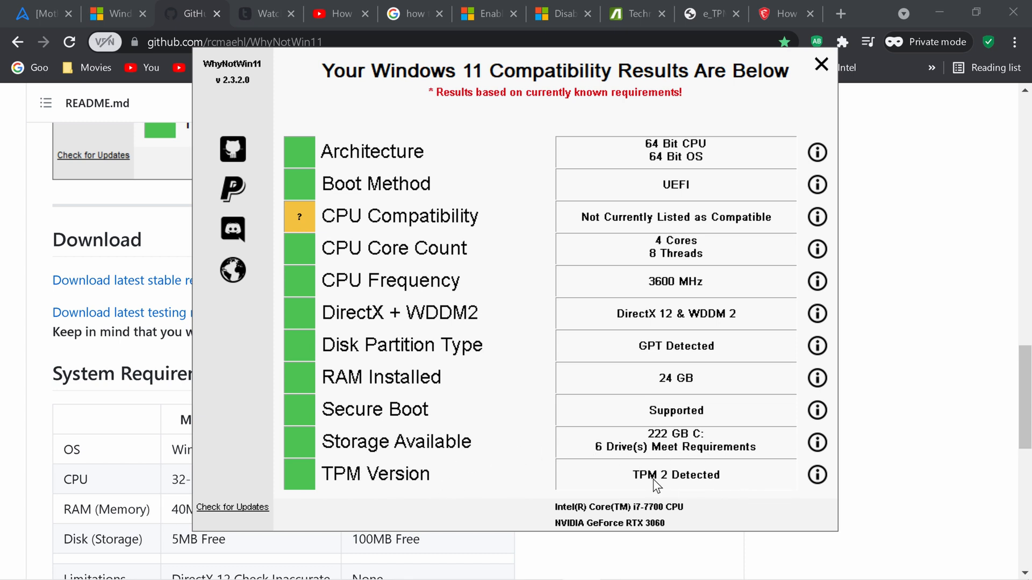
mouse_move(719, 486)
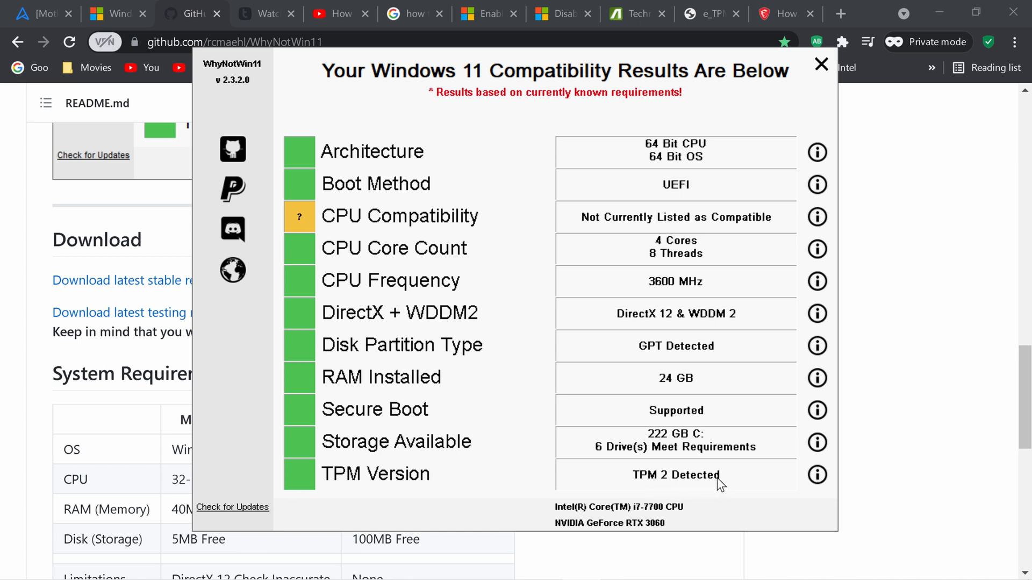
mouse_move(600, 515)
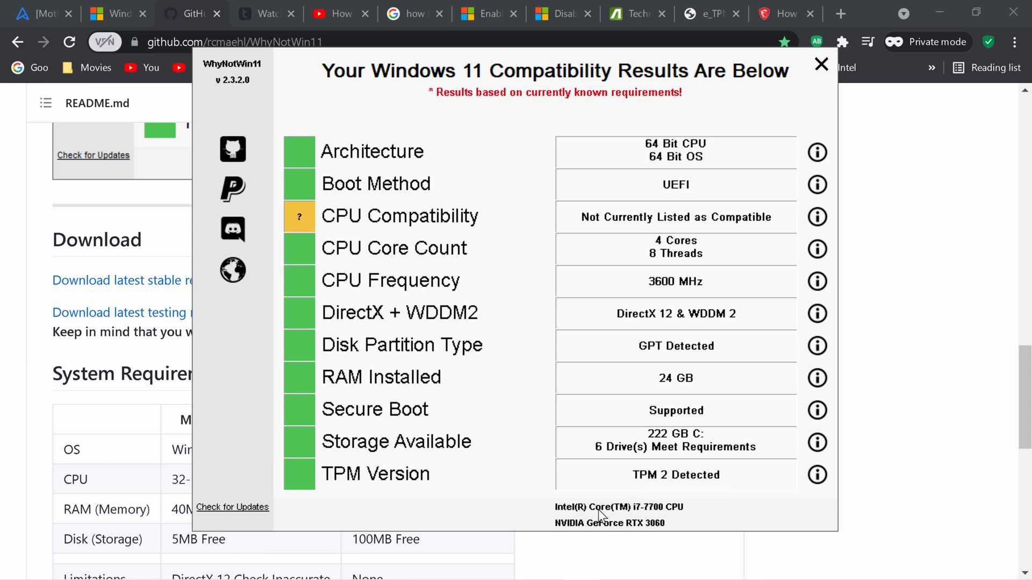
mouse_move(652, 515)
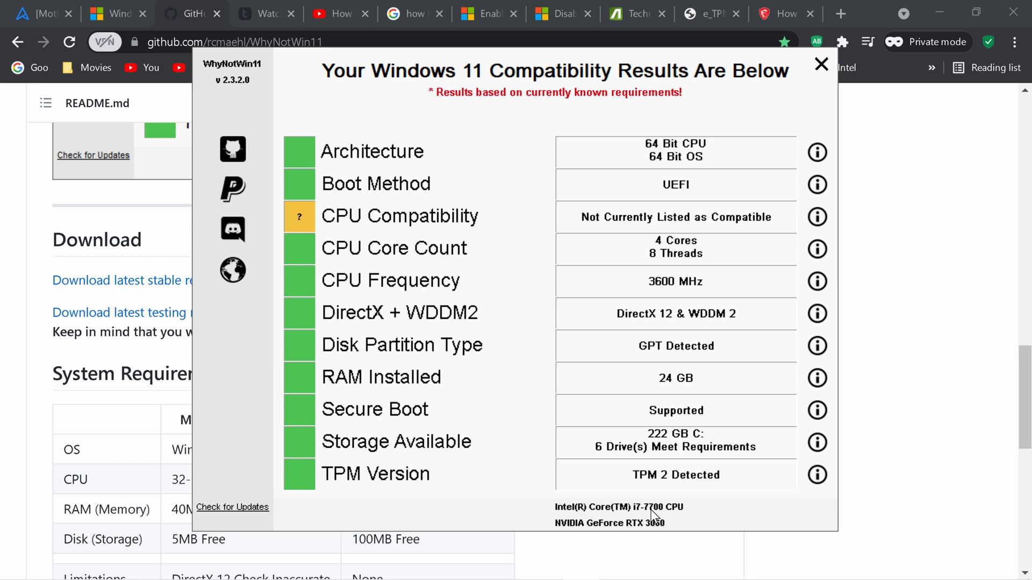
mouse_move(642, 536)
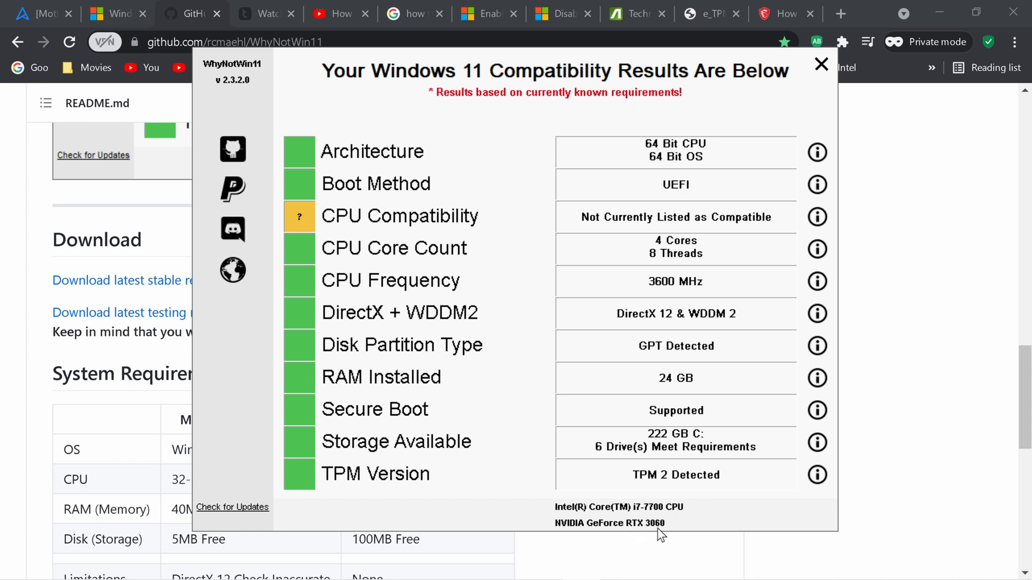
mouse_move(679, 349)
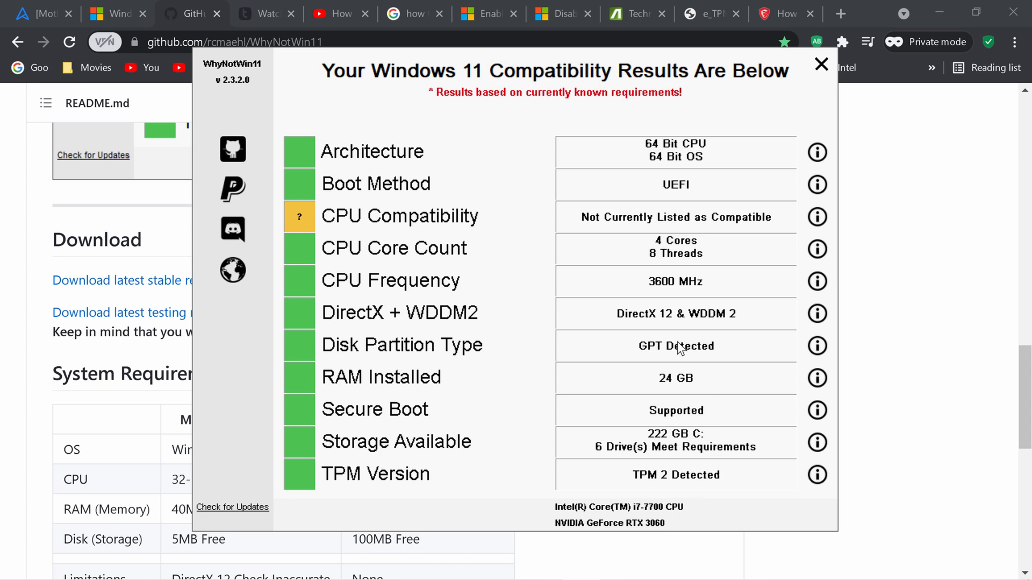
mouse_move(385, 239)
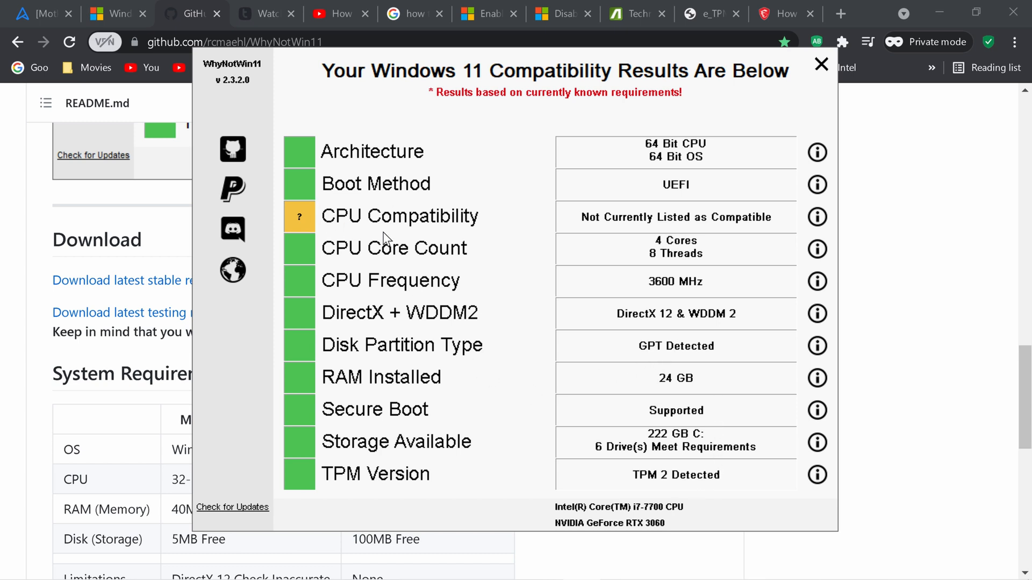
left_click(486, 13)
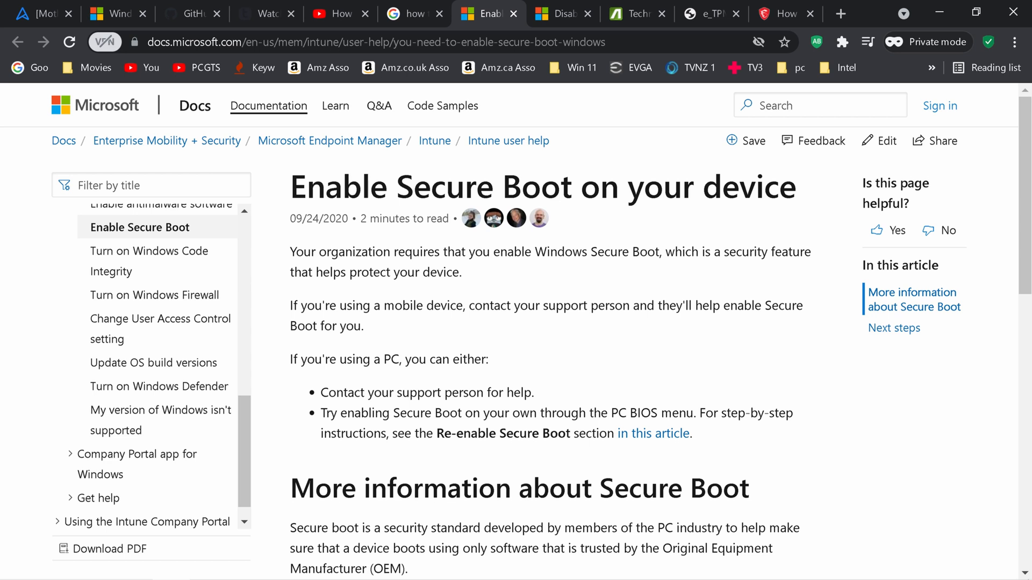
Read through the Enable Secure Boot article's status and Next steps sections, returning to the top.
left_click(375, 42)
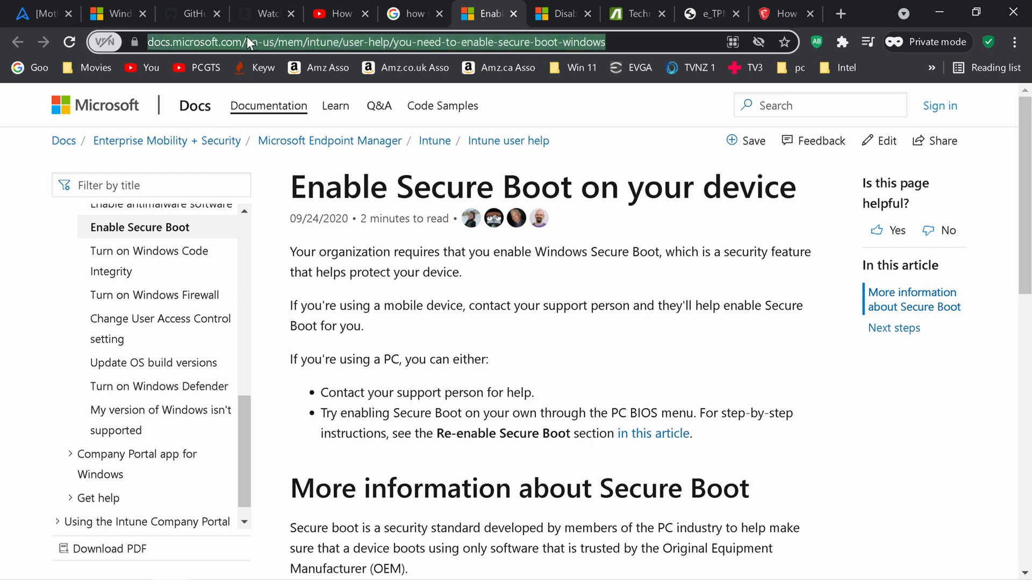
mouse_move(487, 33)
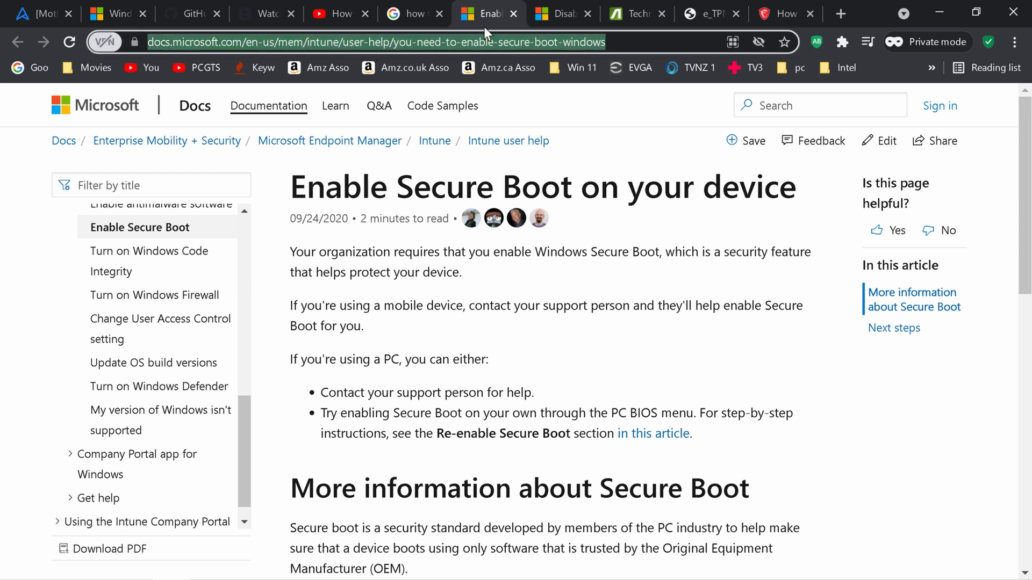
mouse_move(497, 67)
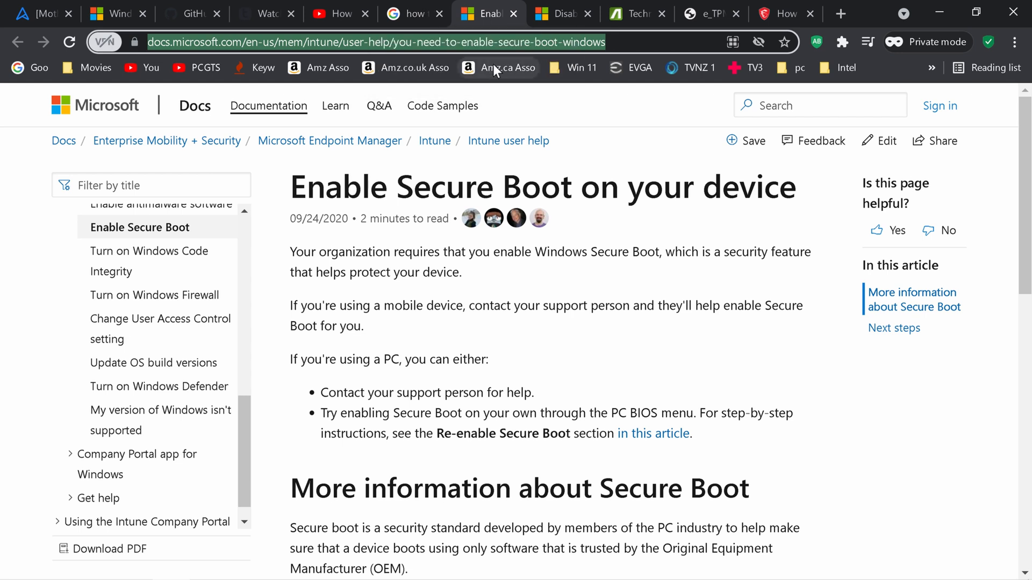
scroll("down", 3)
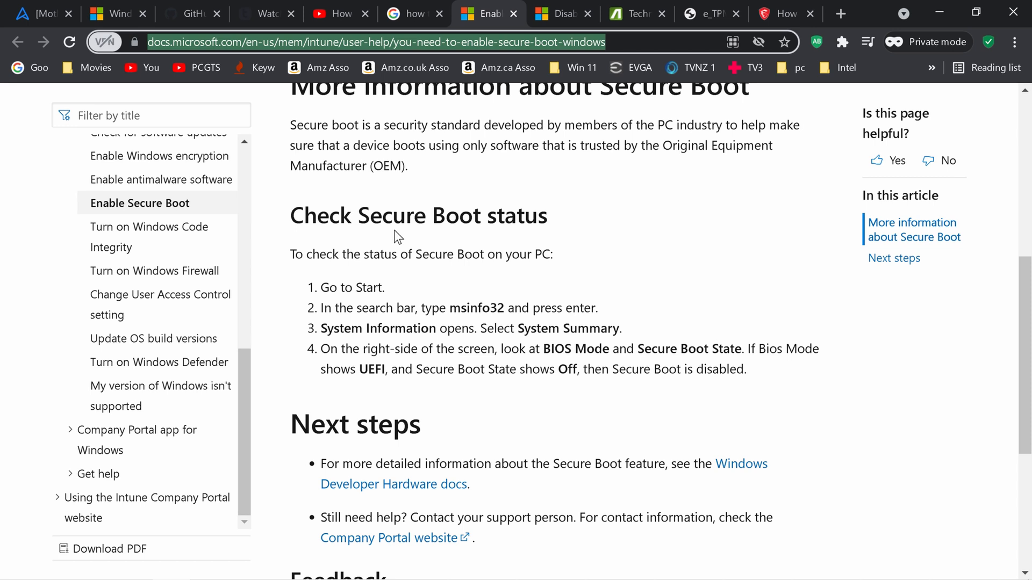
scroll("down", 3)
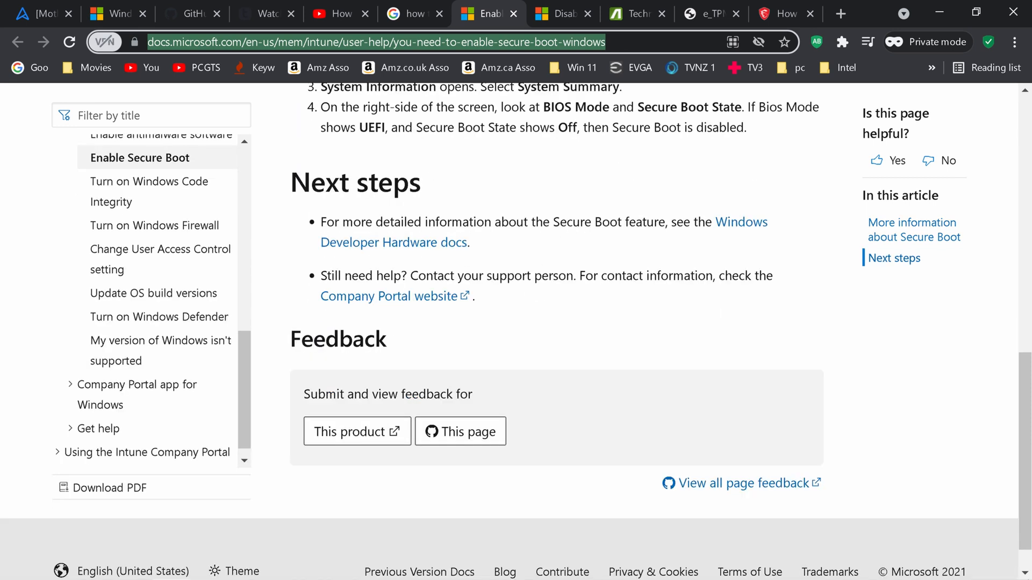
scroll("up", 3)
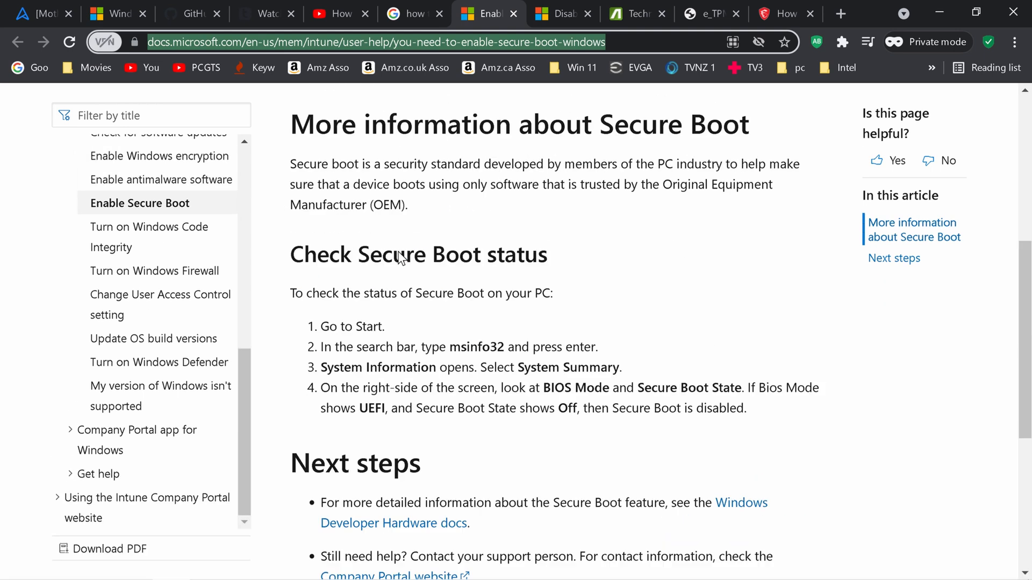
scroll("up", 3)
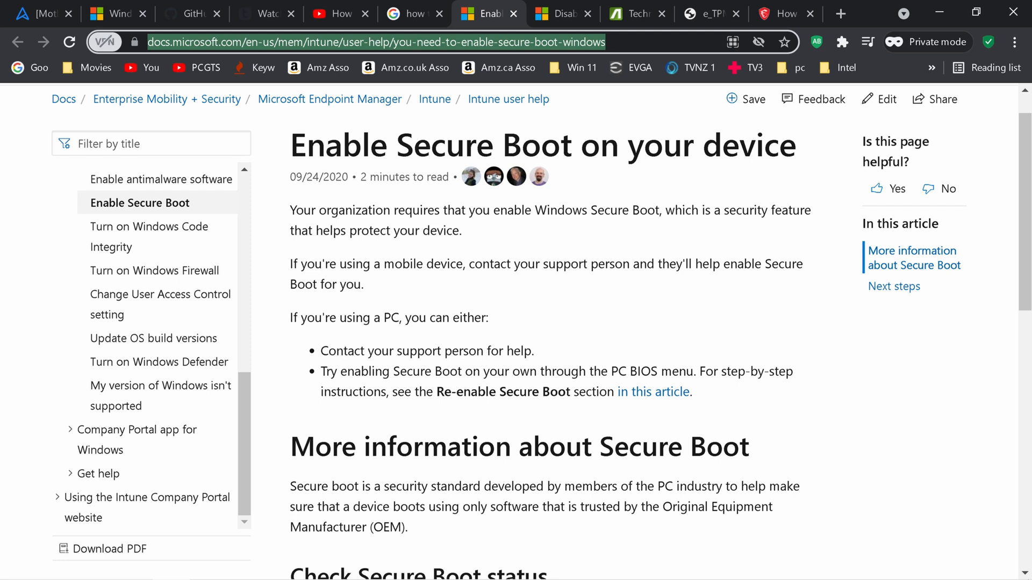
mouse_move(412, 406)
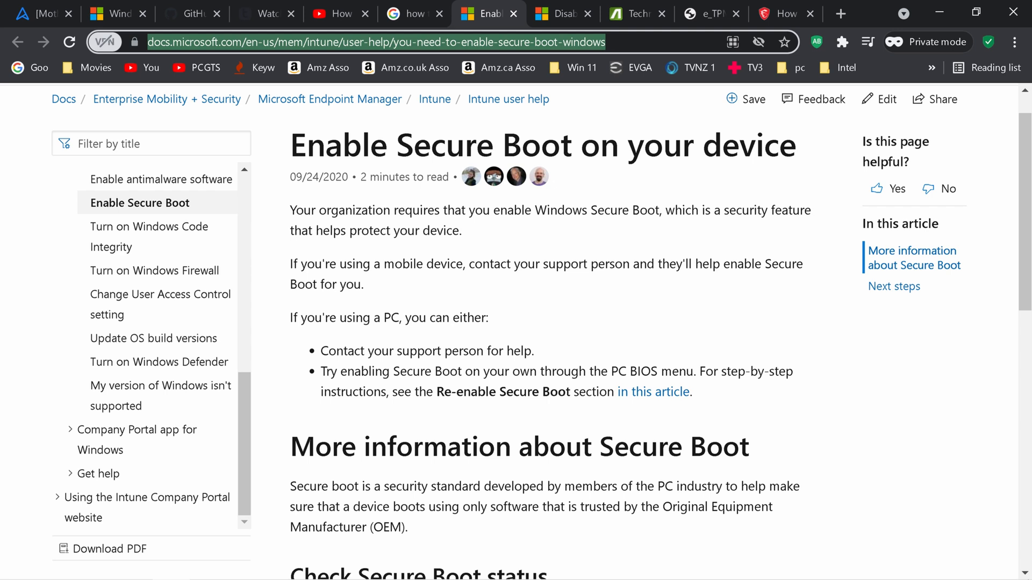
mouse_move(652, 391)
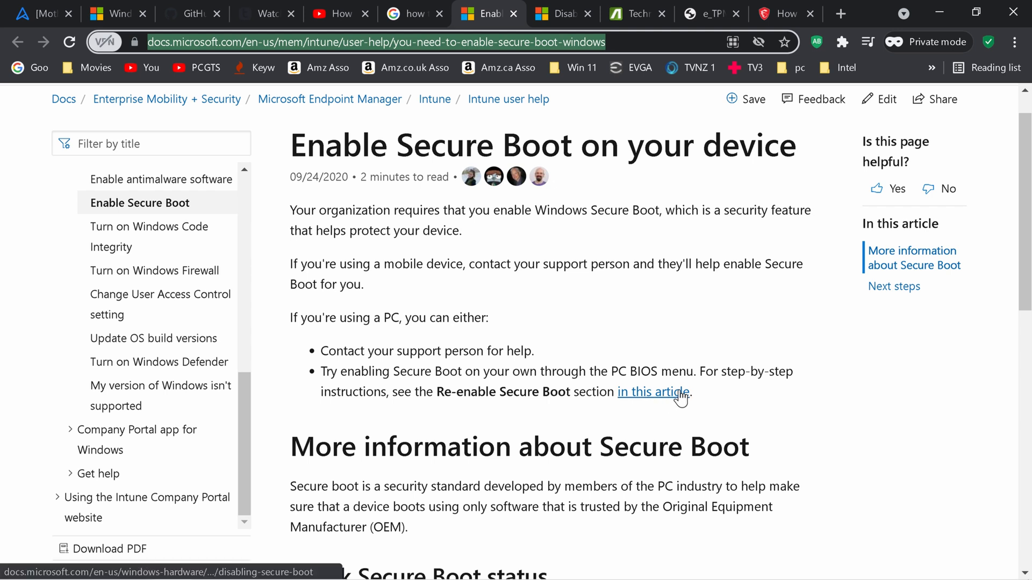
Follow the Re-enable Secure Boot link and scroll through its BIOS steps.
left_click(652, 391)
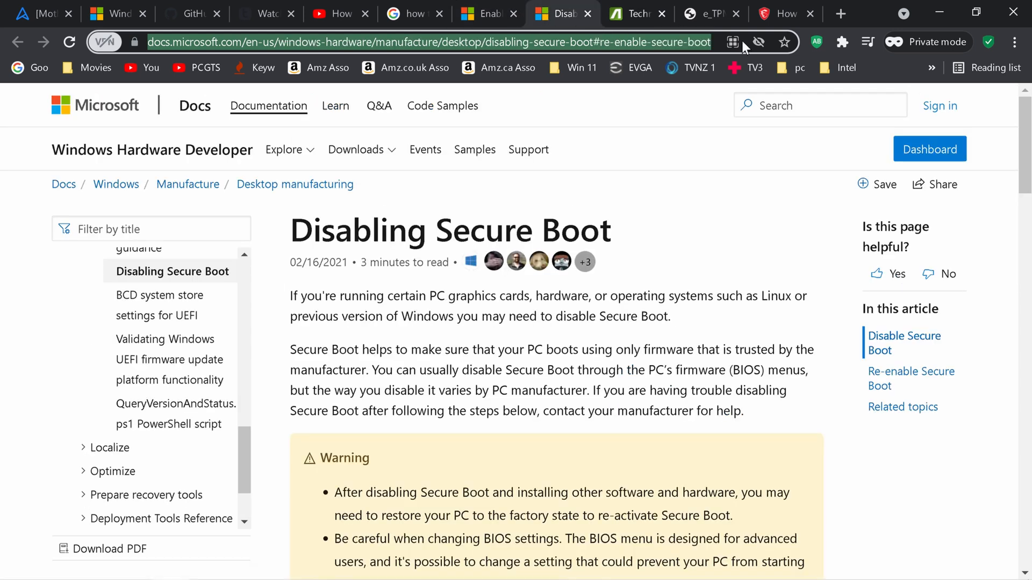
scroll("down", 3)
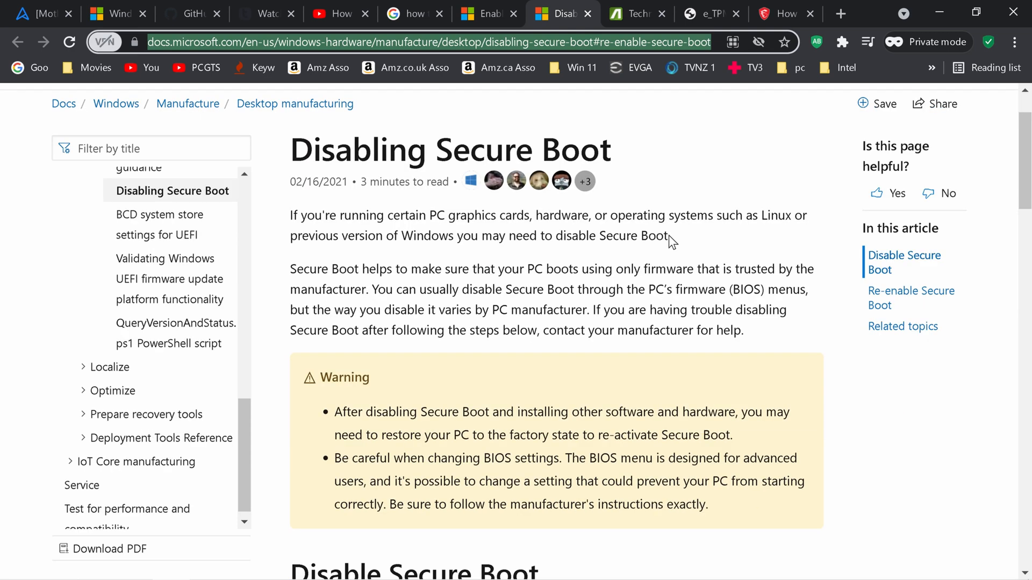
mouse_move(678, 176)
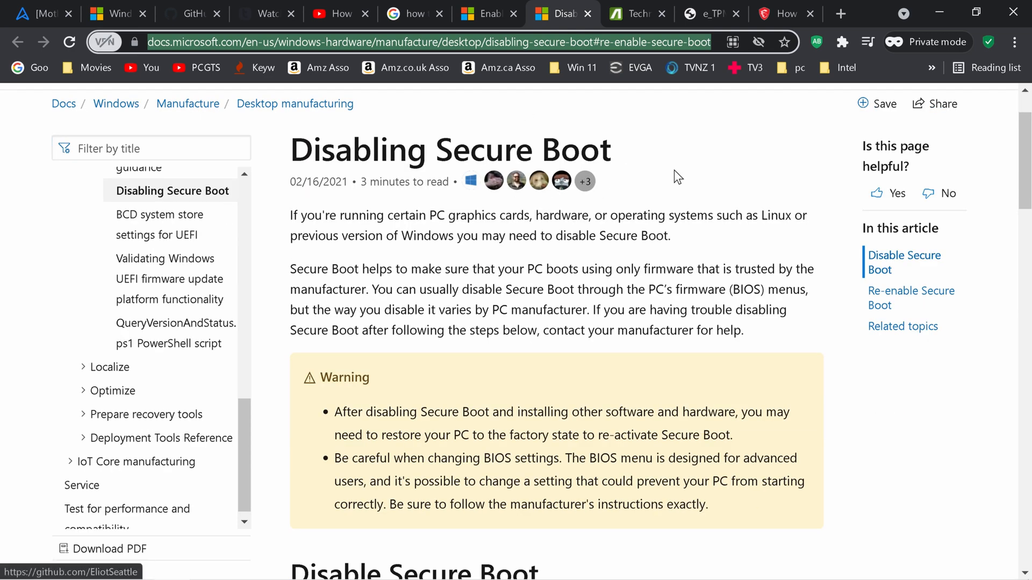
scroll("down", 3)
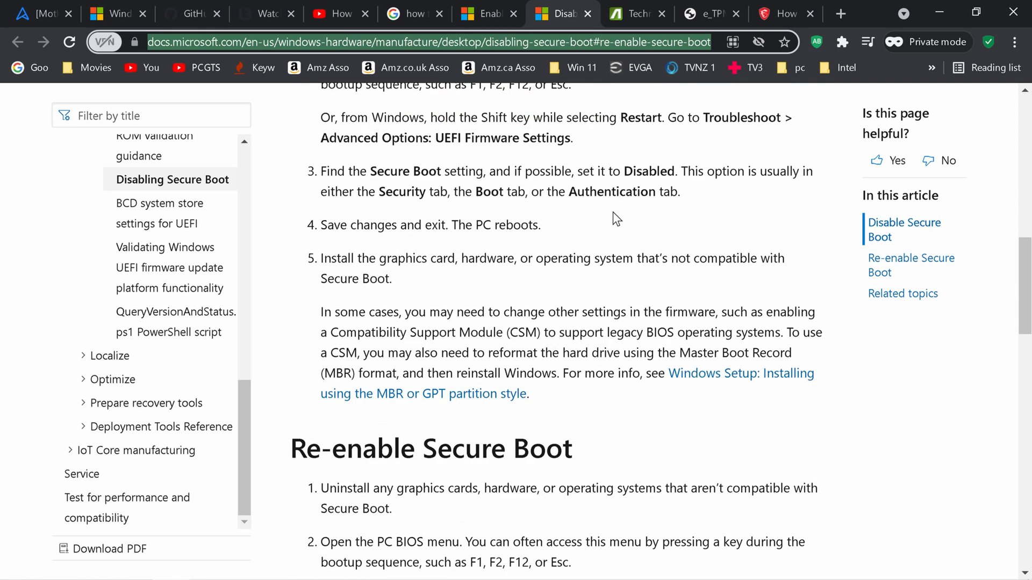
scroll("down", 3)
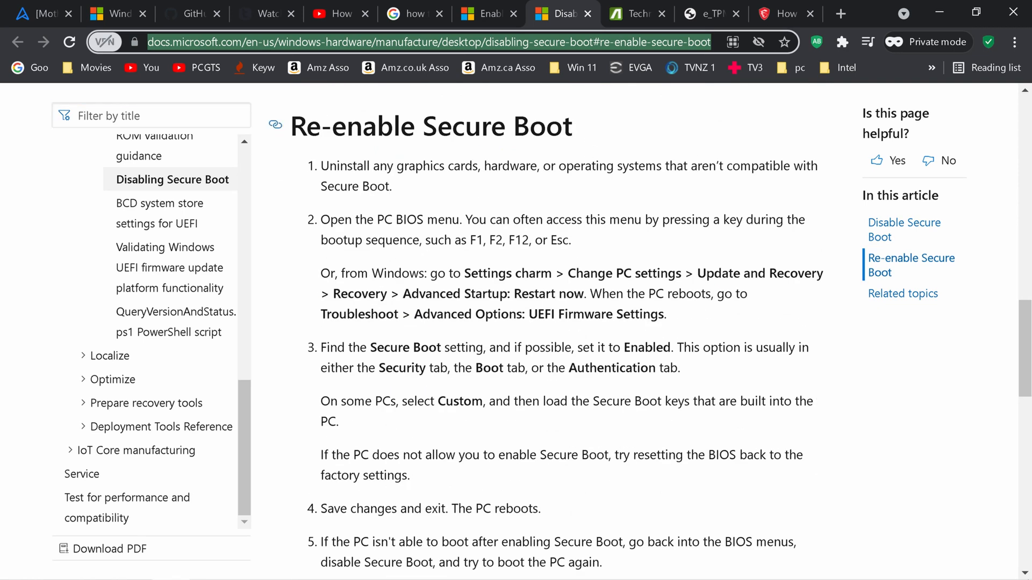
mouse_move(359, 180)
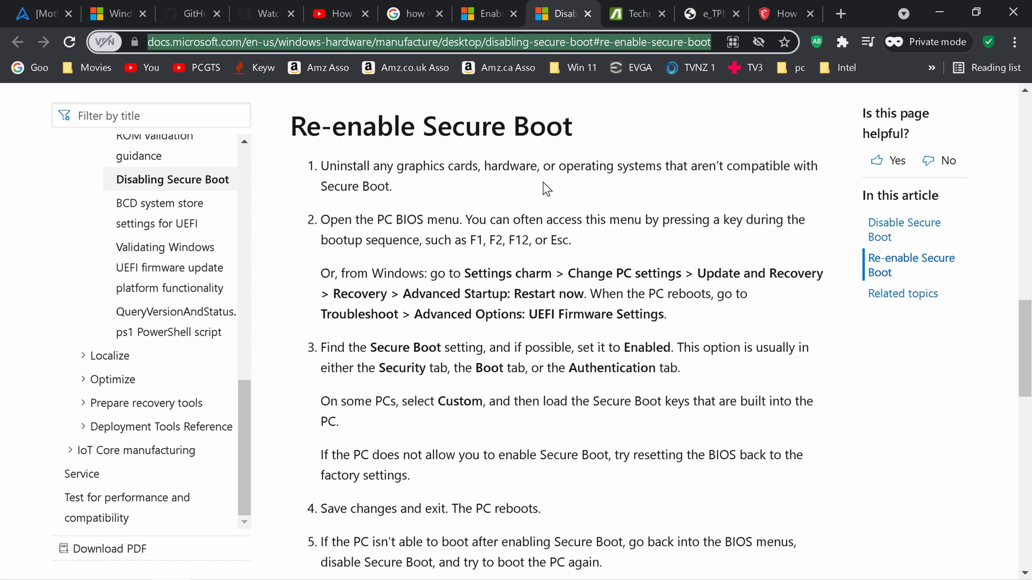
mouse_move(551, 189)
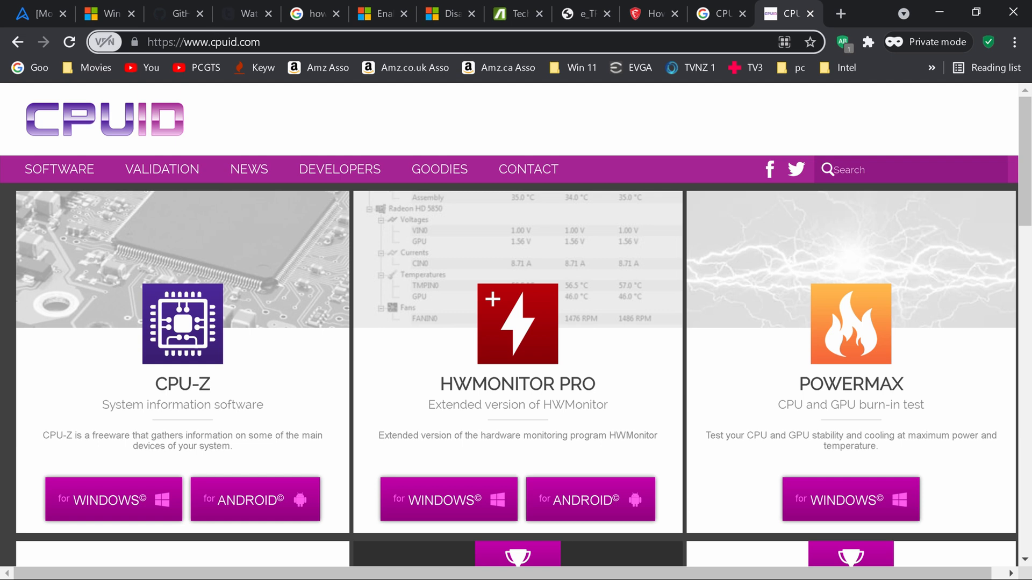
mouse_move(227, 68)
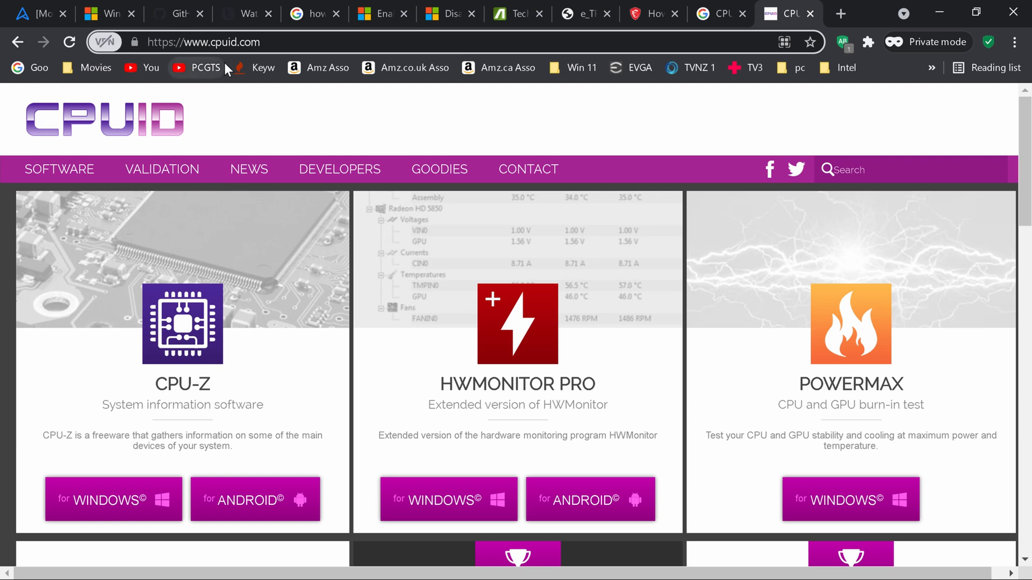
mouse_move(195, 381)
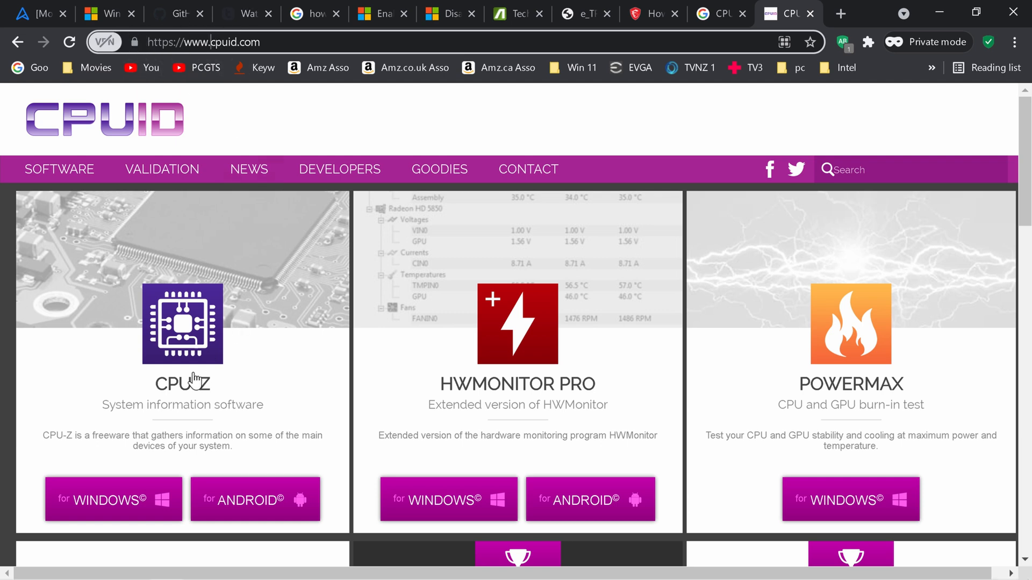
Go to the CPU-Z for Windows page and choose the Setup • English version 1.96.
left_click(113, 498)
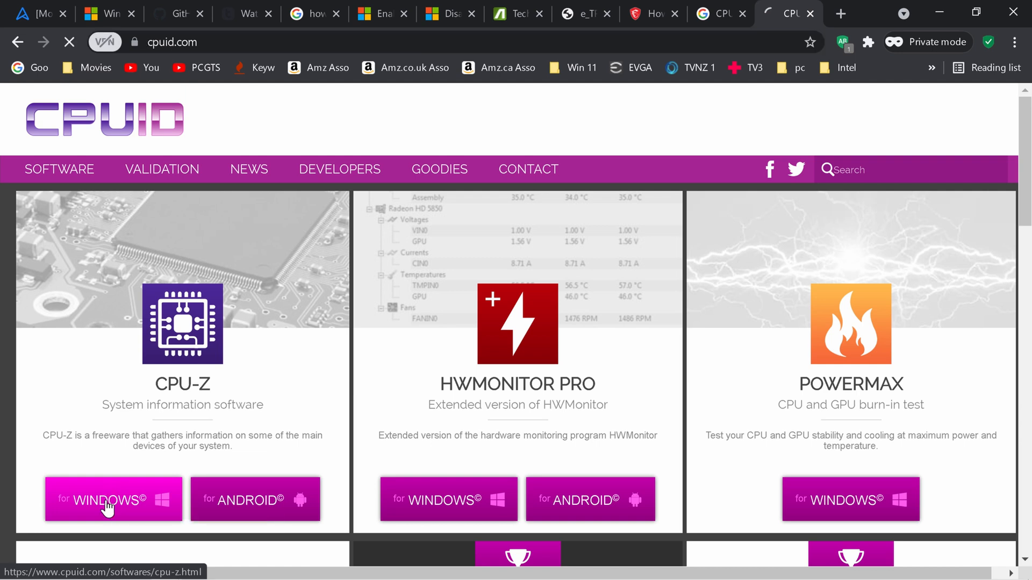
left_click(113, 499)
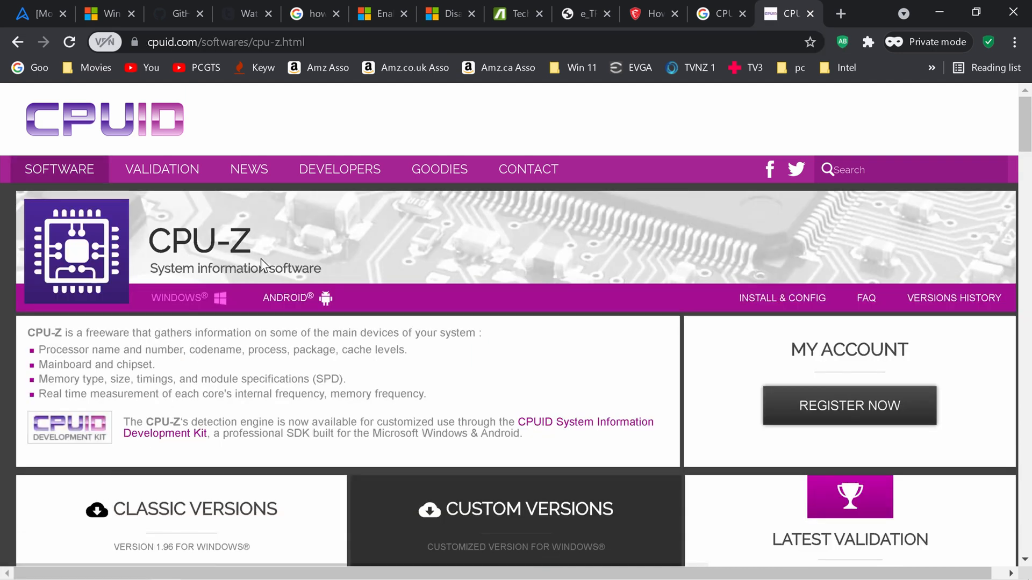
scroll("down", 3)
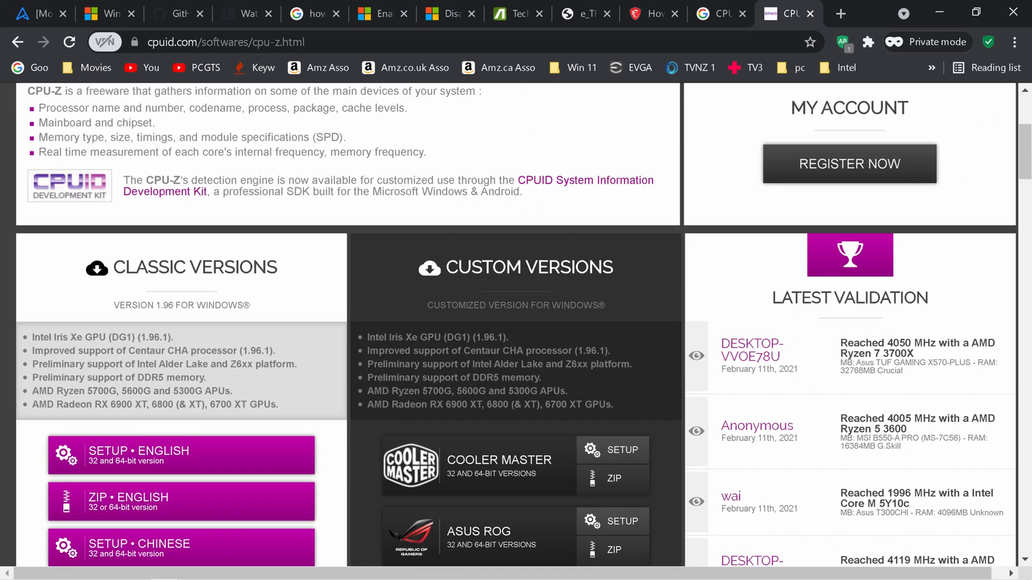
left_click(180, 454)
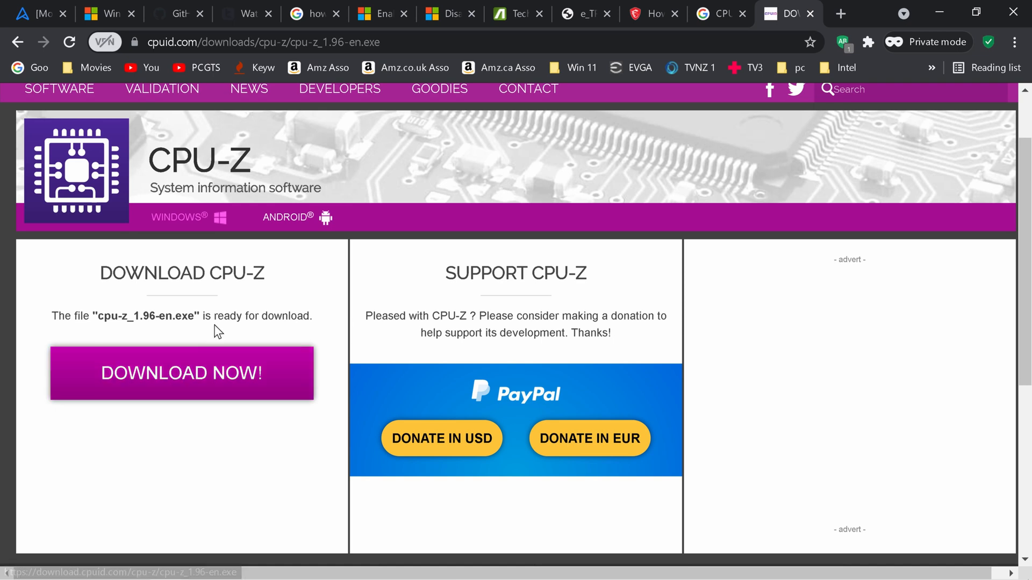
Download the CPU-Z installer to Downloads and launch it from the download bar.
left_click(181, 373)
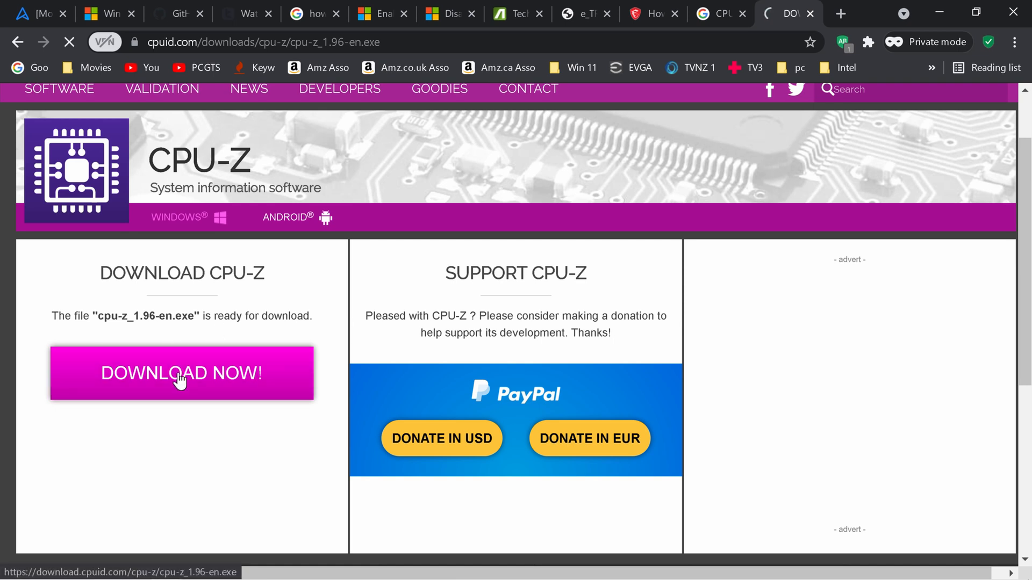
left_click(182, 373)
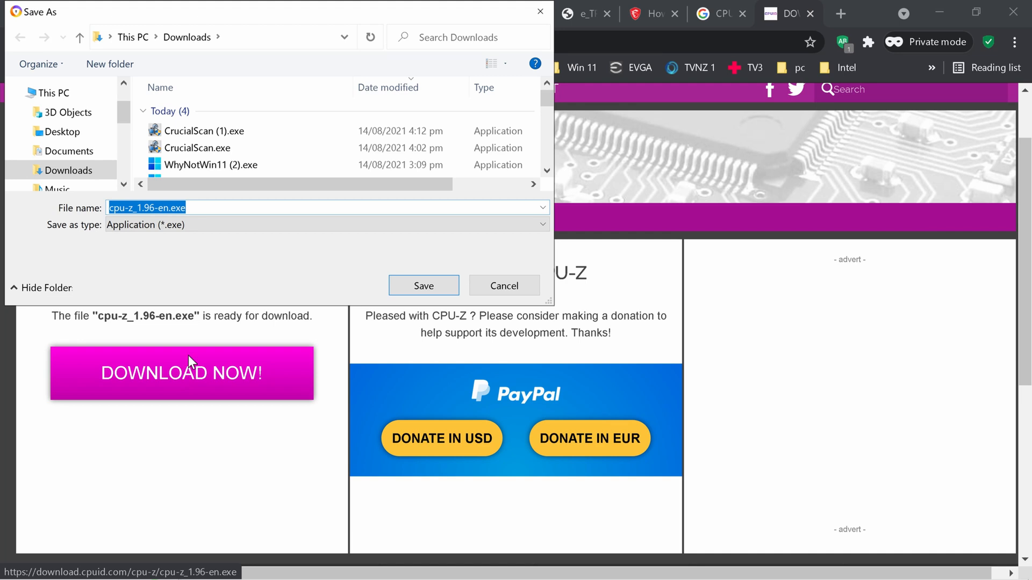
left_click(423, 286)
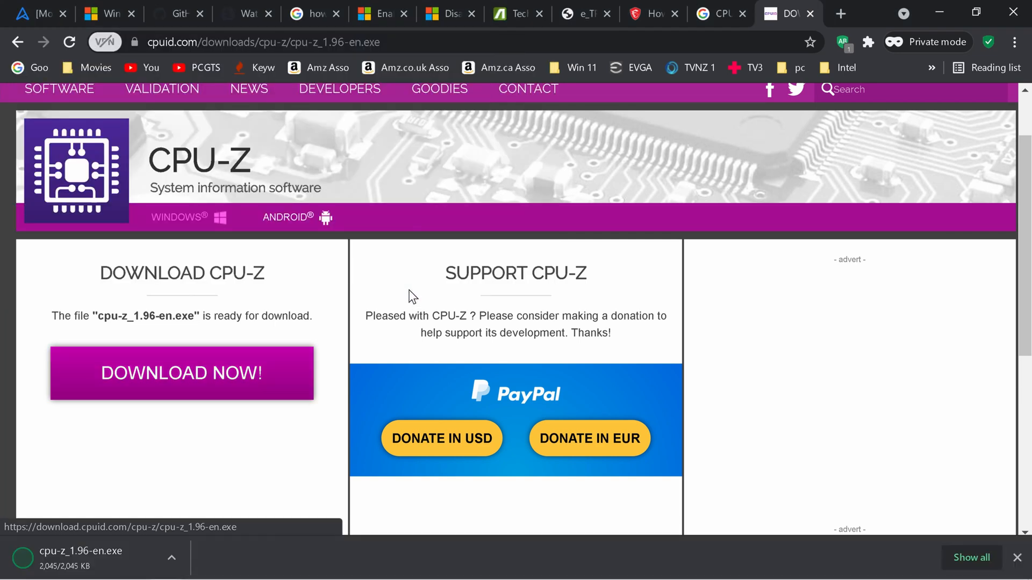
left_click(171, 558)
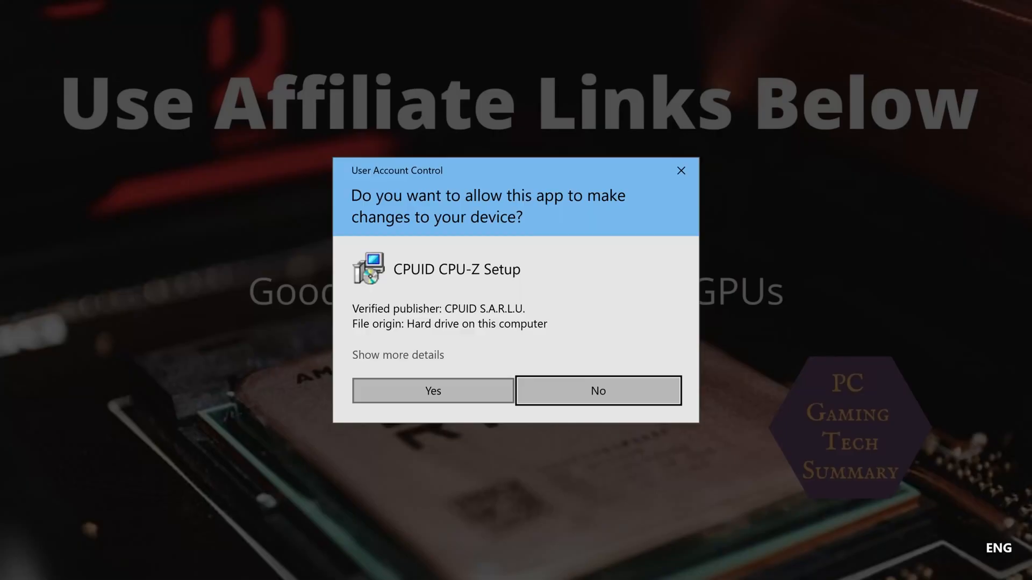
Allow the UAC prompt and install CPU-Z 1.96 with the license accepted and a desktop icon, finishing the wizard.
left_click(432, 390)
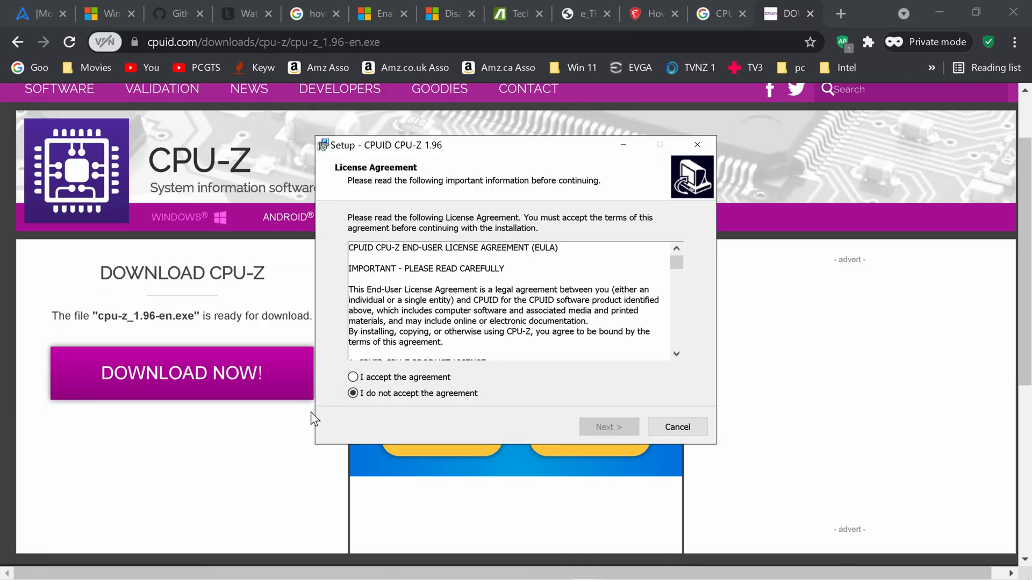
left_click(353, 377)
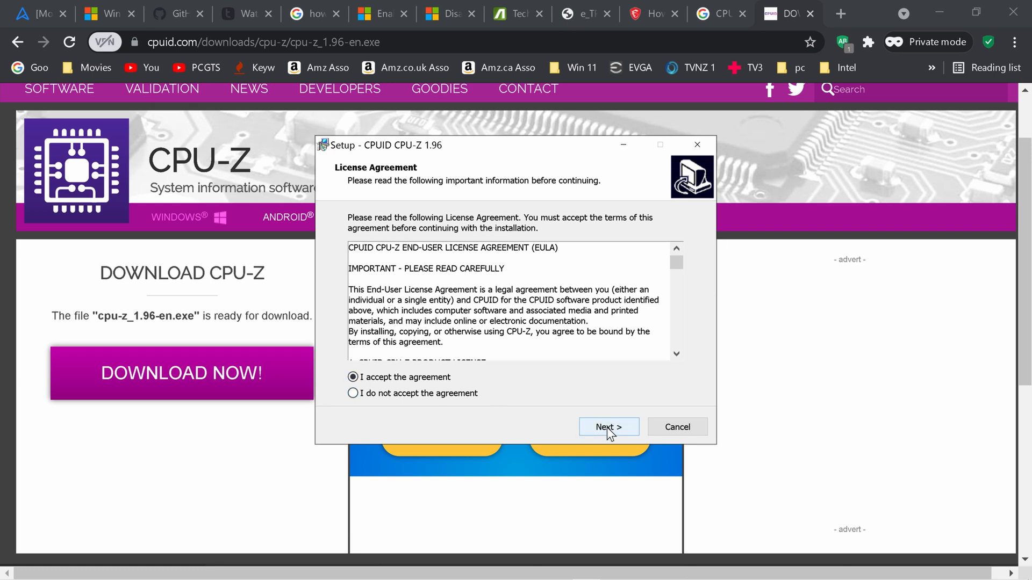
scroll("down", 3)
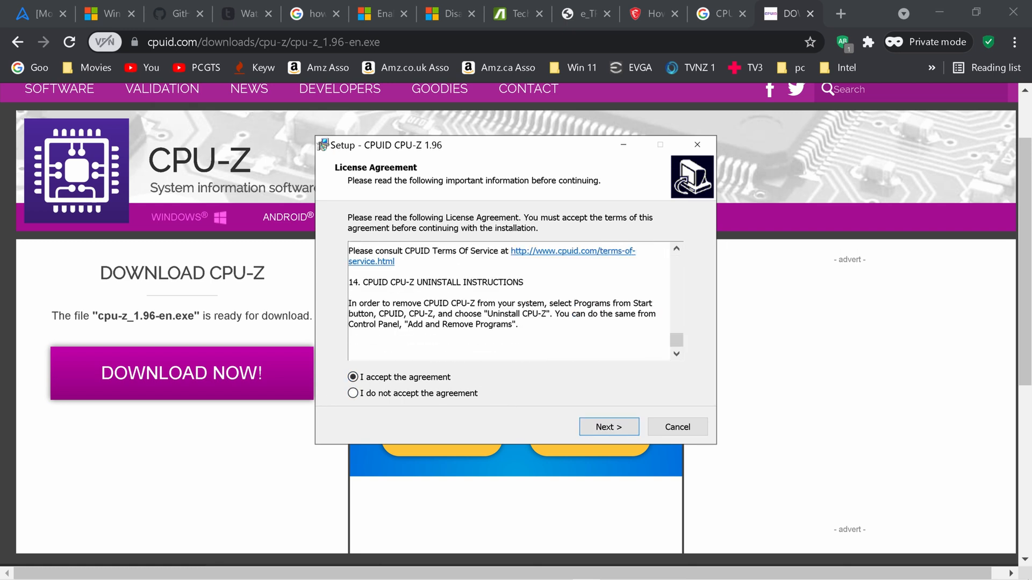
left_click(607, 426)
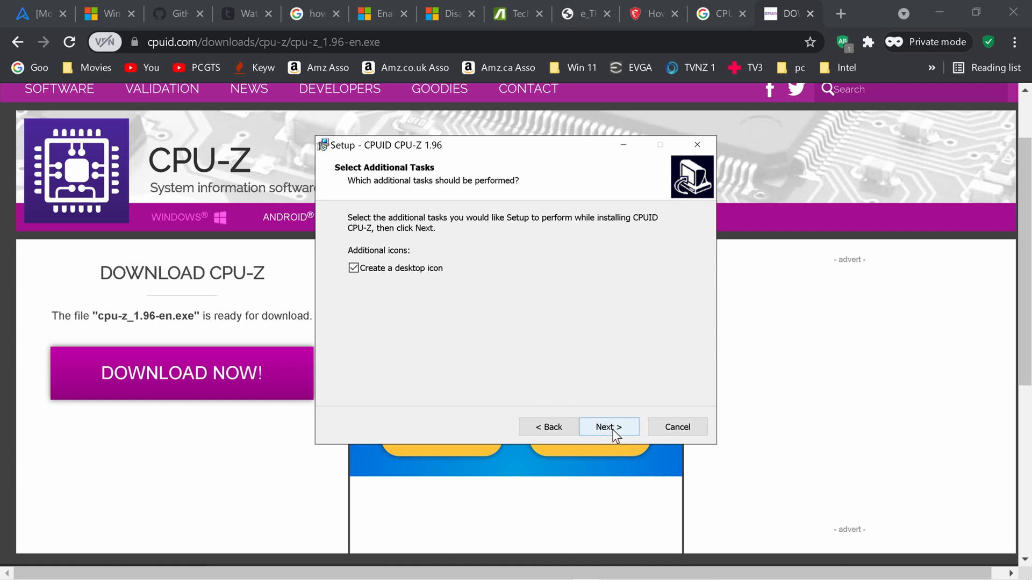
left_click(607, 427)
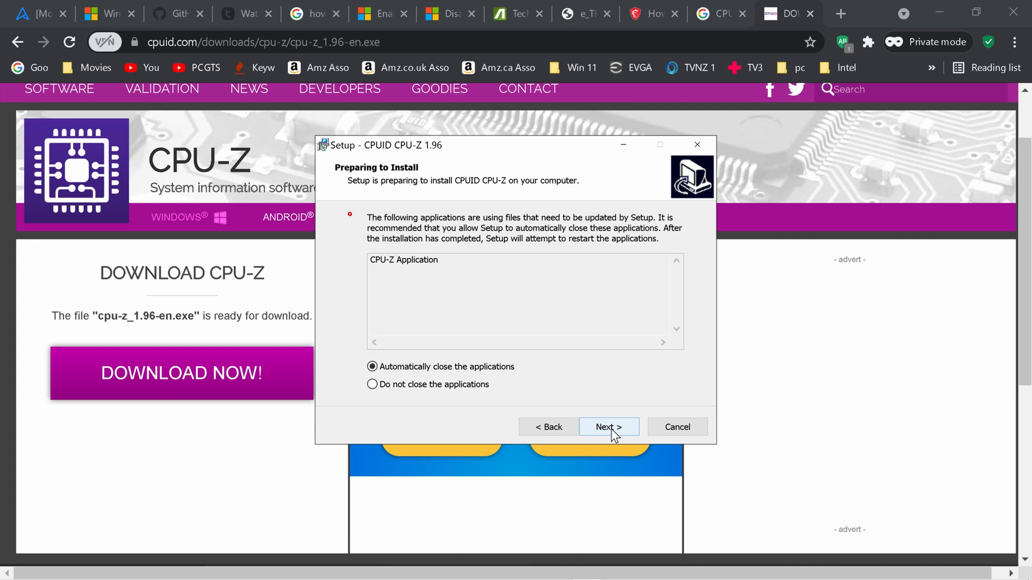
left_click(607, 426)
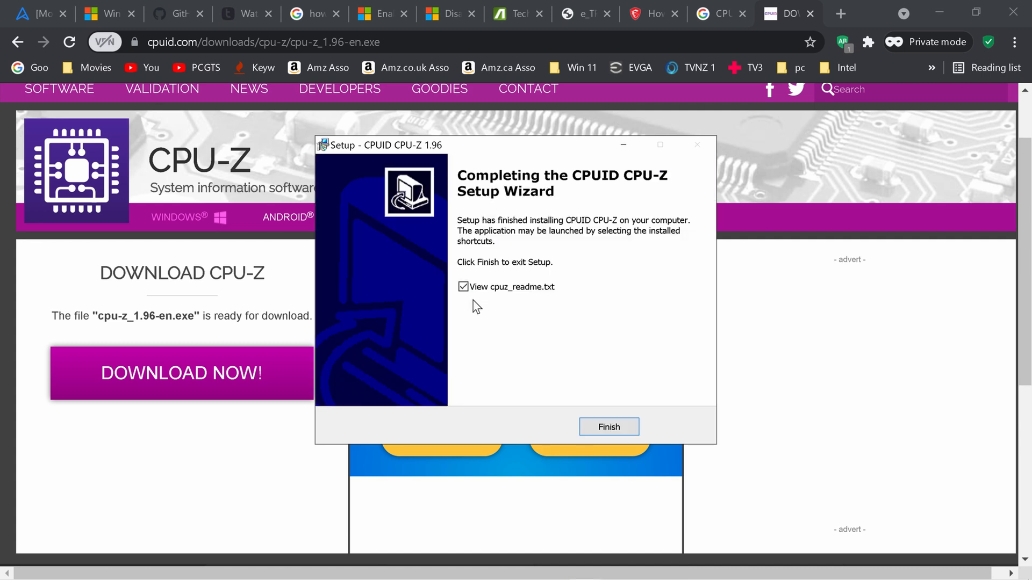
left_click(607, 426)
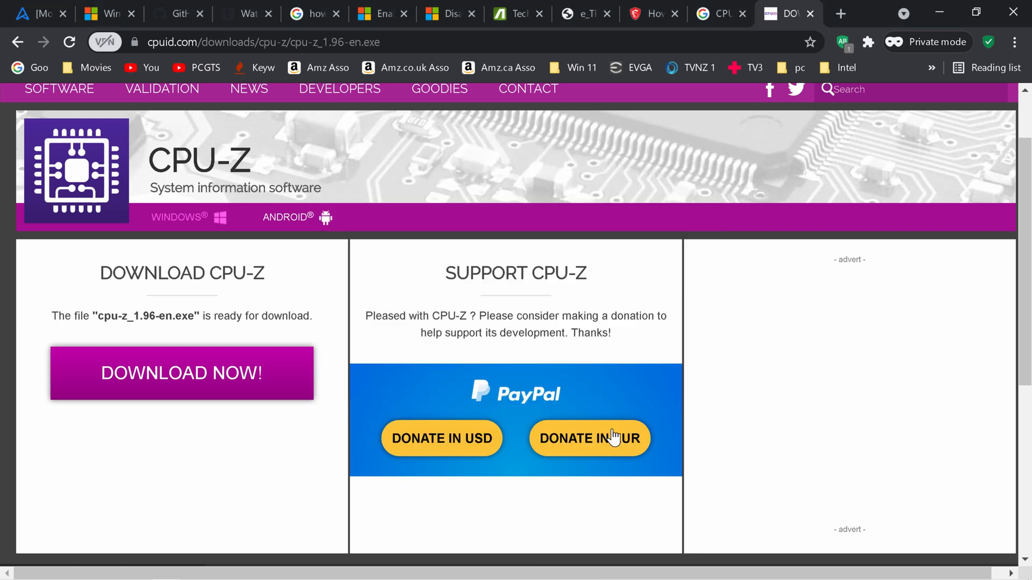
mouse_move(256, 512)
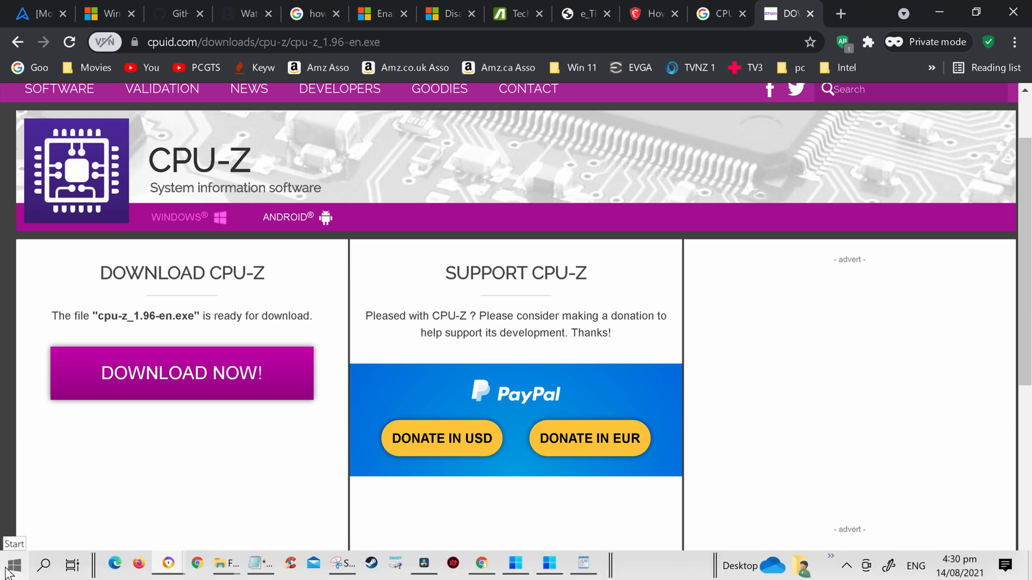
Launch CPU-Z from the Start menu's CPUID group with elevated rights.
left_click(12, 565)
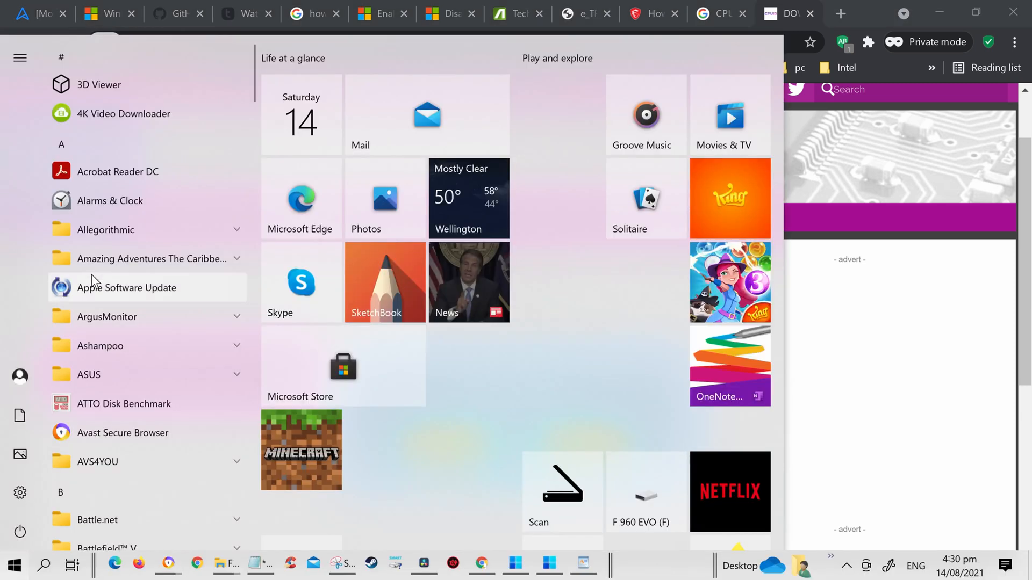
scroll("down", 3)
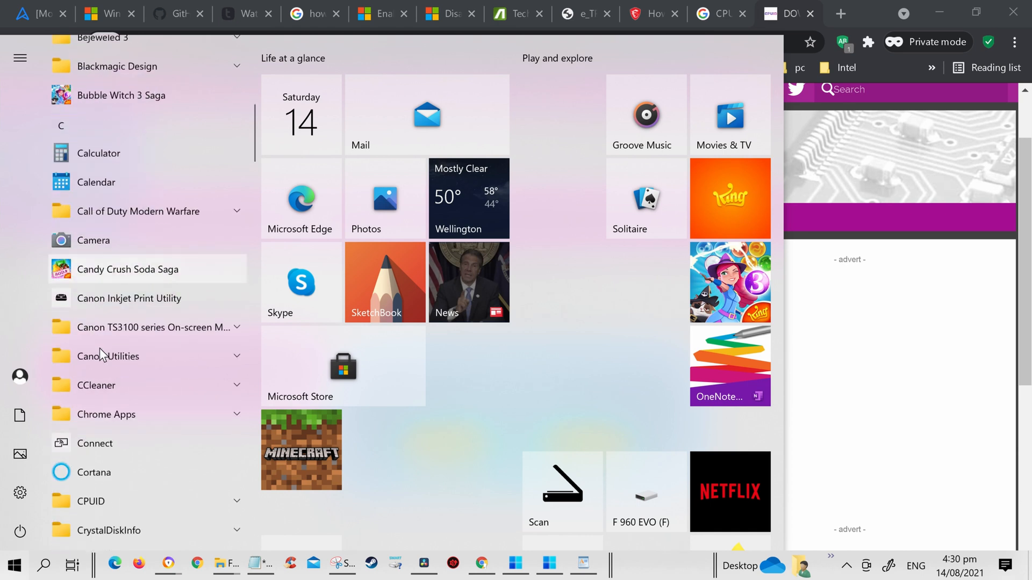
scroll("down", 3)
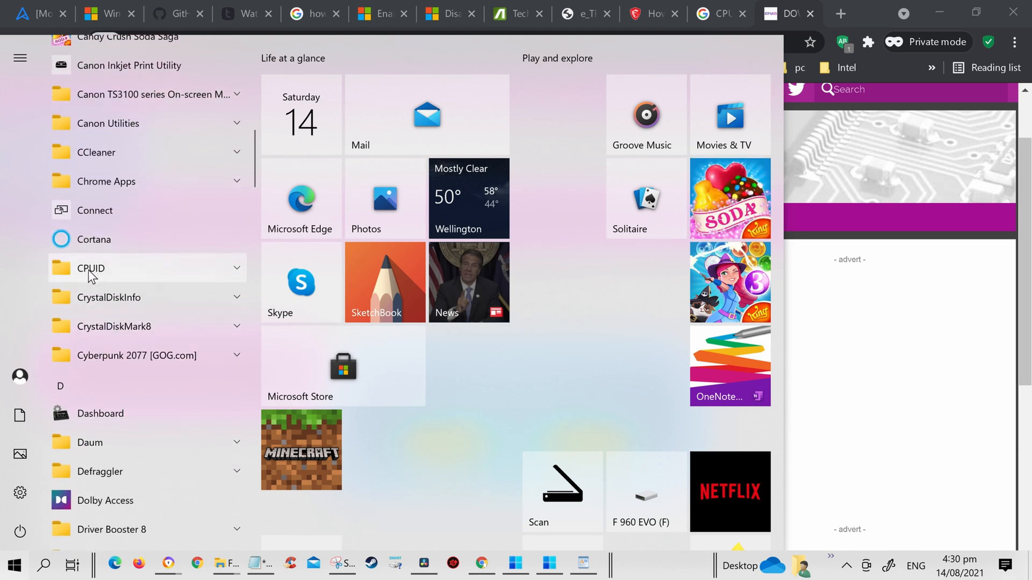
left_click(90, 268)
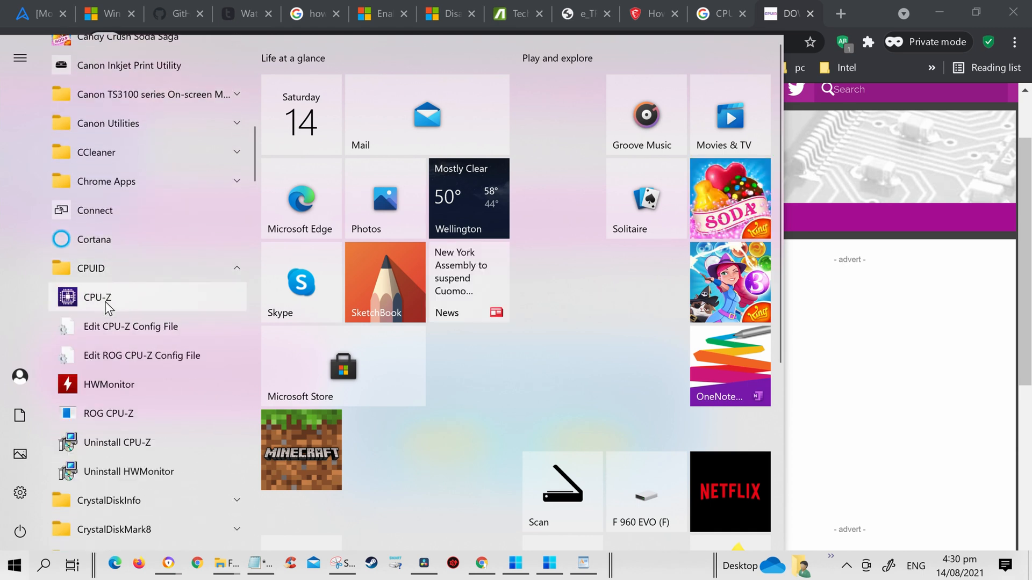
left_click(97, 297)
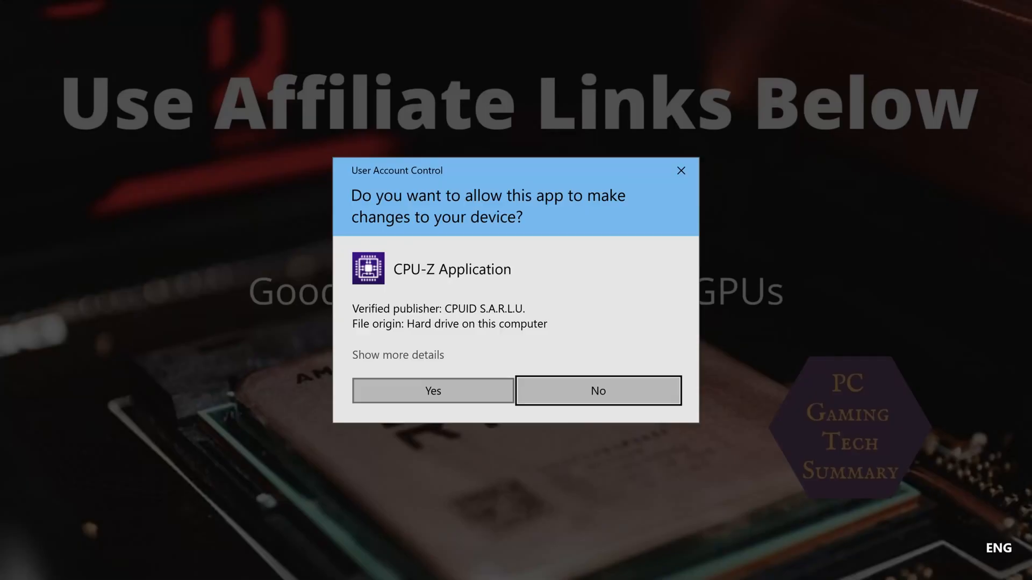
left_click(432, 390)
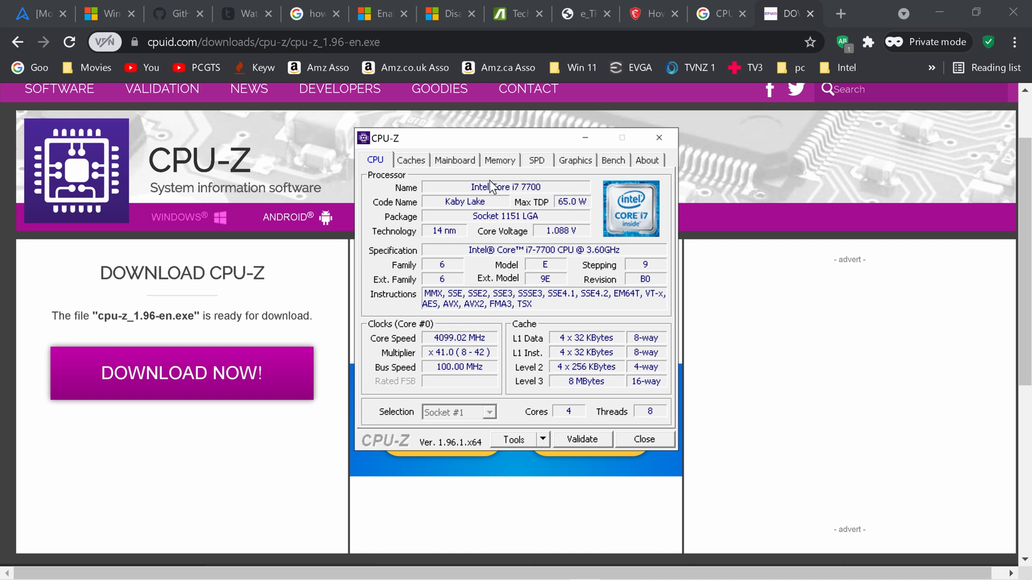
View the Caches tab, then the Mainboard tab showing ASUS PRIME H270-PRO with BIOS 1205.
left_click(411, 160)
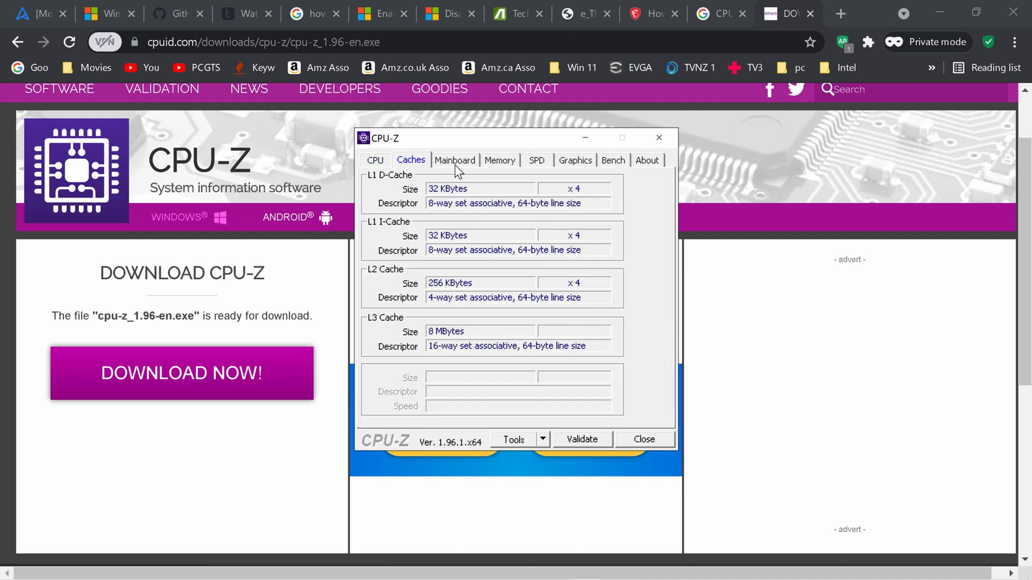
left_click(453, 160)
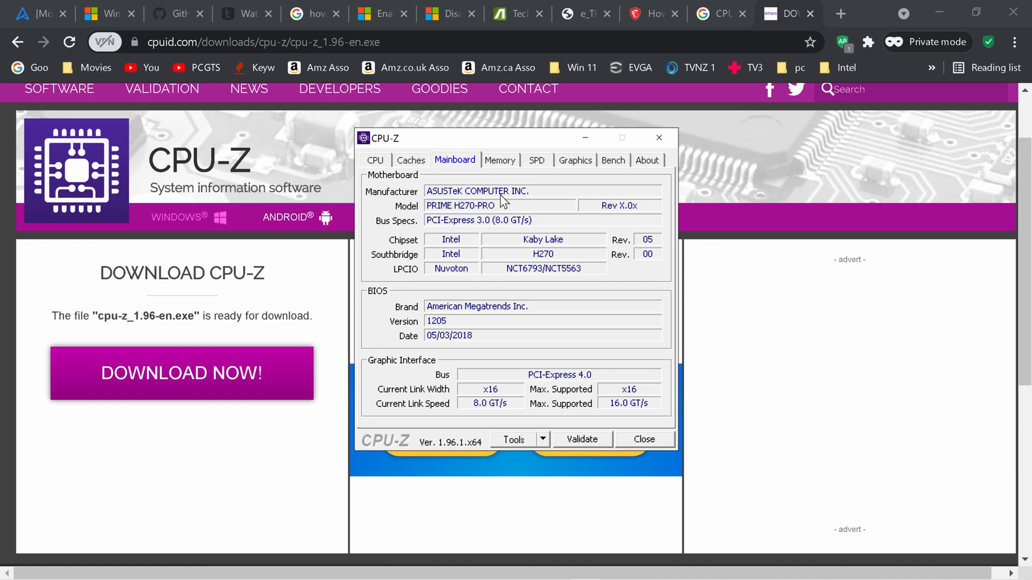
mouse_move(479, 217)
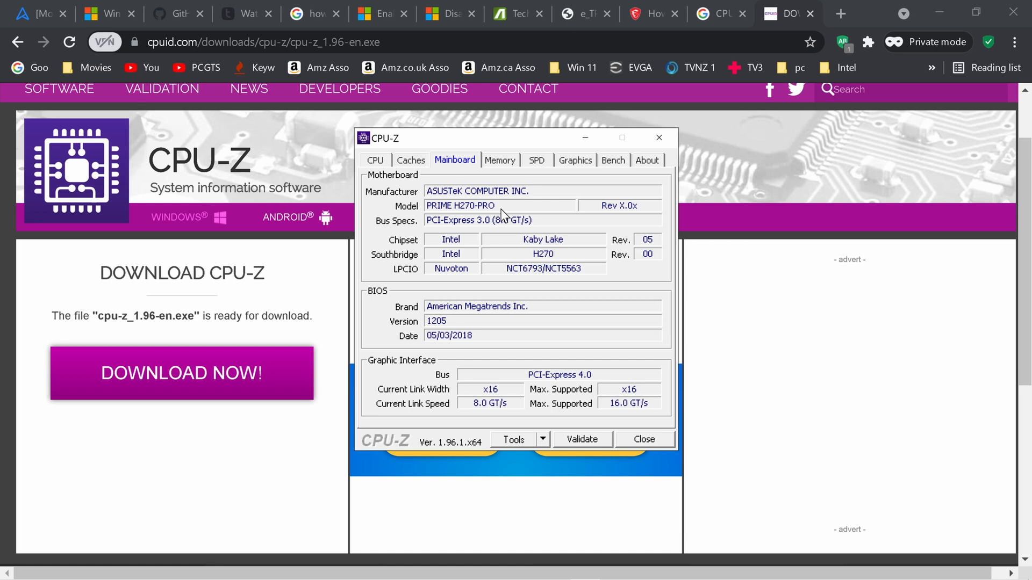
mouse_move(523, 256)
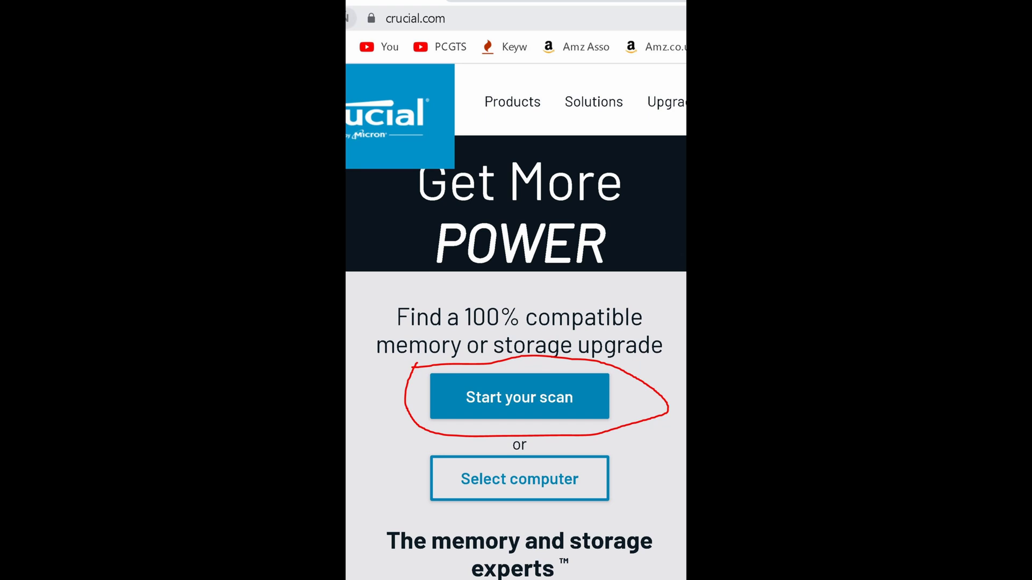
Agree to the Crucial System Scanner terms and start the free scan tool download.
left_click(519, 397)
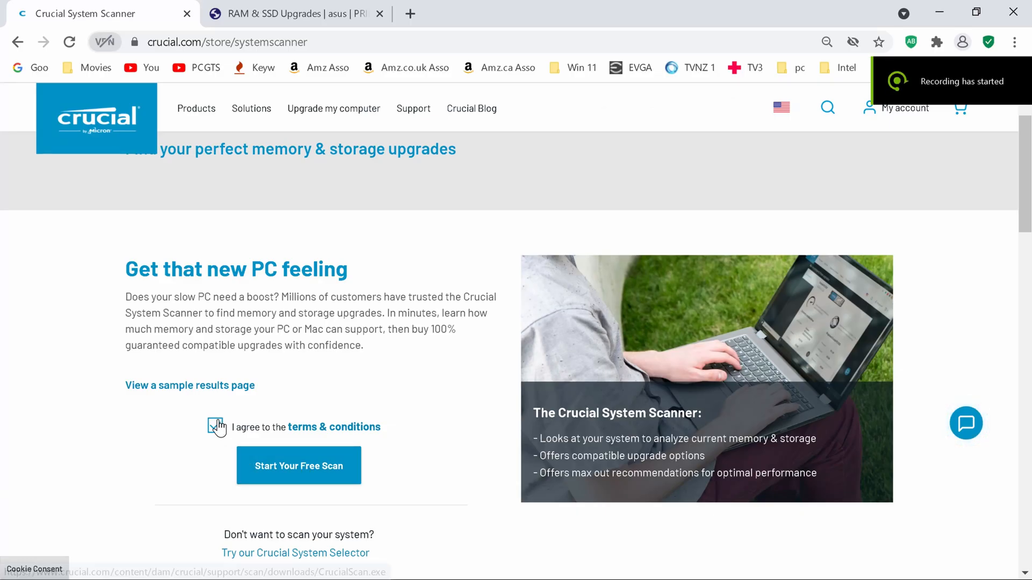
left_click(216, 427)
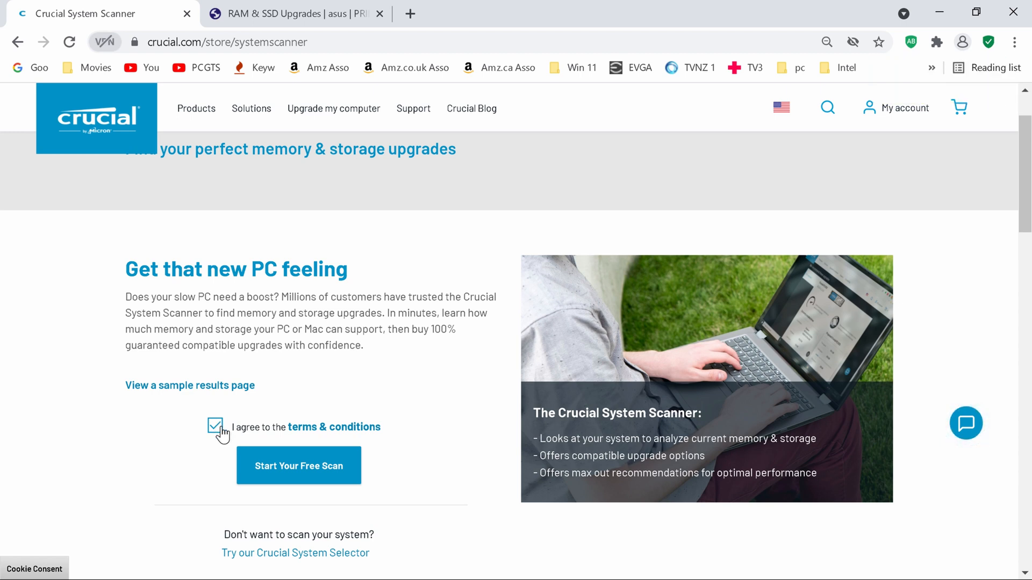
mouse_move(298, 474)
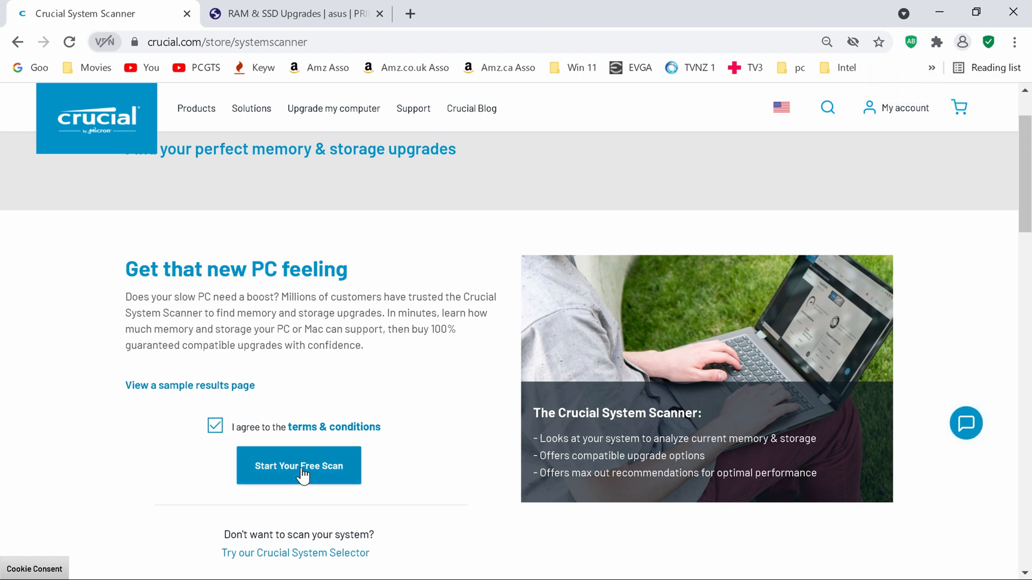
left_click(297, 465)
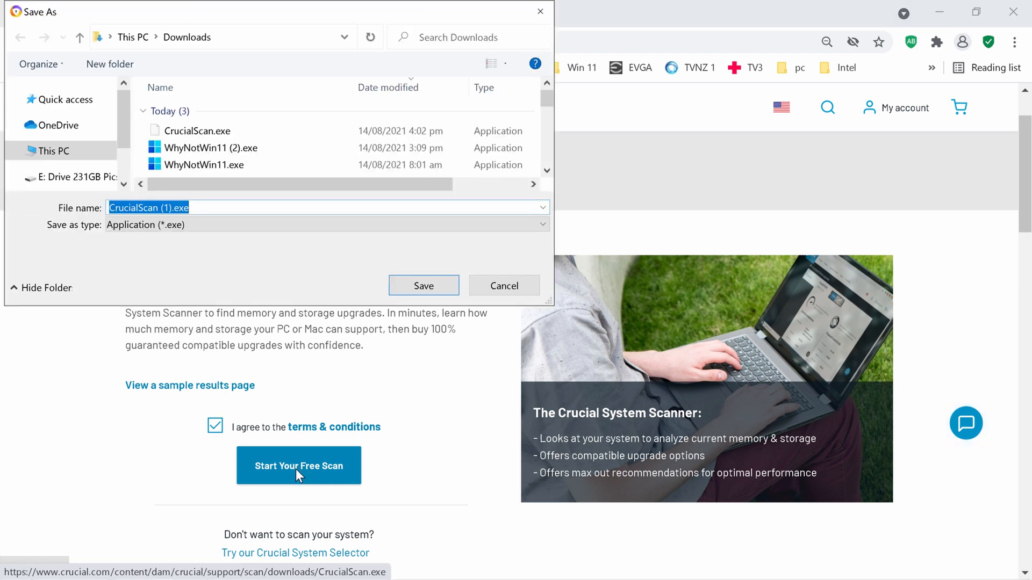
left_click(423, 286)
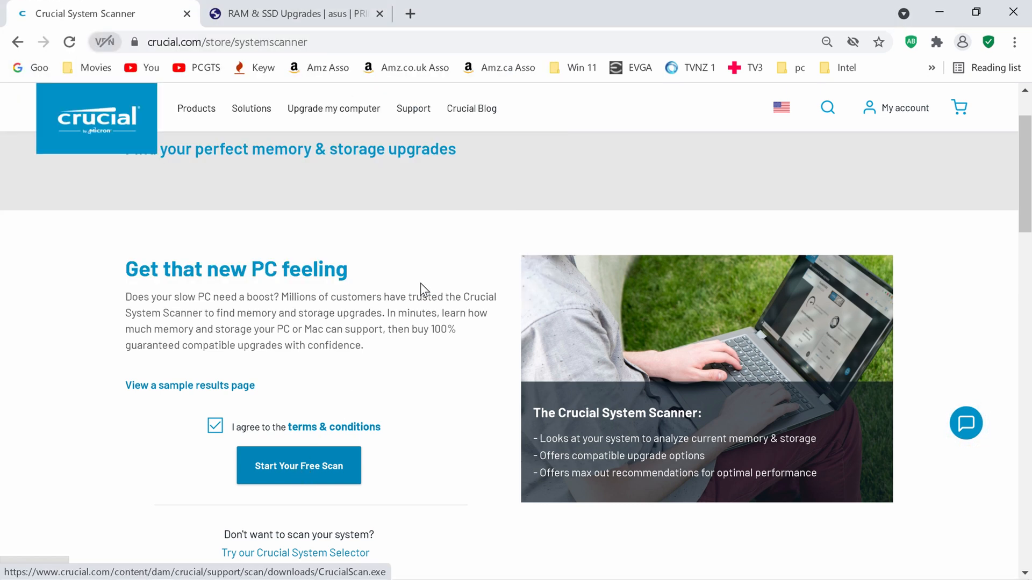
left_click(298, 465)
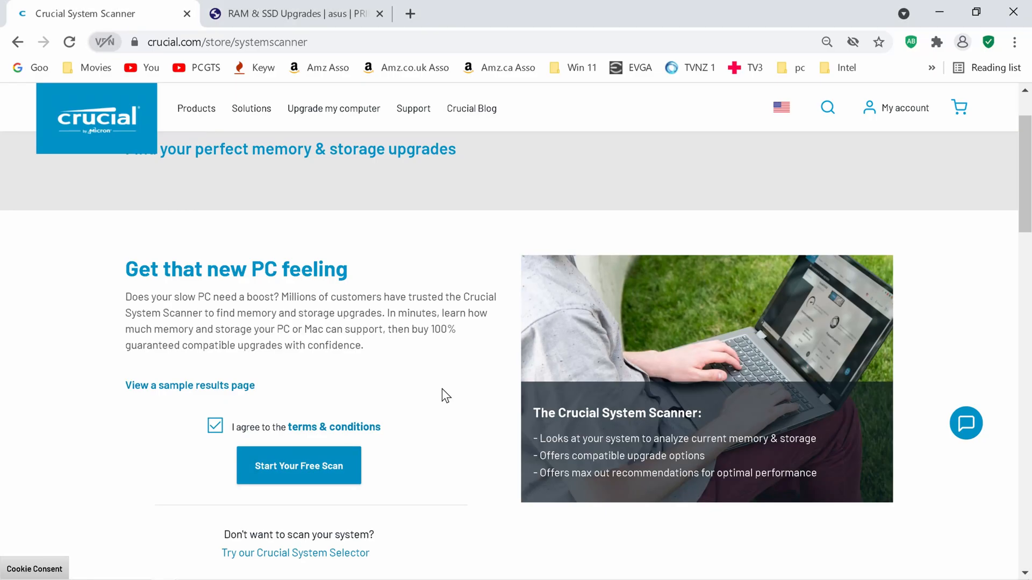
left_click(298, 465)
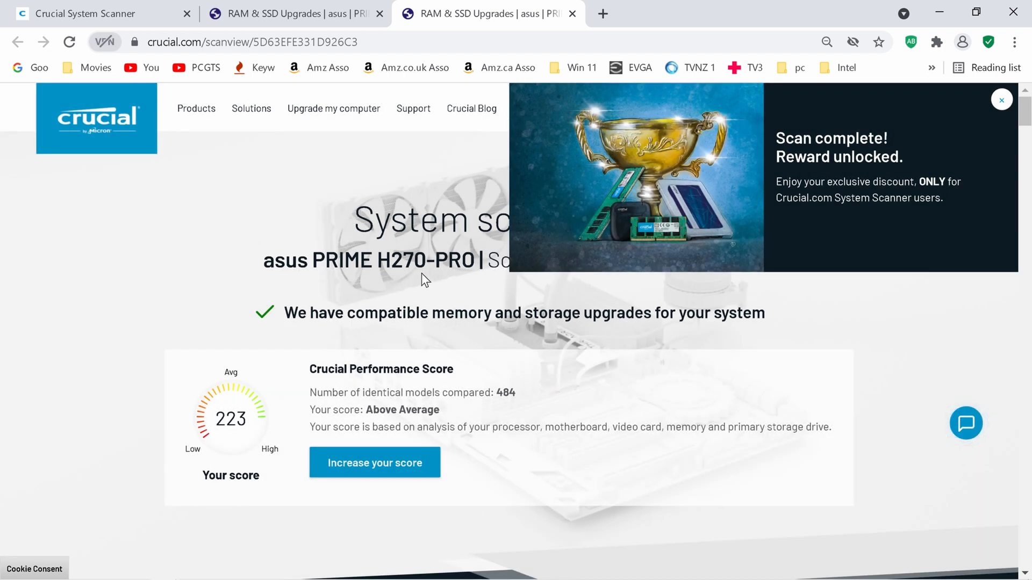
mouse_move(390, 240)
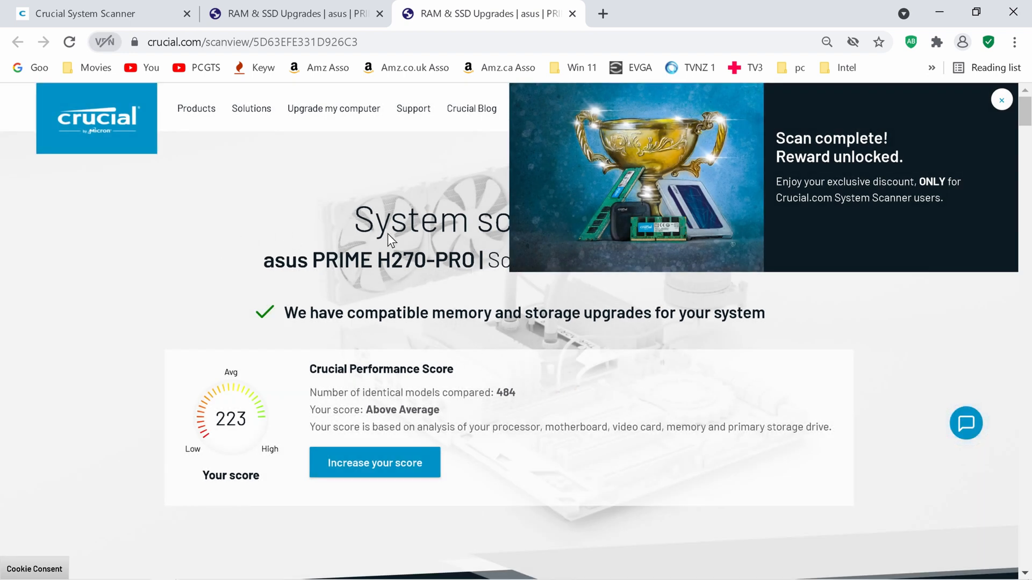
mouse_move(408, 274)
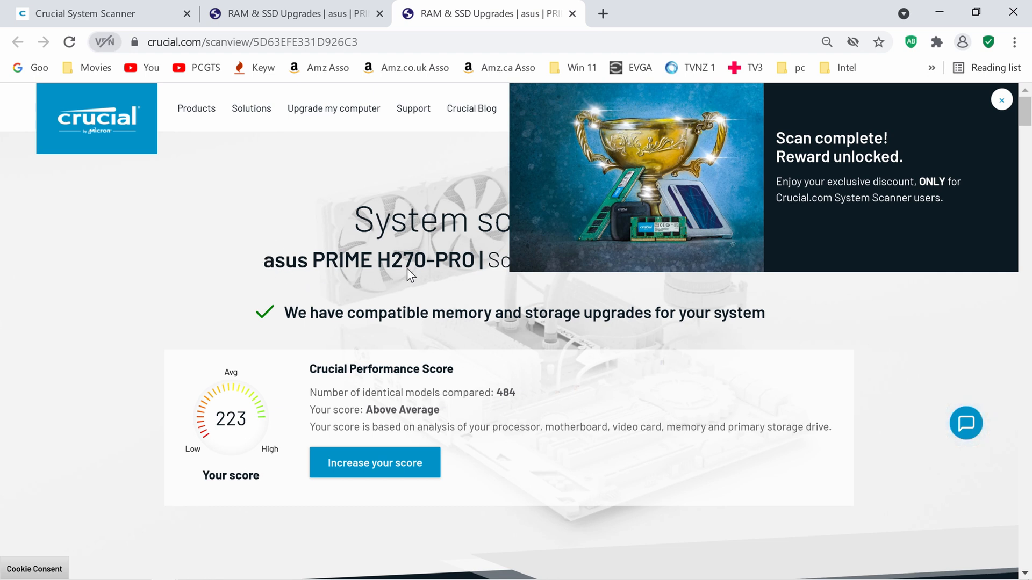
mouse_move(477, 282)
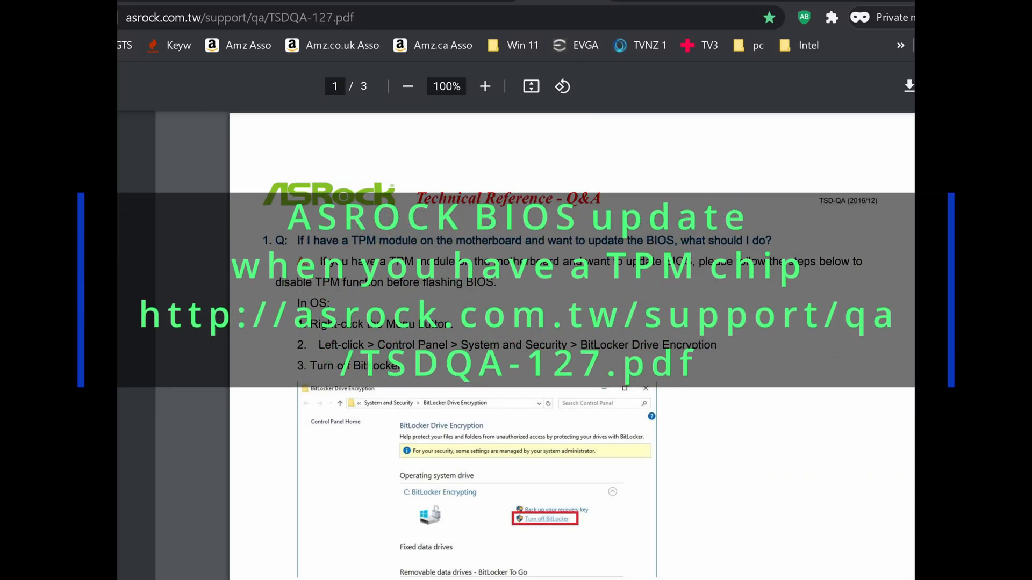
Navigate to asus.com/nz to load the ASUS New Zealand home page.
left_click(217, 13)
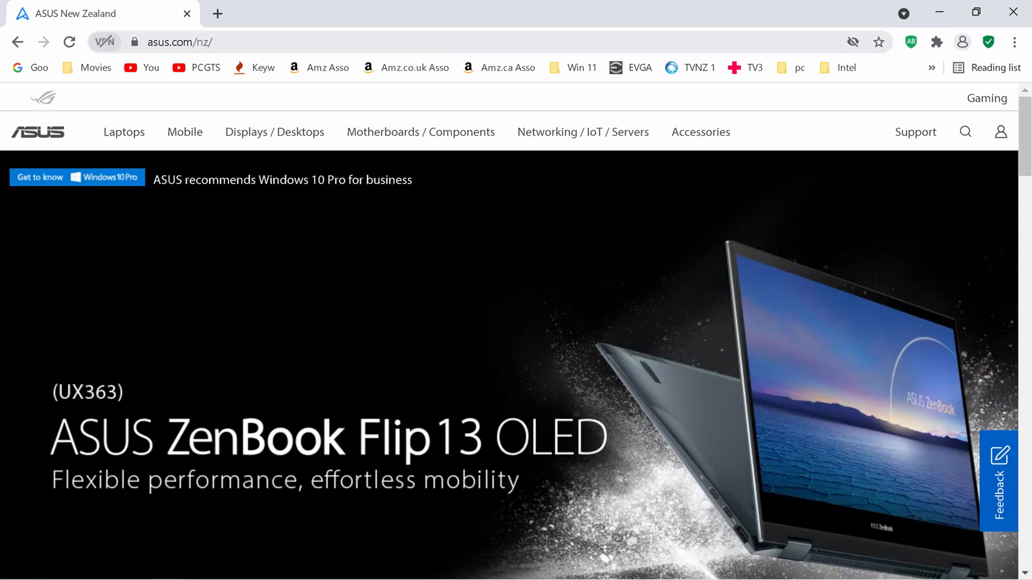
Search the ASUS site for 'prime h270 pro'.
left_click(986, 98)
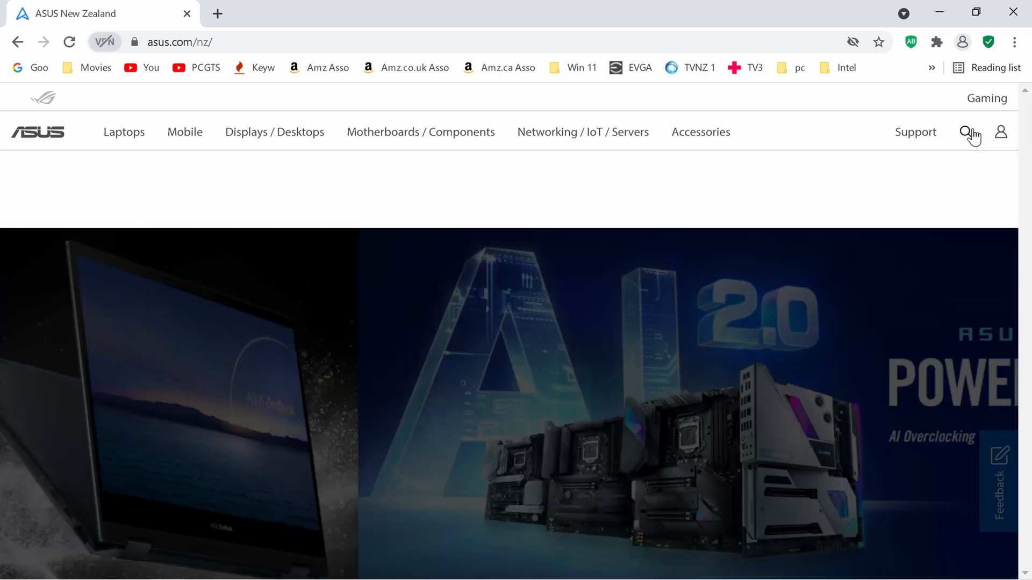
left_click(965, 131)
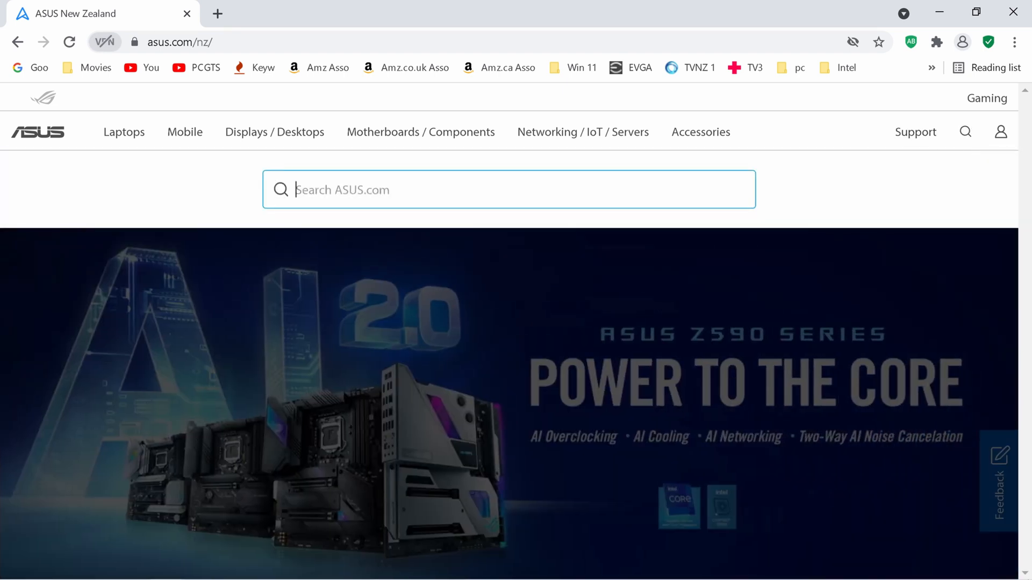
type("prime h270")
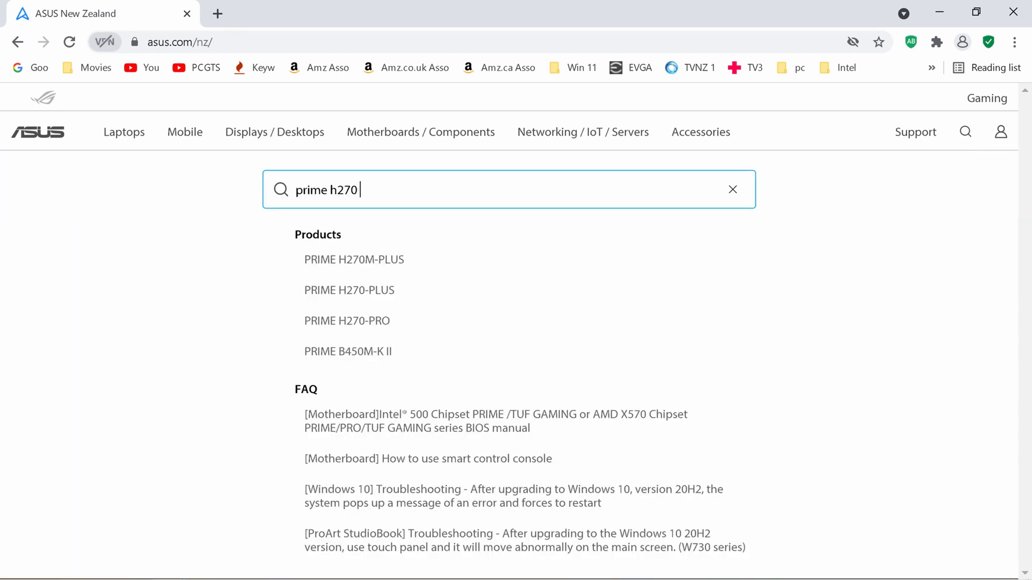
type("pro")
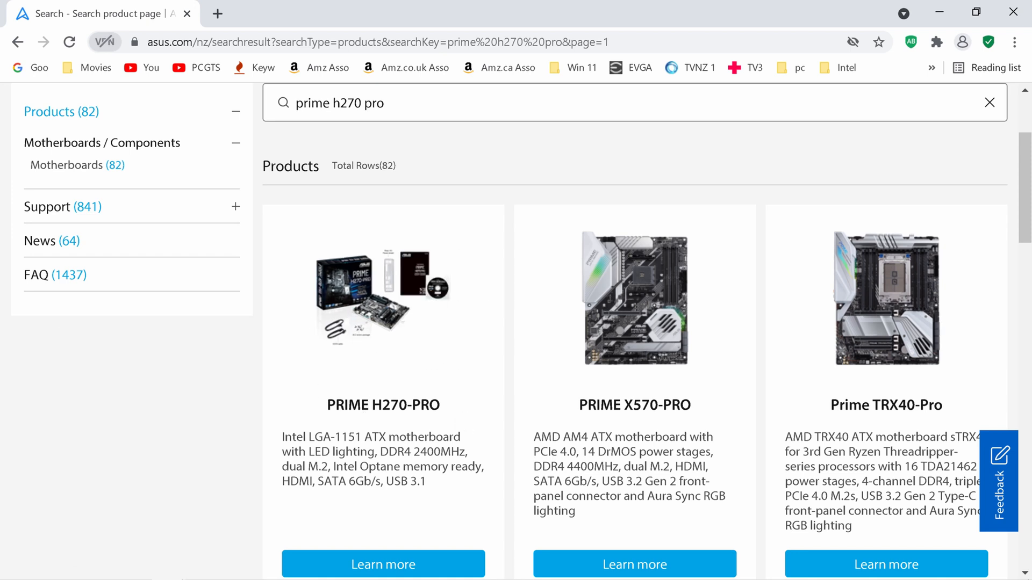
Open the PRIME H270-PRO product page from the search results via Learn more.
scroll("down", 3)
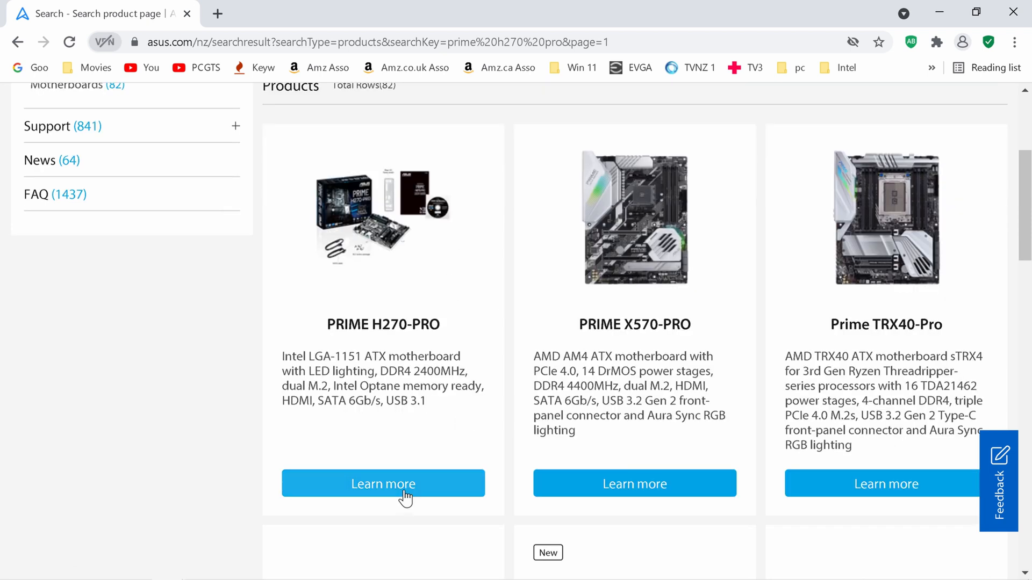
left_click(382, 484)
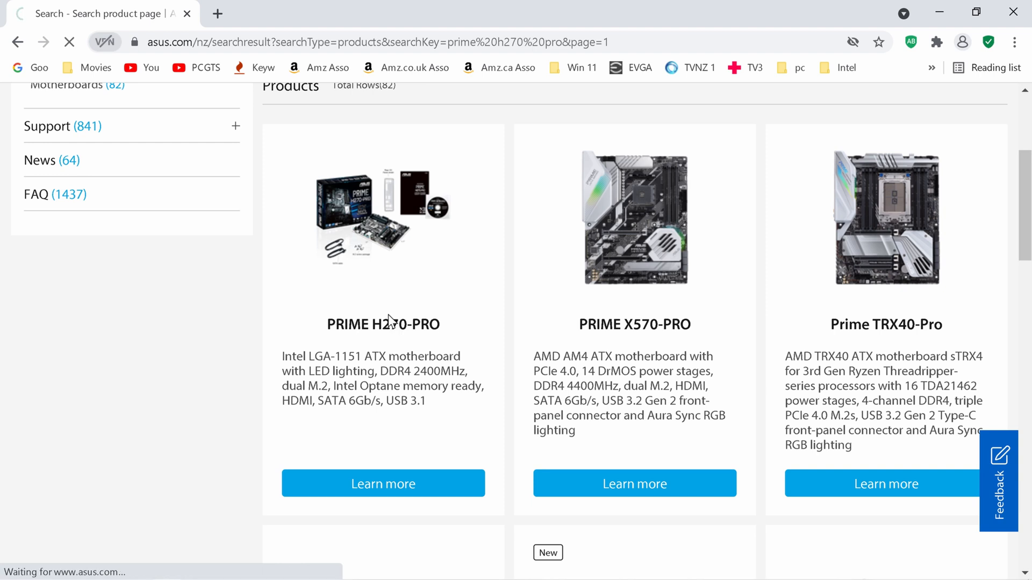
left_click(382, 324)
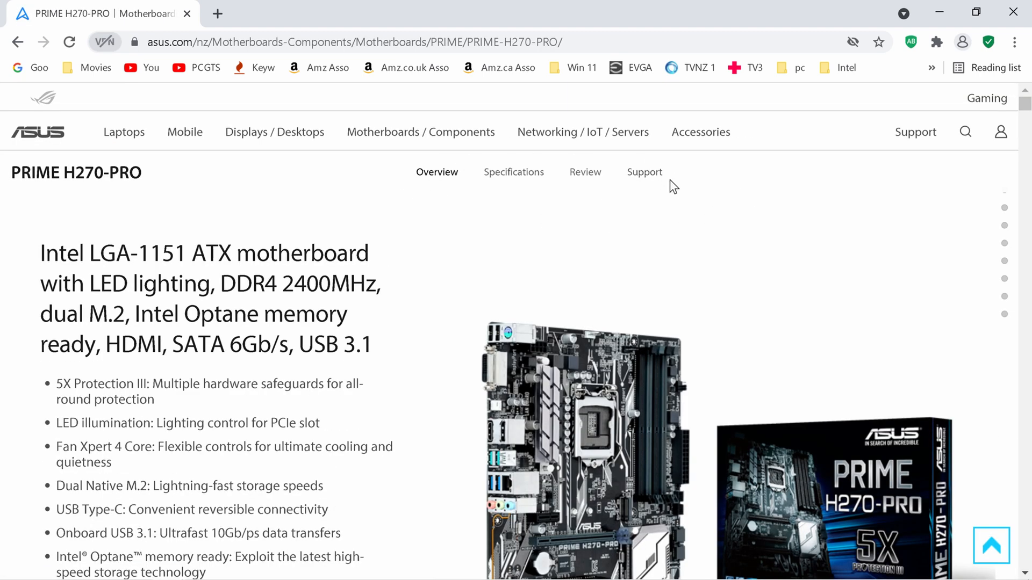
mouse_move(668, 160)
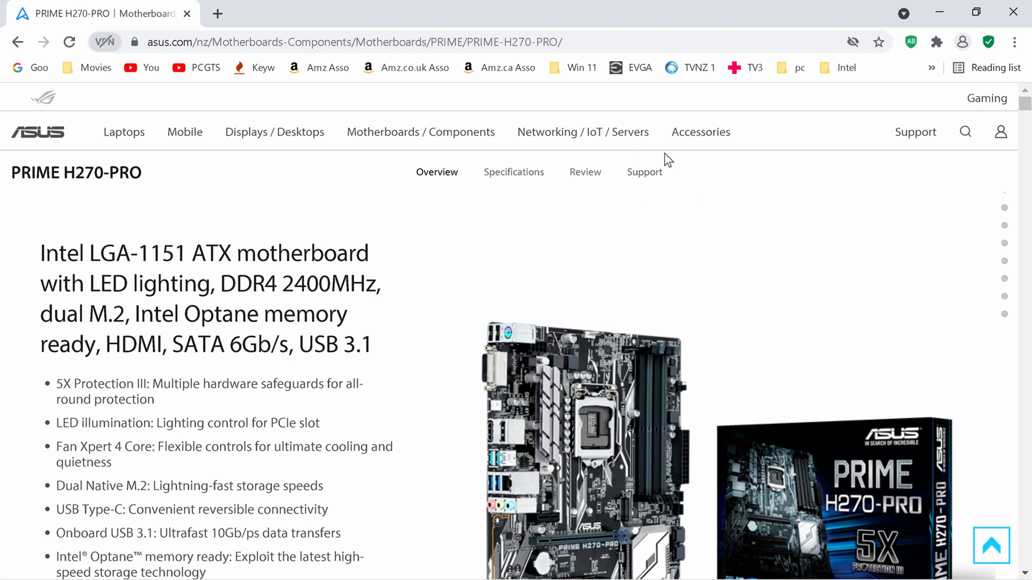
mouse_move(645, 173)
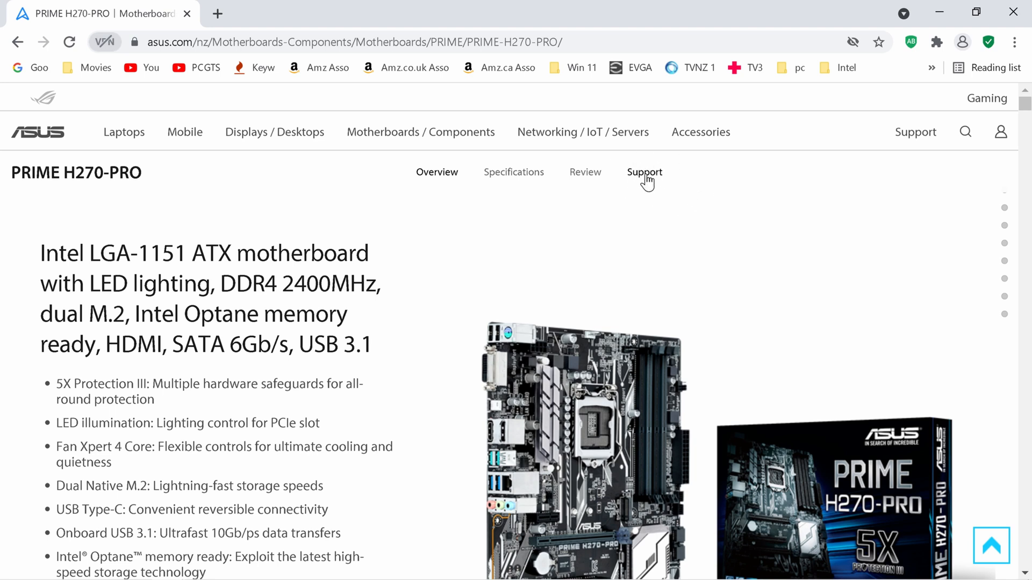
Bring up the PRIME H270-PRO support downloads and switch to the BIOS & Firmware list.
left_click(644, 172)
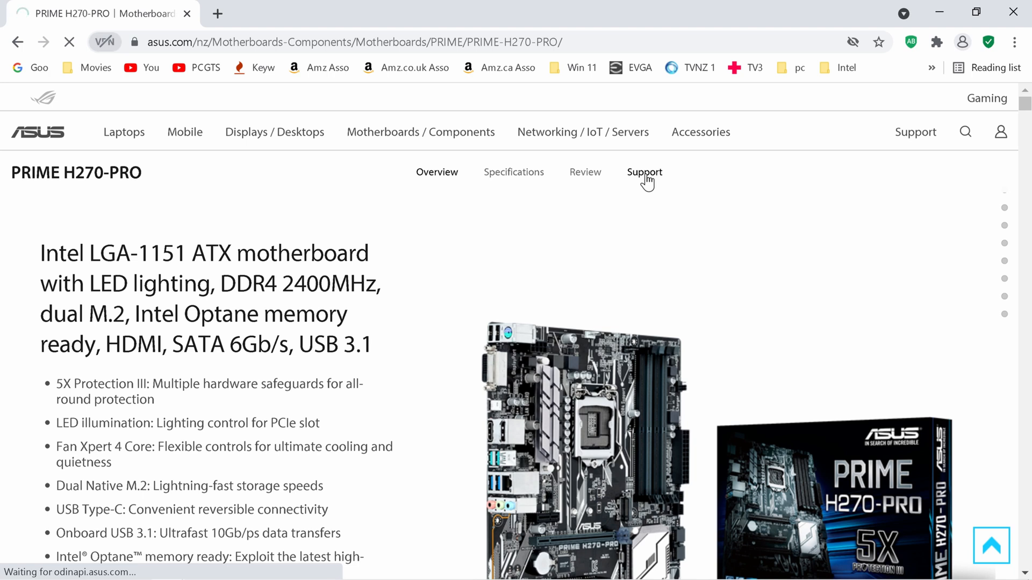
left_click(644, 172)
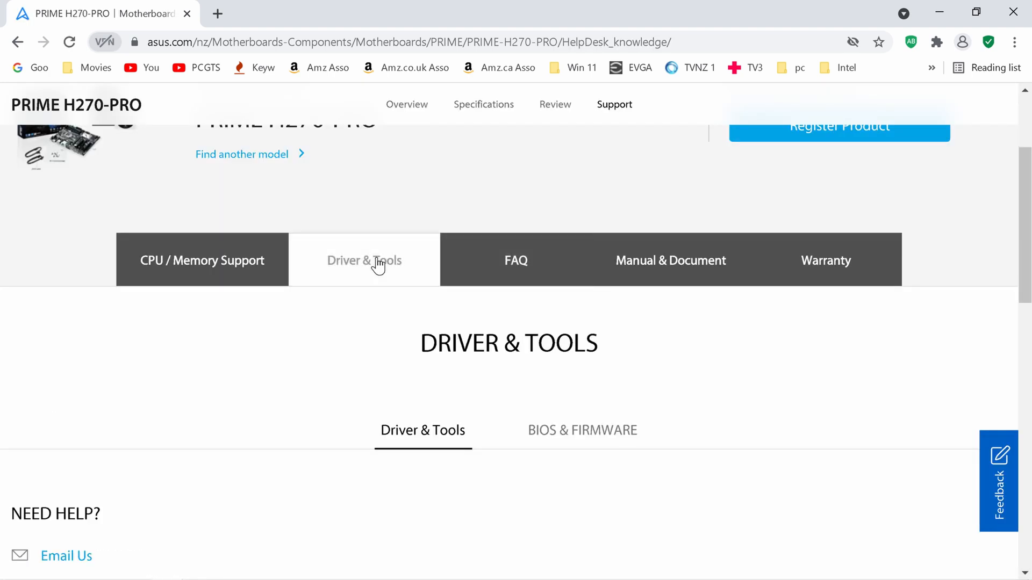
left_click(364, 260)
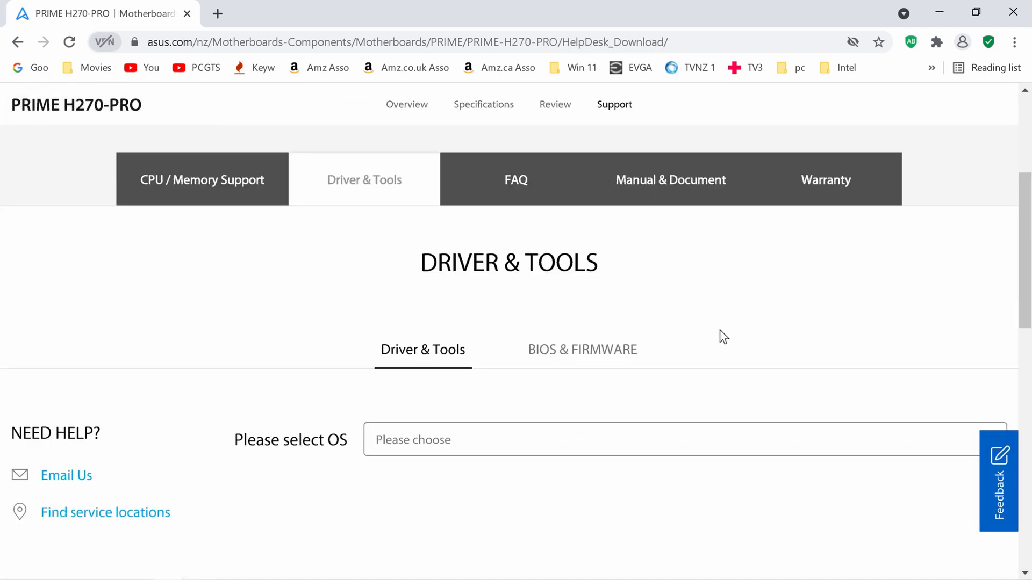
left_click(581, 348)
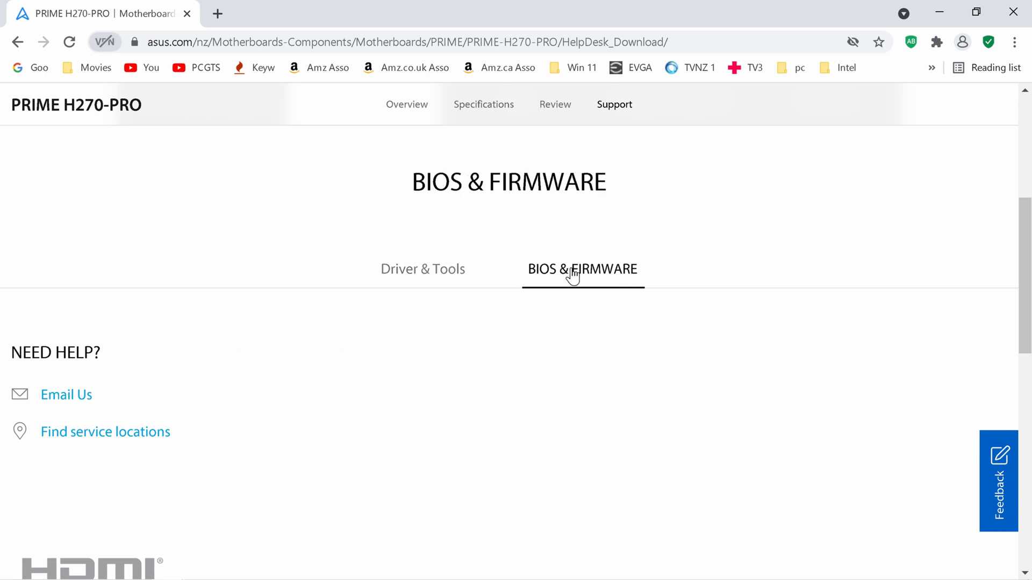
left_click(582, 268)
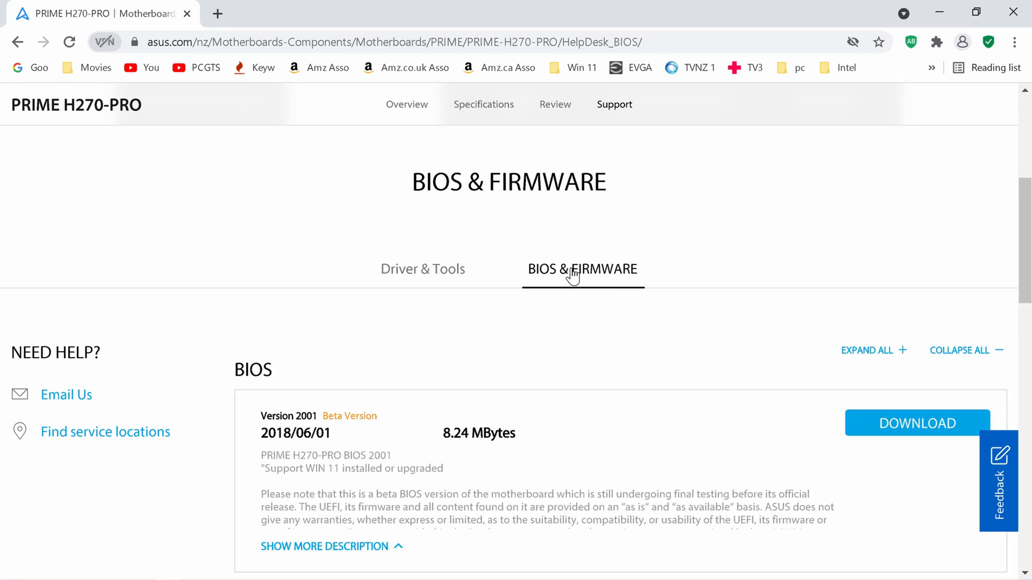
scroll("down", 3)
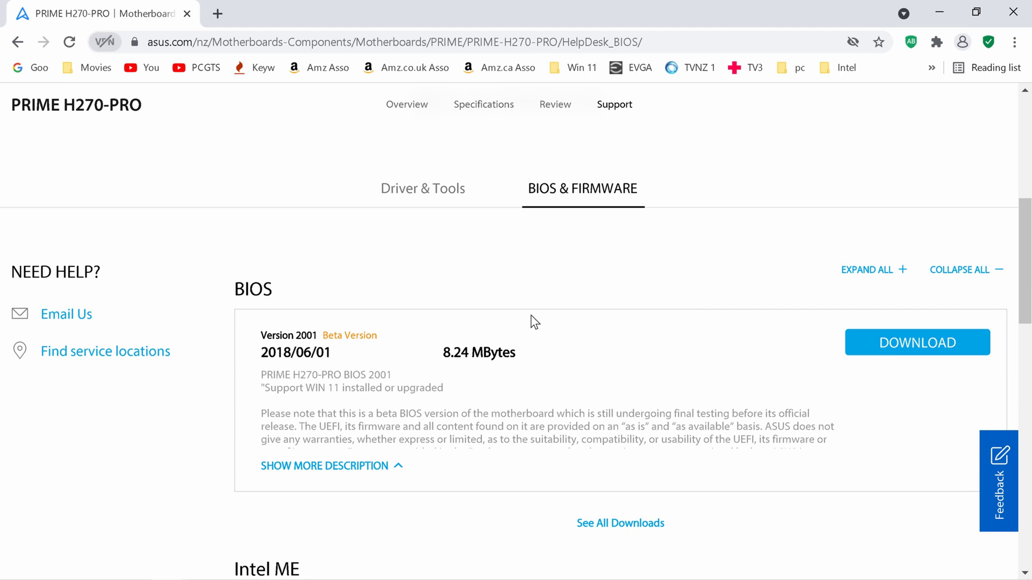
mouse_move(291, 330)
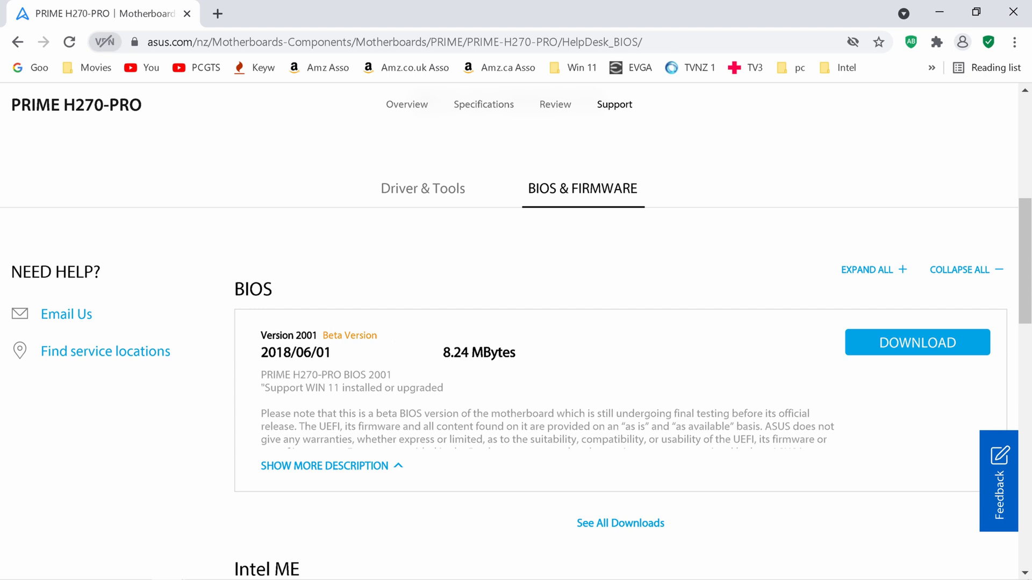
Expand the full description of beta BIOS 2001 with Windows 11 support and continue down to the FAQ.
left_click(324, 466)
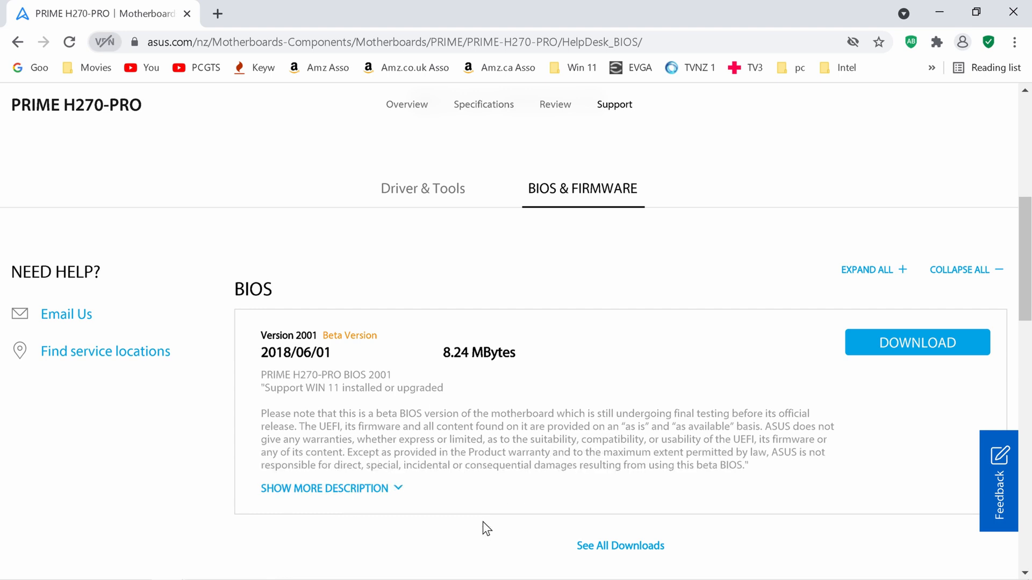
mouse_move(480, 522)
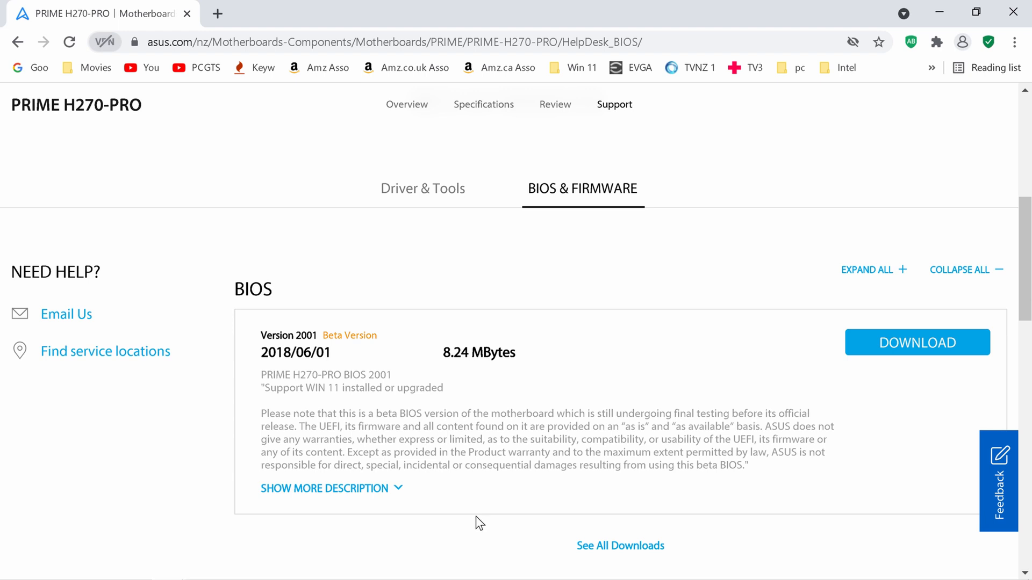
mouse_move(473, 540)
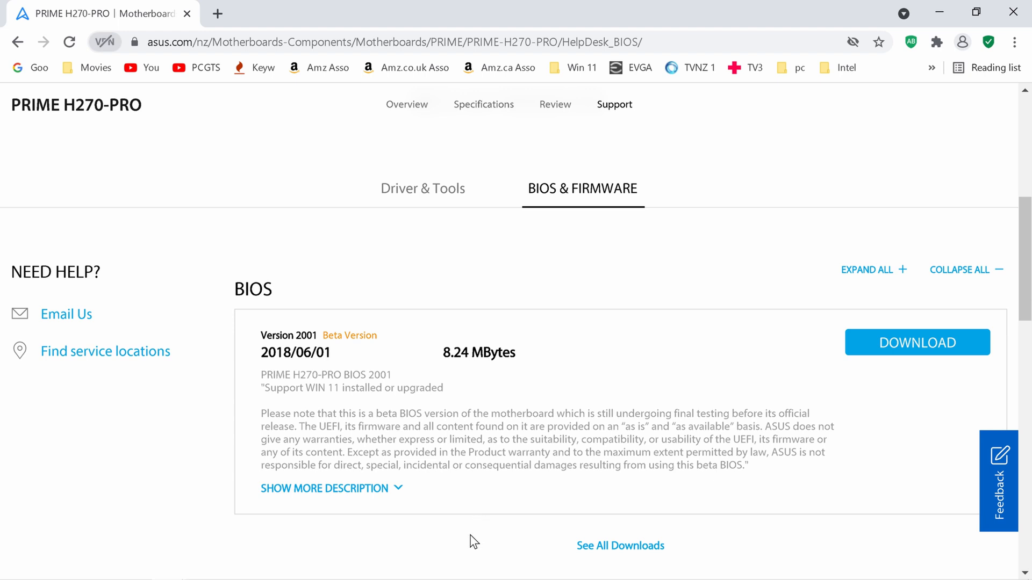
mouse_move(464, 521)
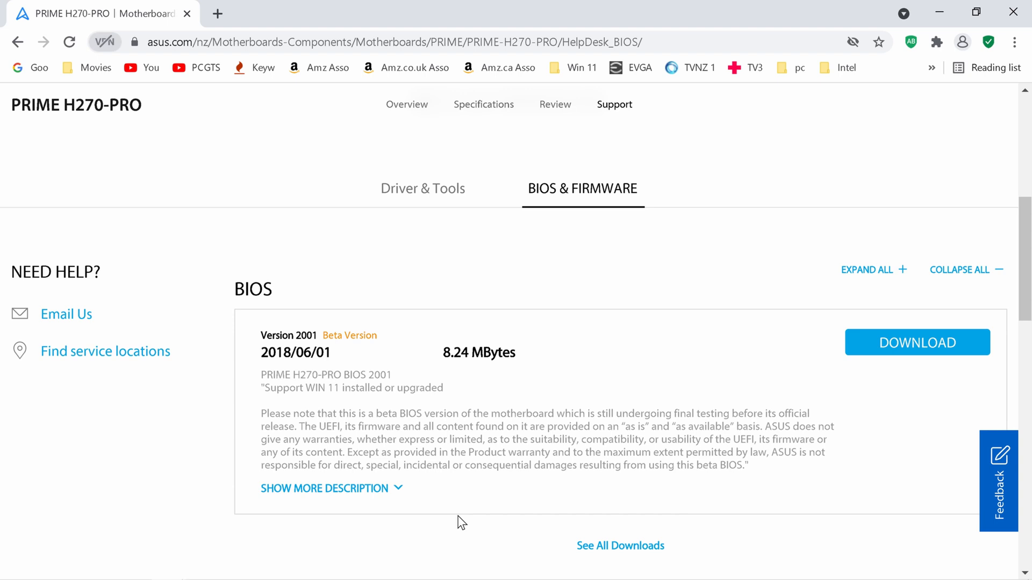
mouse_move(476, 512)
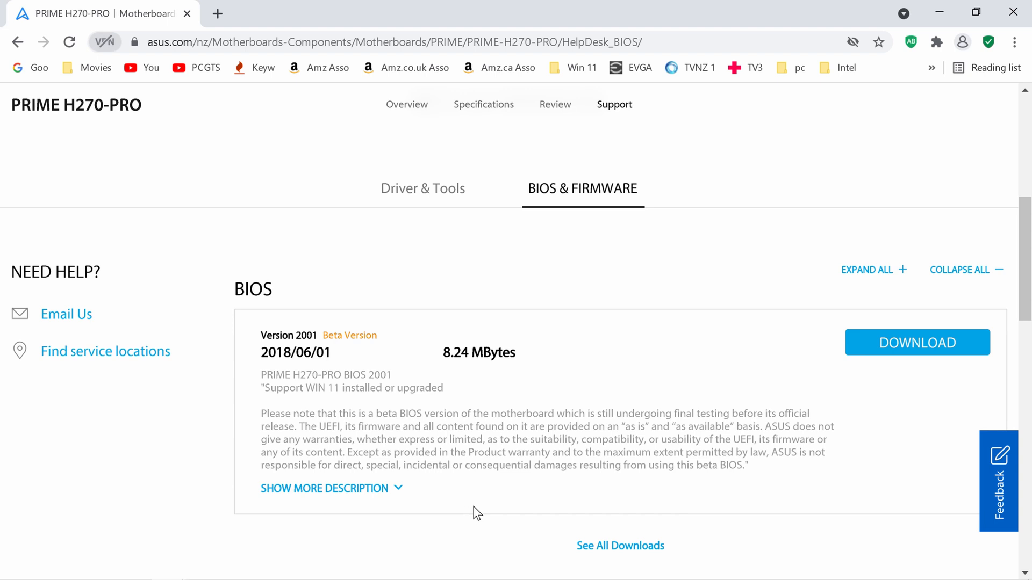
scroll("down", 3)
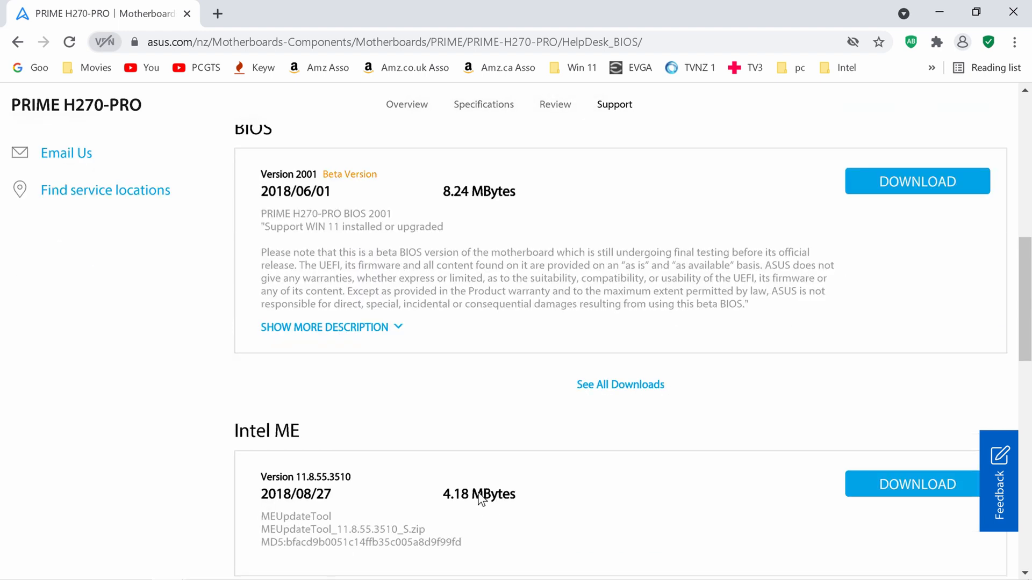
scroll("down", 3)
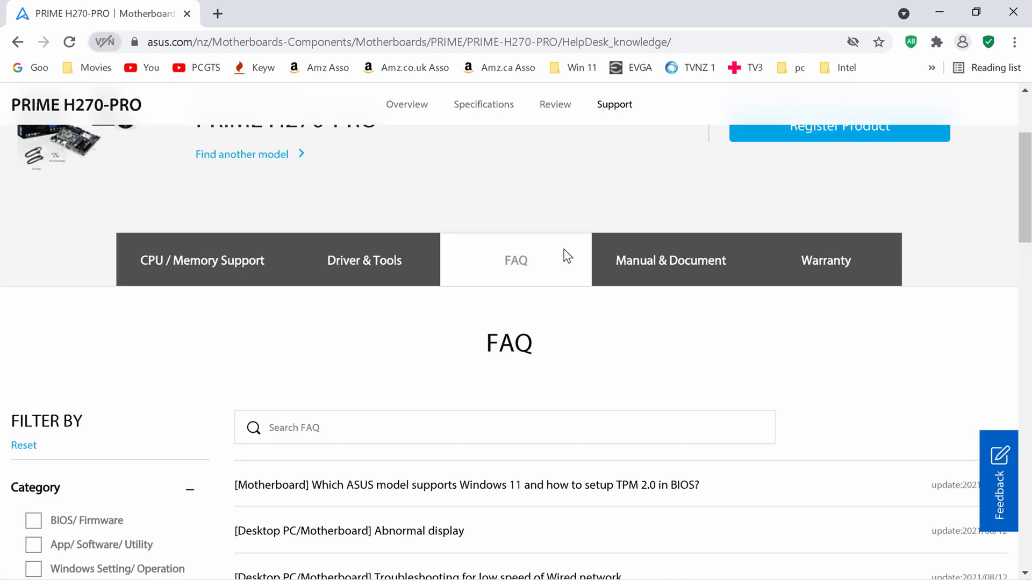
Show the Manual & Document list and download BIOS_Update_E-Manual (English) into a new tab.
left_click(669, 260)
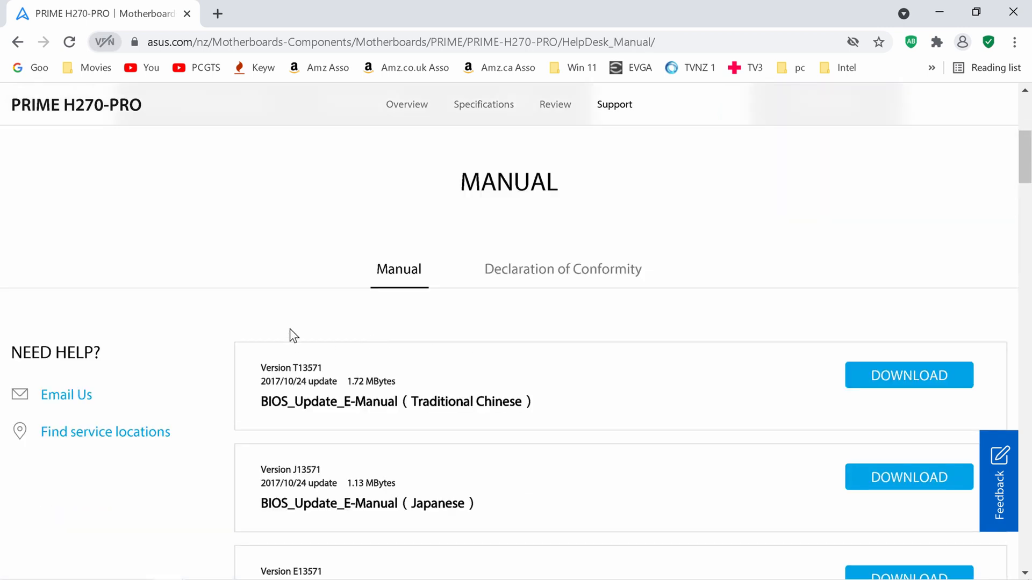
scroll("down", 3)
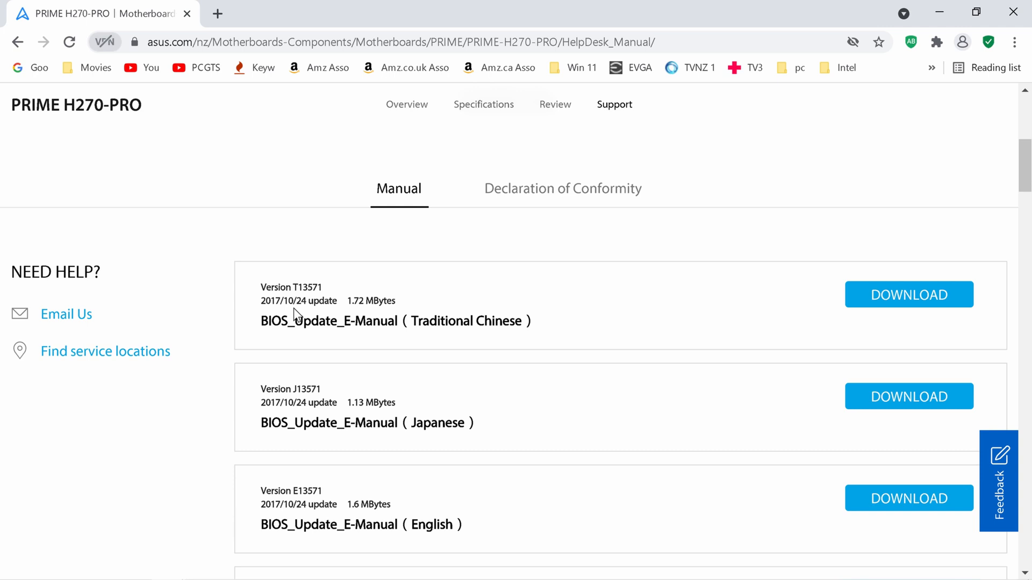
scroll("down", 3)
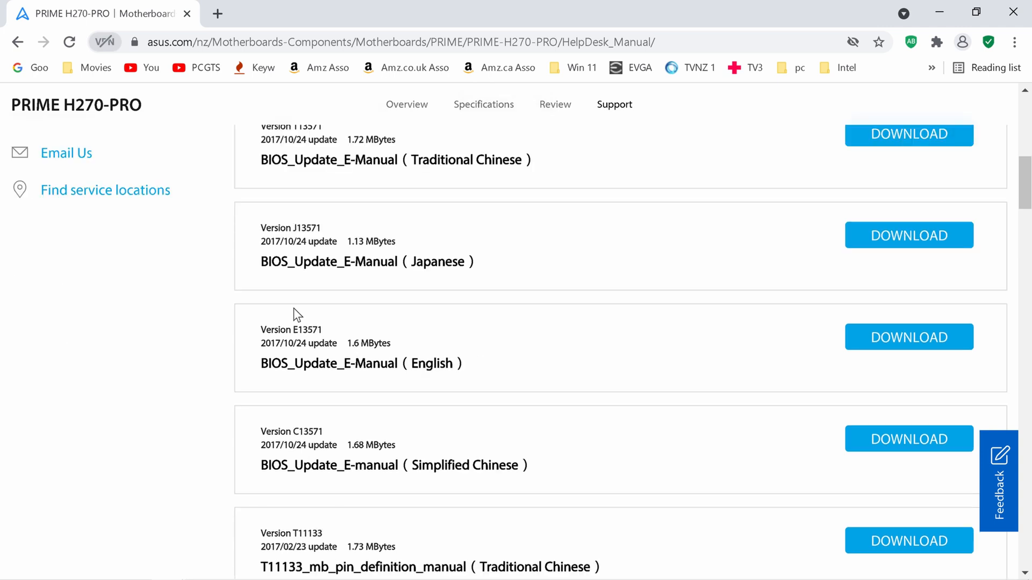
mouse_move(336, 355)
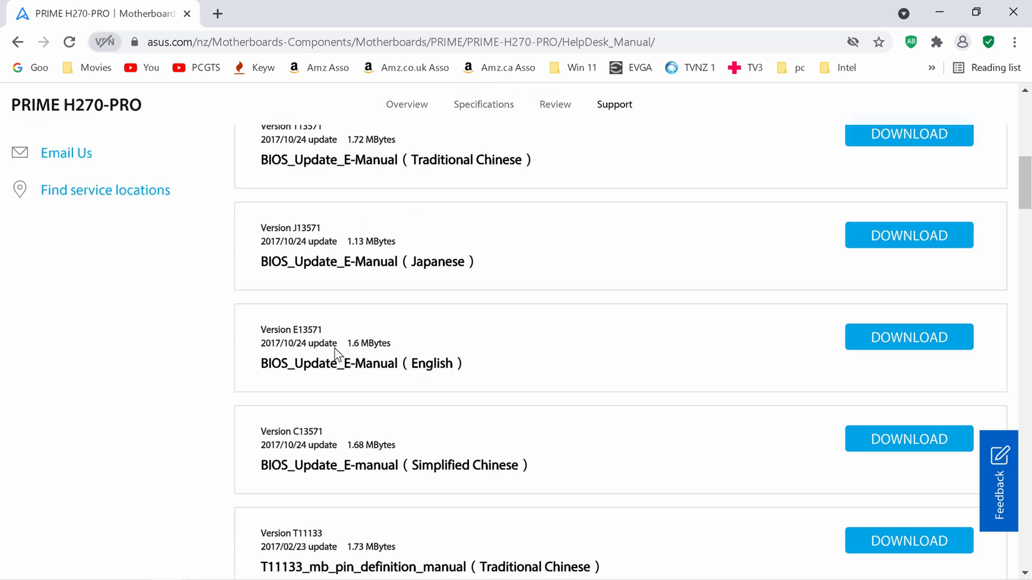
mouse_move(324, 381)
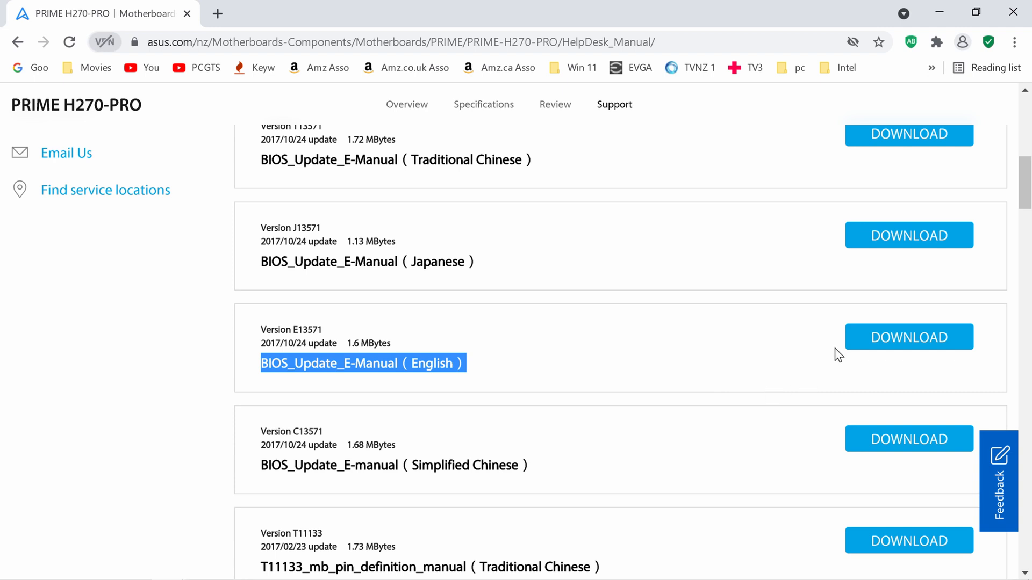
left_click(908, 337)
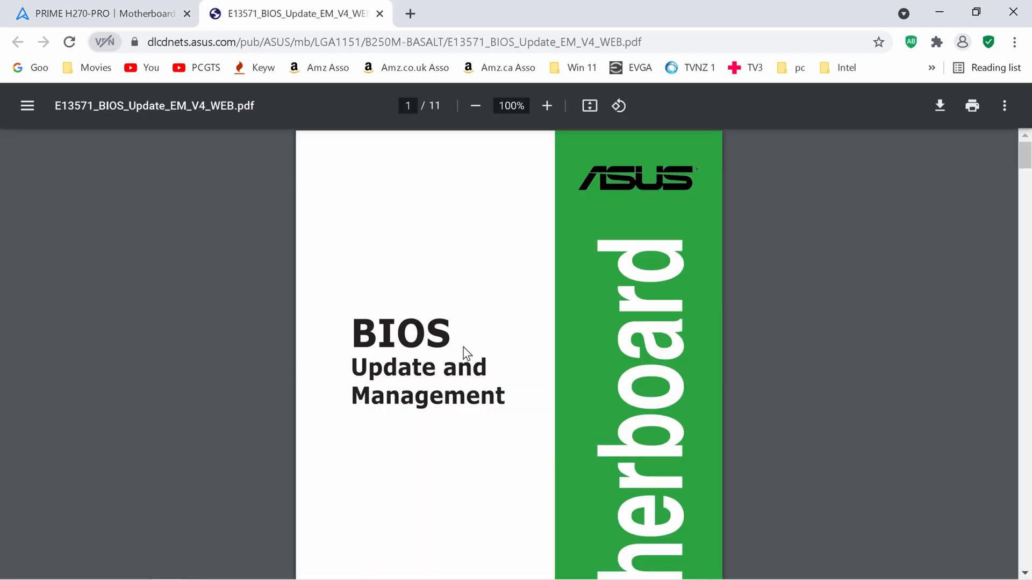
Scroll the E13571_BIOS_Update_EM_V4_WEB.pdf from its contents through EZ Flash, CrashFree and BIOS Updater to page 10 of 11.
scroll("down", 3)
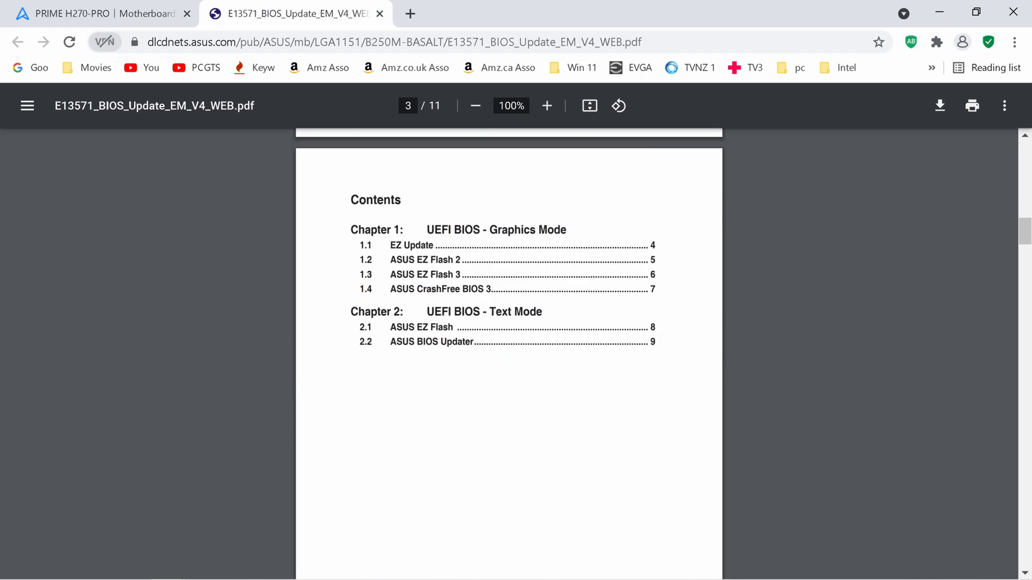
mouse_move(460, 317)
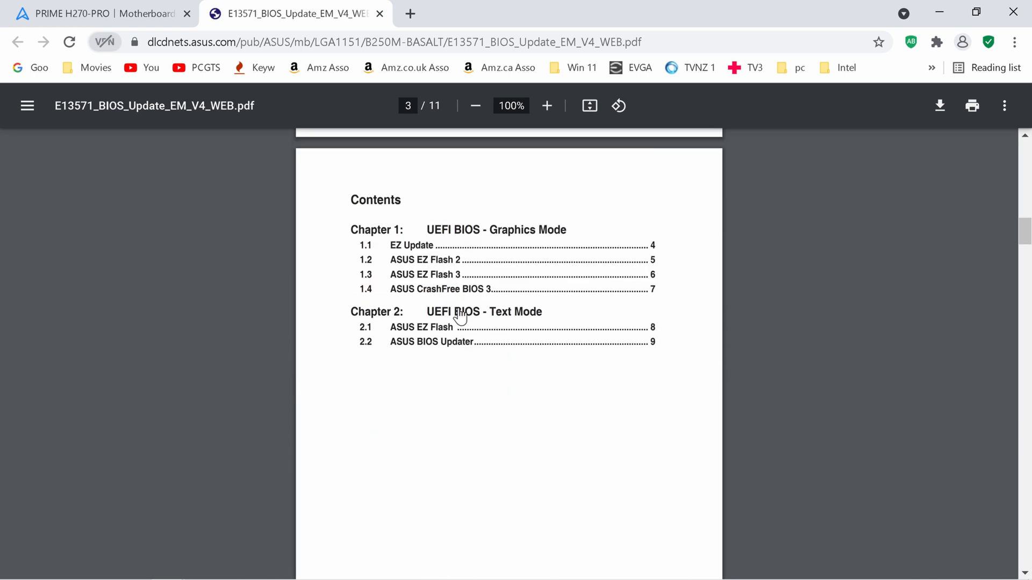
scroll("down", 3)
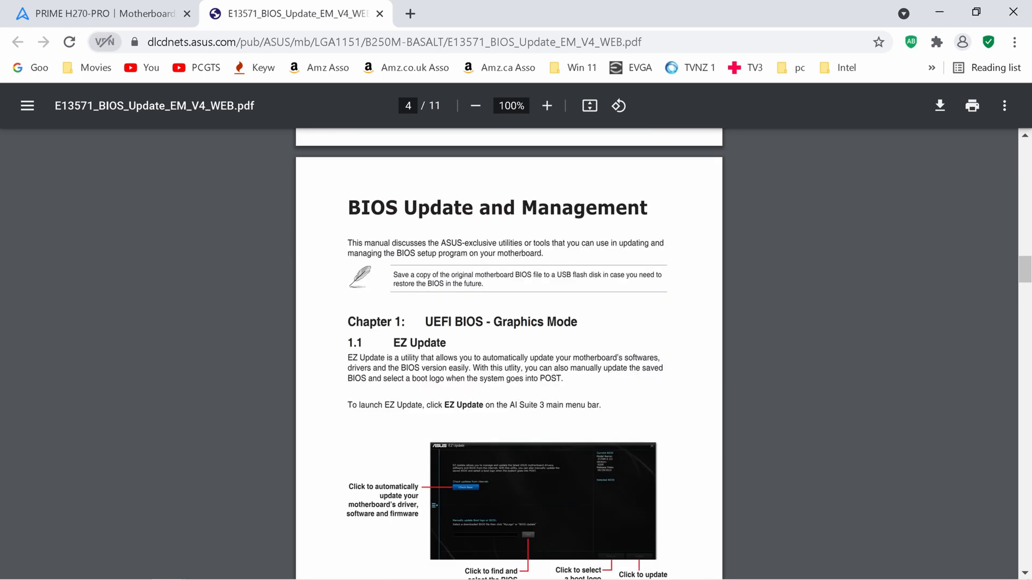
scroll("down", 3)
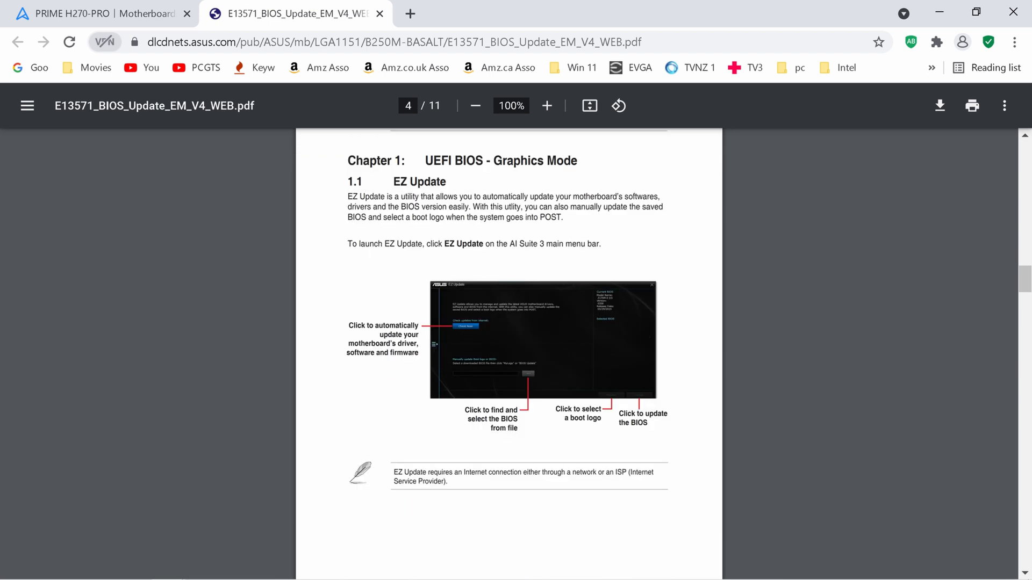
scroll("down", 3)
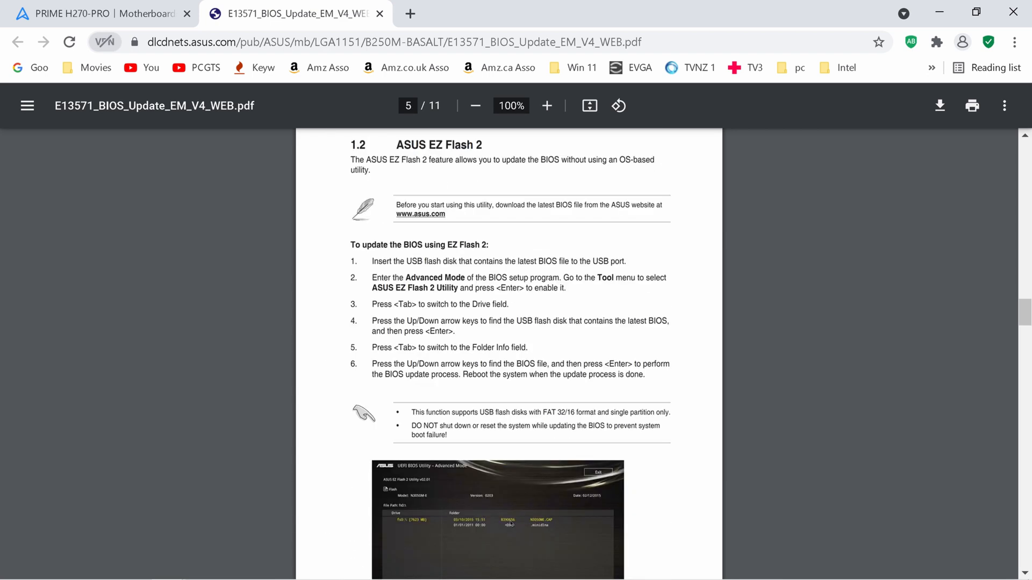
scroll("down", 3)
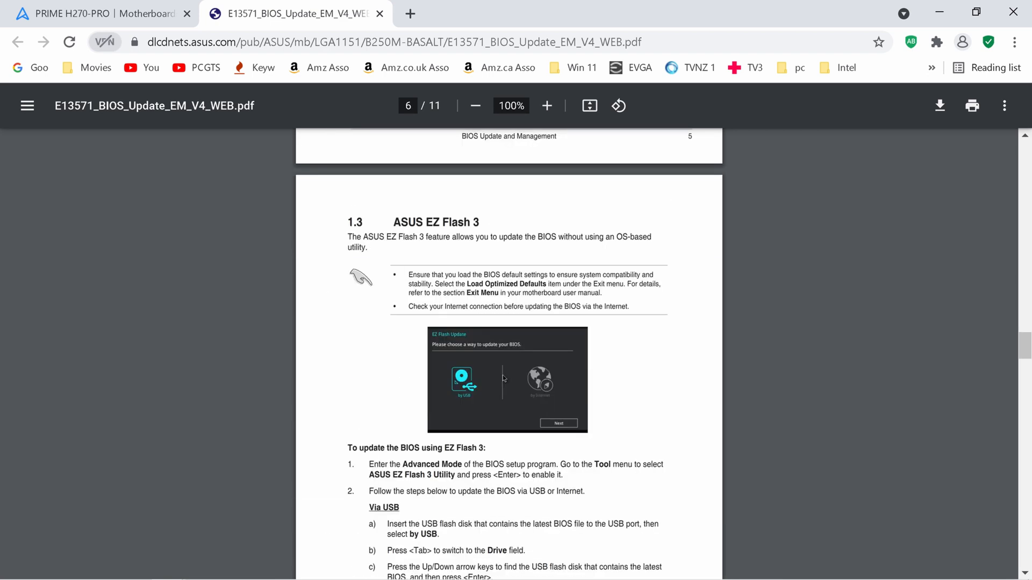
scroll("down", 3)
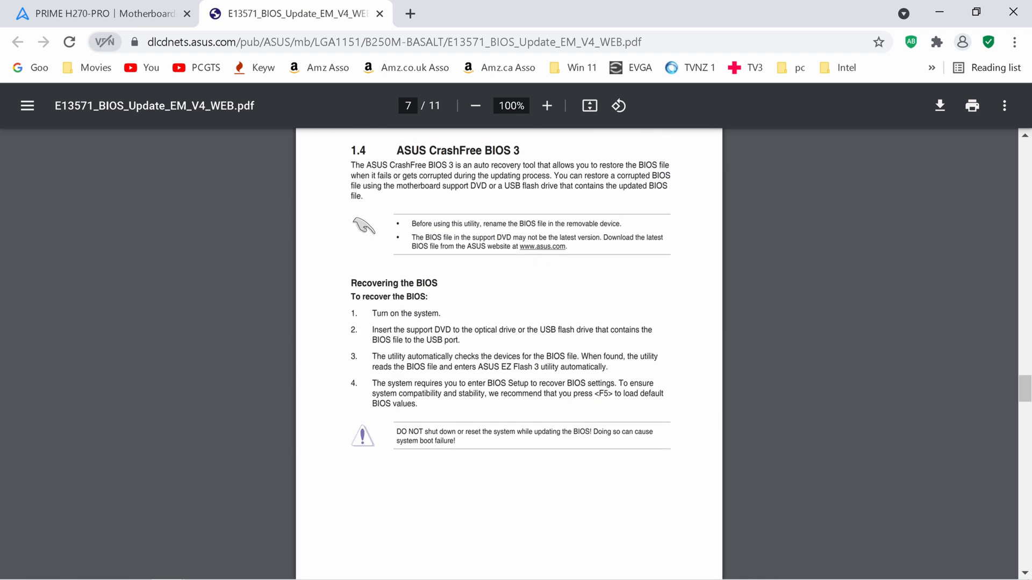
scroll("down", 3)
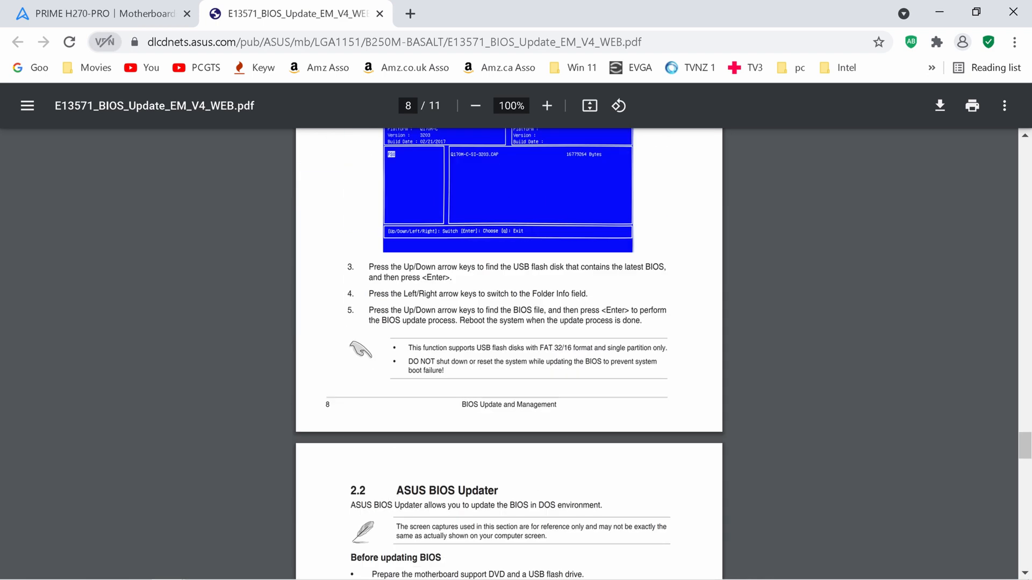
scroll("down", 3)
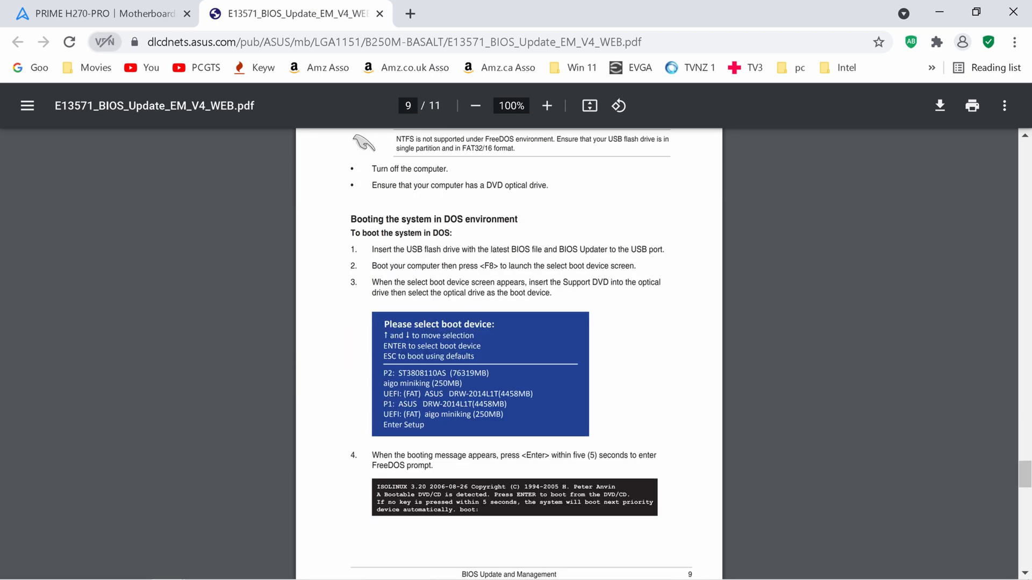
scroll("down", 3)
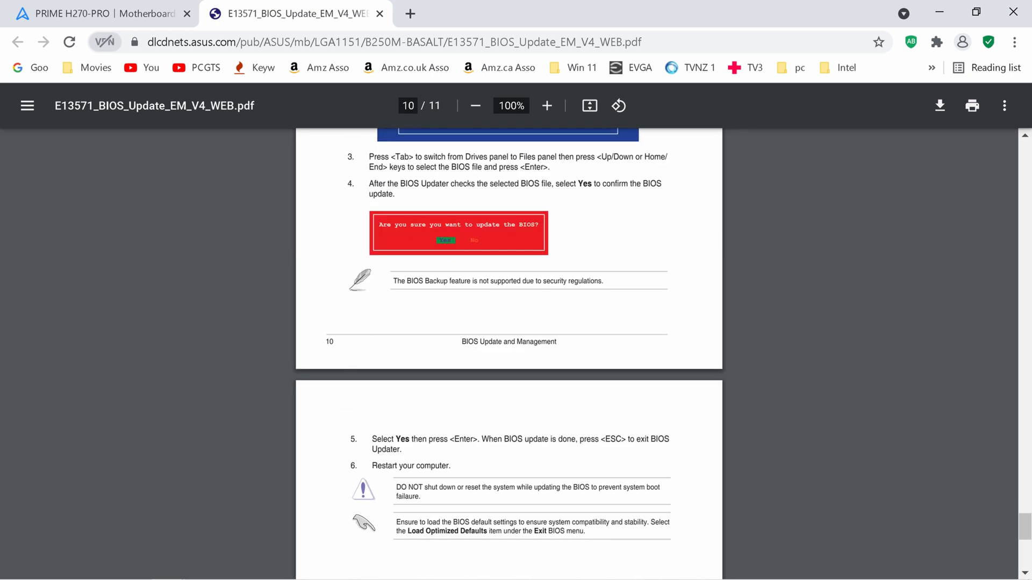